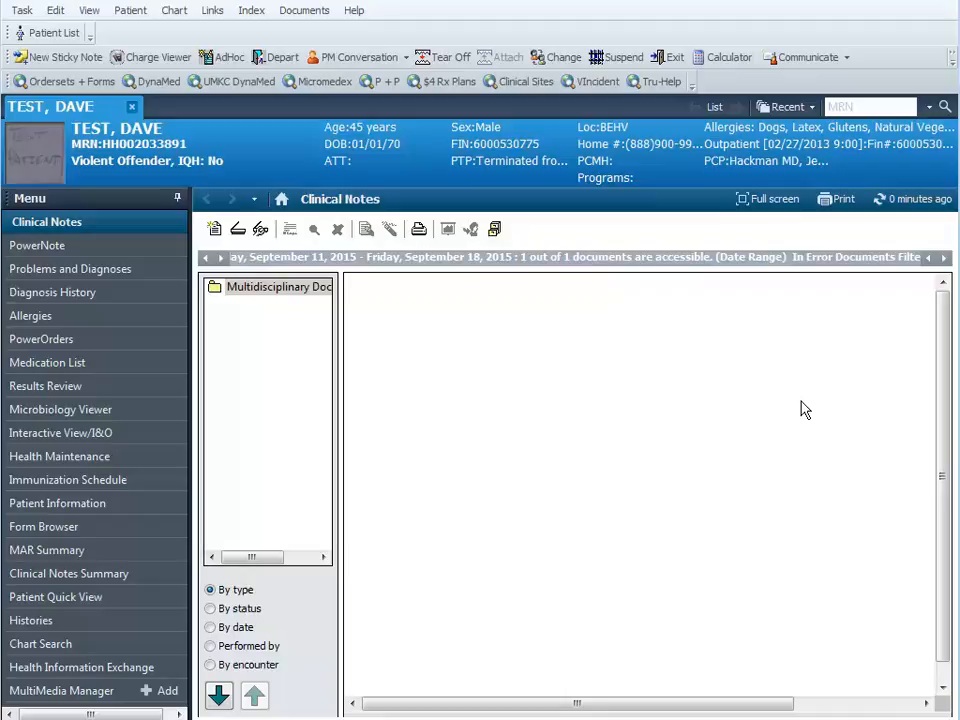
mouse_move(407, 418)
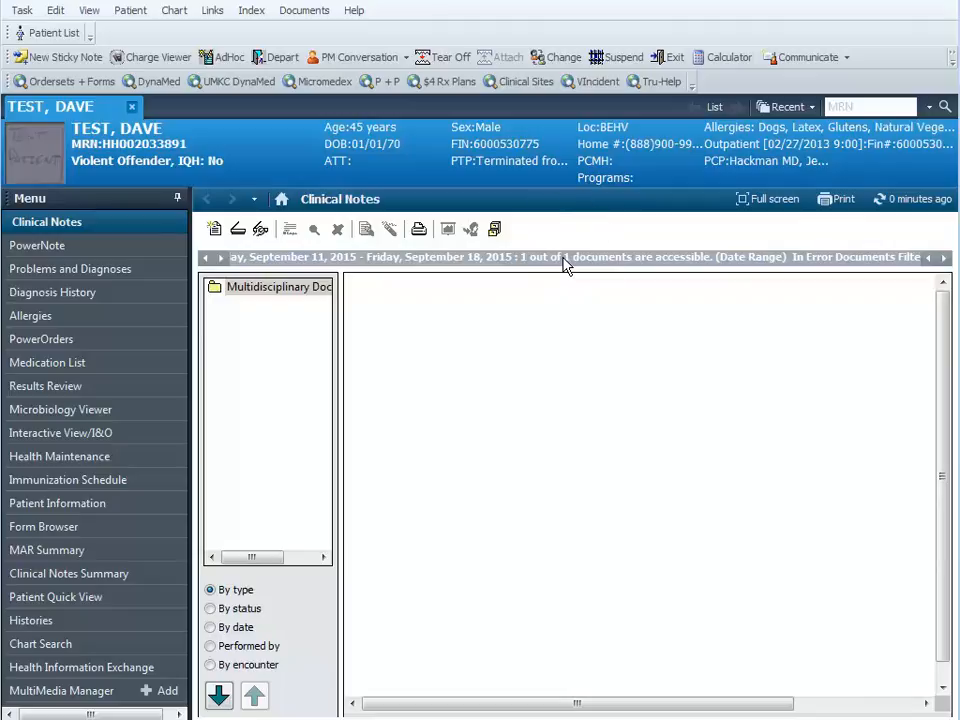
mouse_move(565, 257)
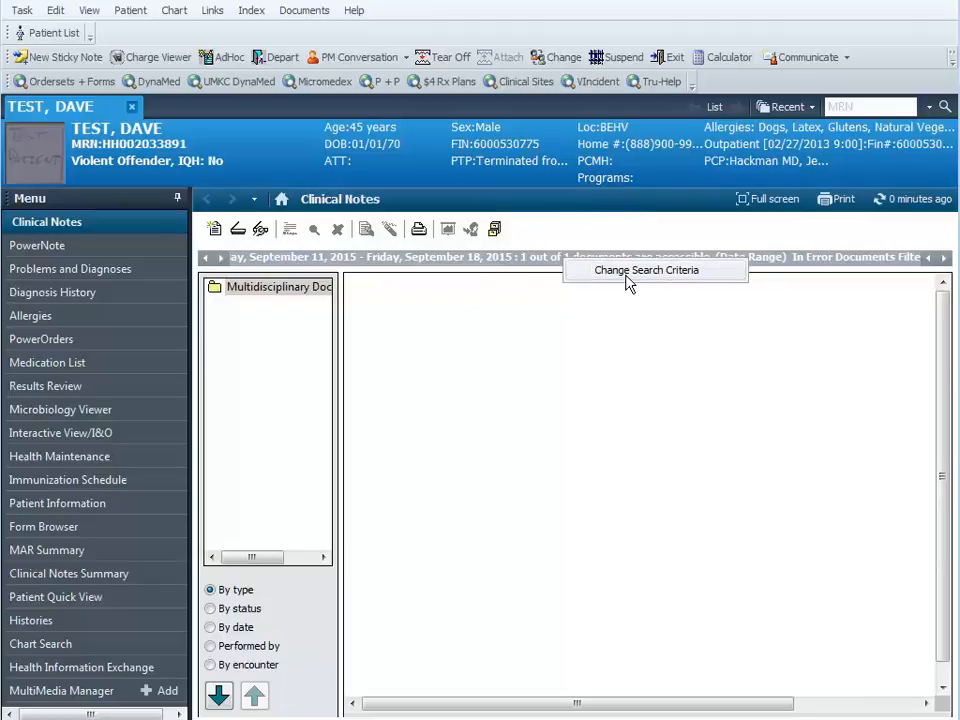
- Change the clinical notes search to start 01/01/2013, listing 373 of 459 documents
left_click(646, 270)
type("01/01/2013")
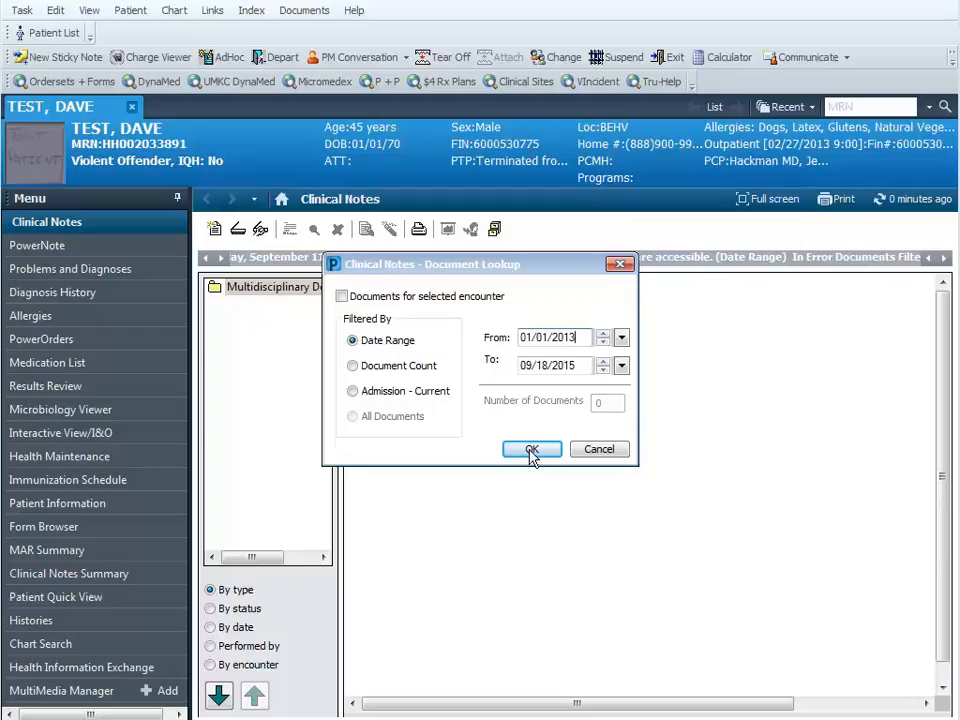
left_click(531, 449)
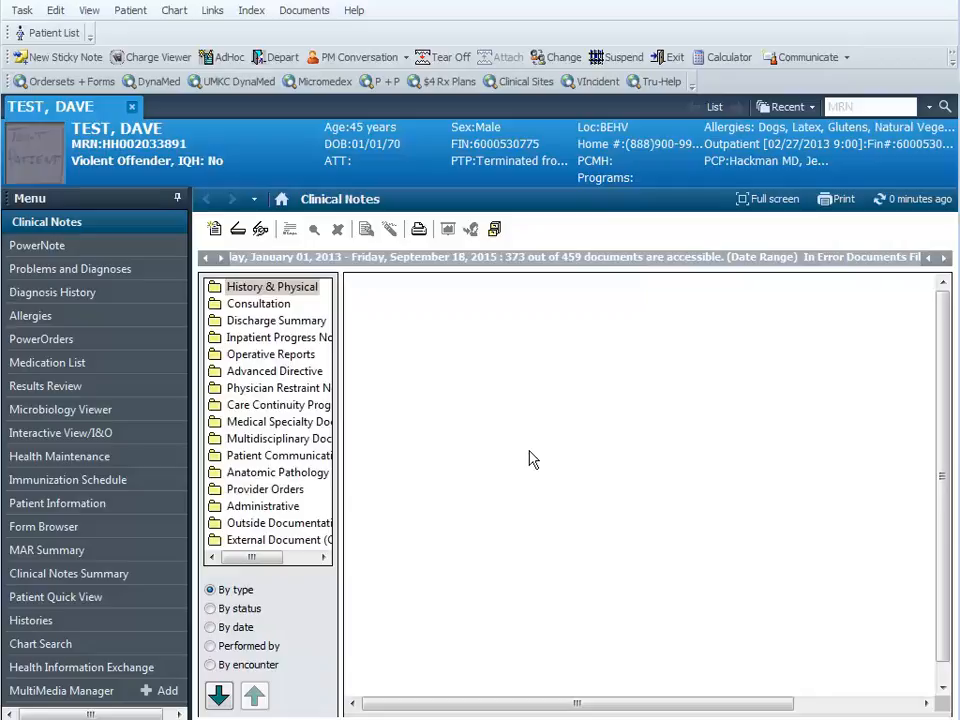
mouse_move(450, 268)
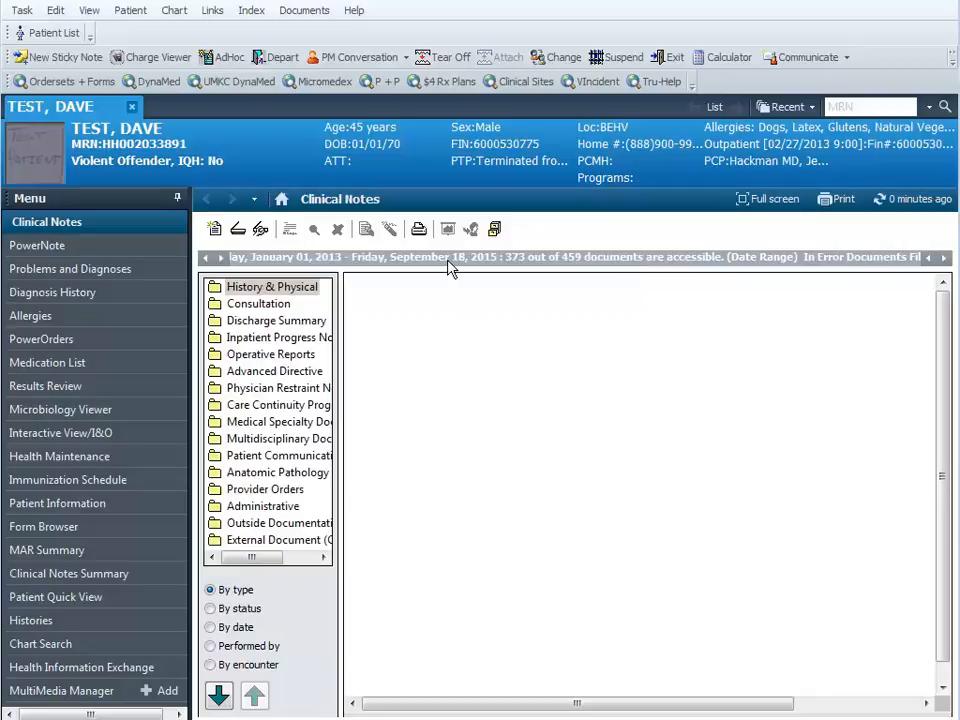
mouse_move(238, 358)
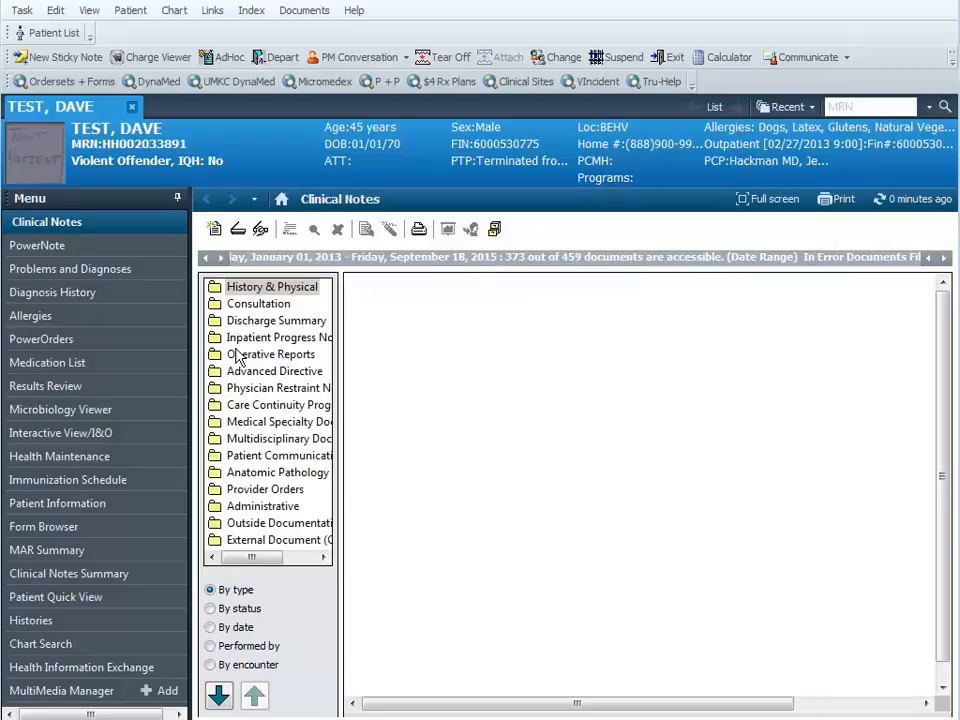
mouse_move(283, 337)
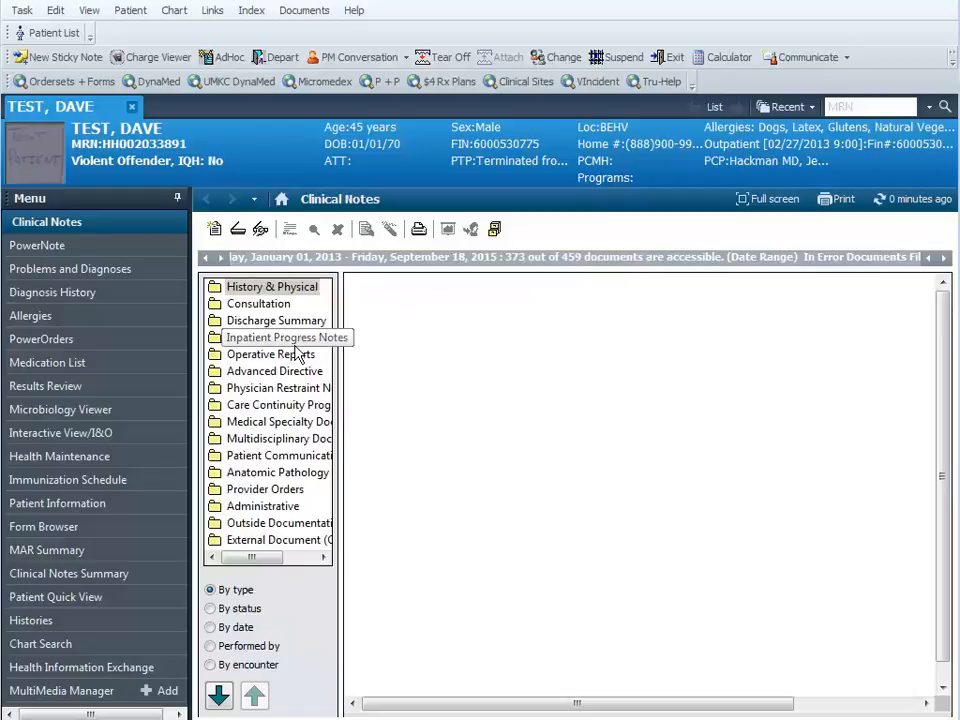
mouse_move(448, 393)
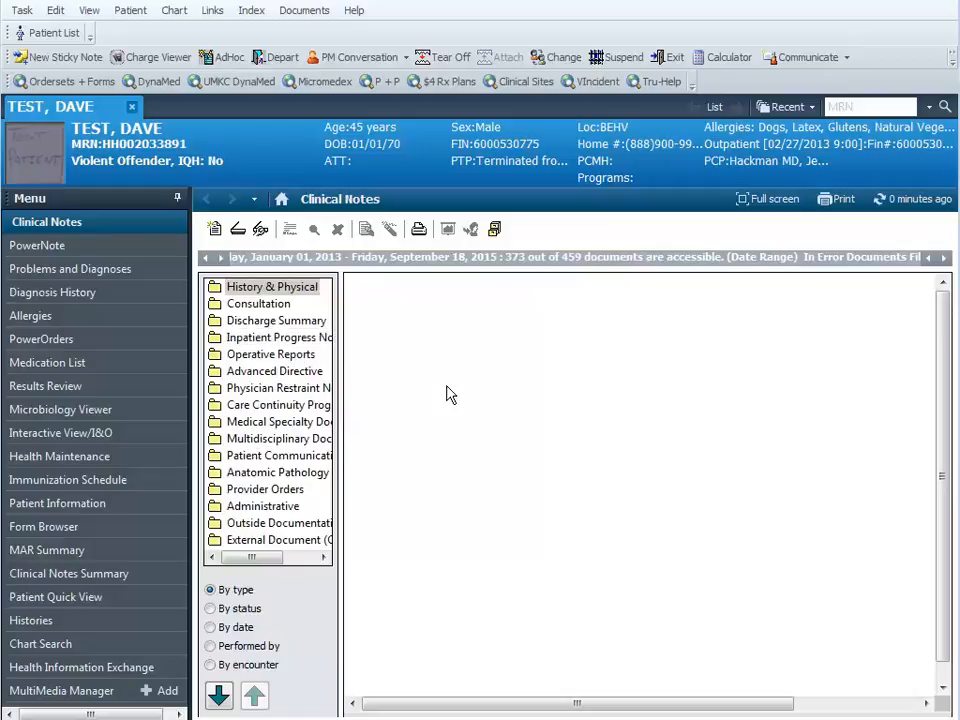
mouse_move(318, 464)
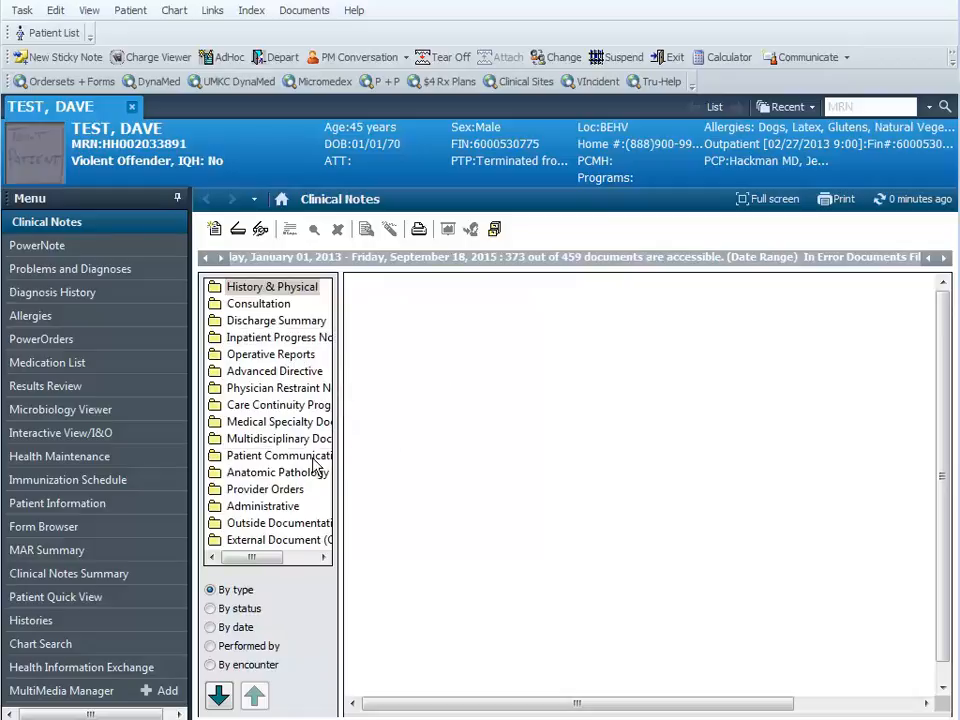
mouse_move(290, 405)
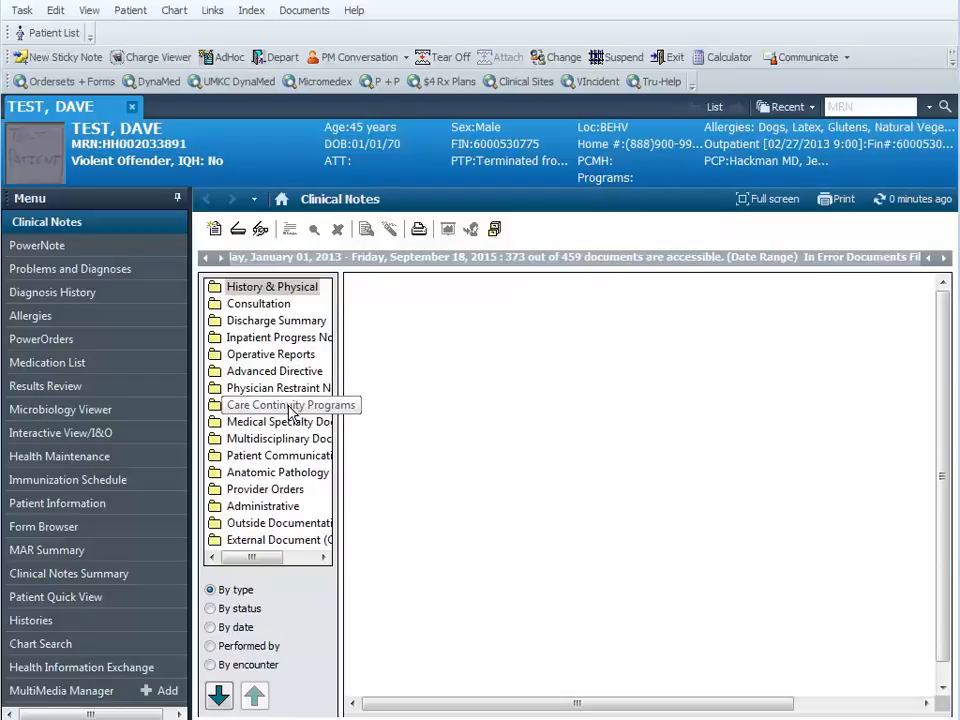
mouse_move(280, 388)
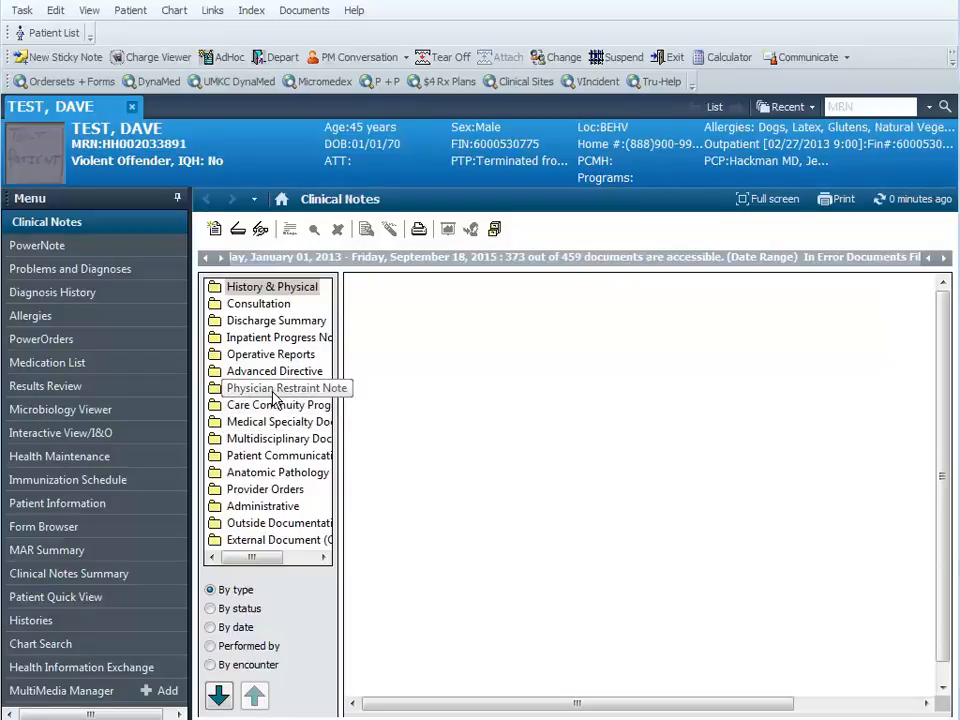
mouse_move(188, 222)
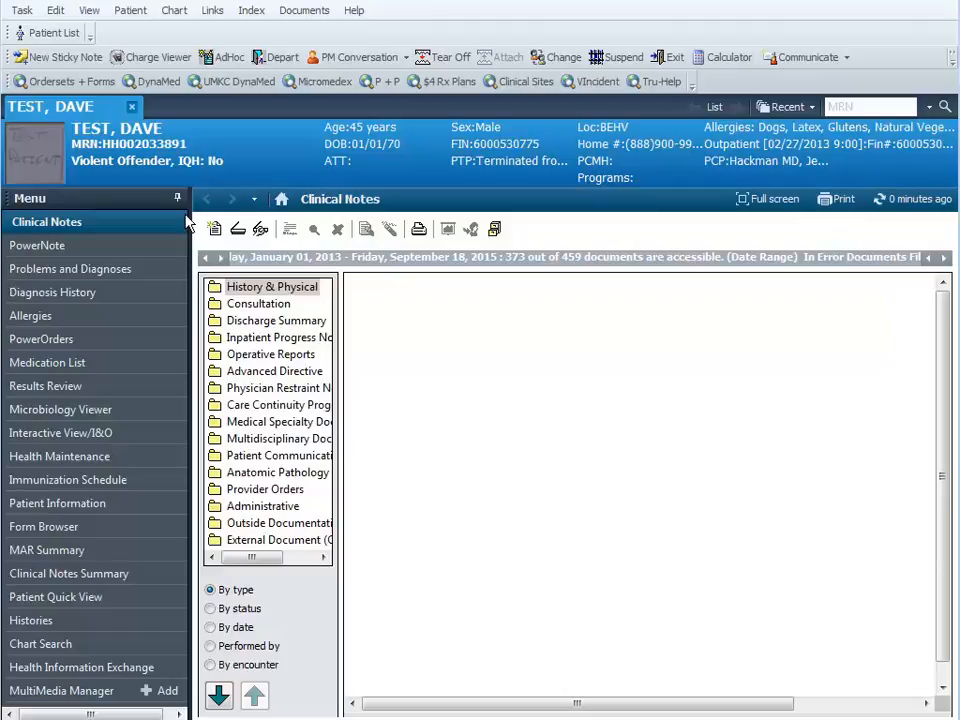
mouse_move(175, 199)
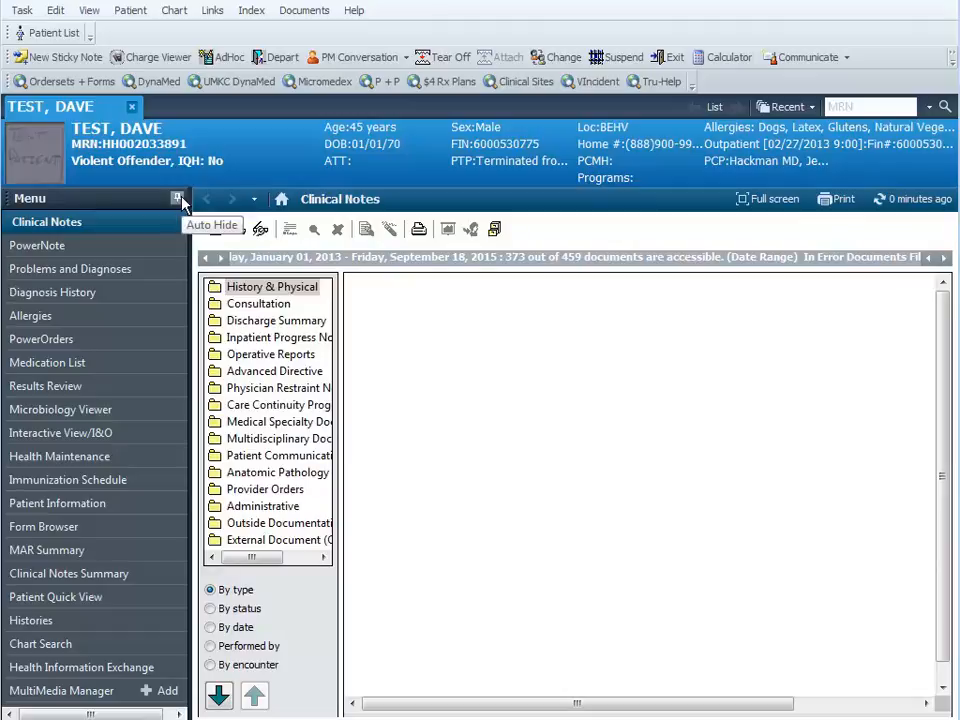
- Set the Menu pane to Auto Hide, then slide it back out to check it
left_click(176, 198)
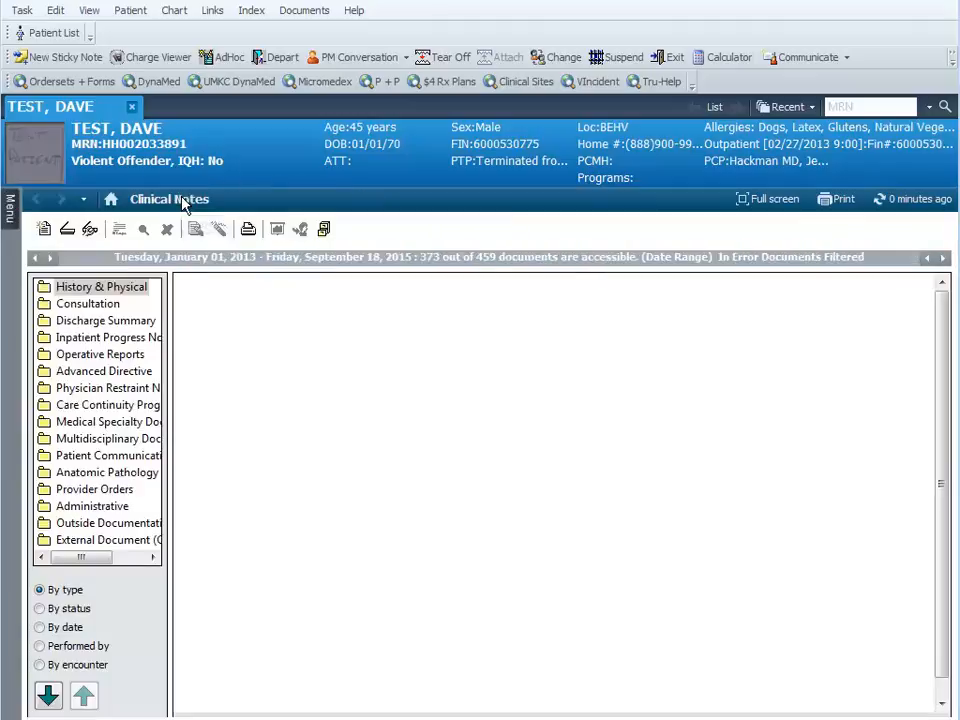
mouse_move(240, 378)
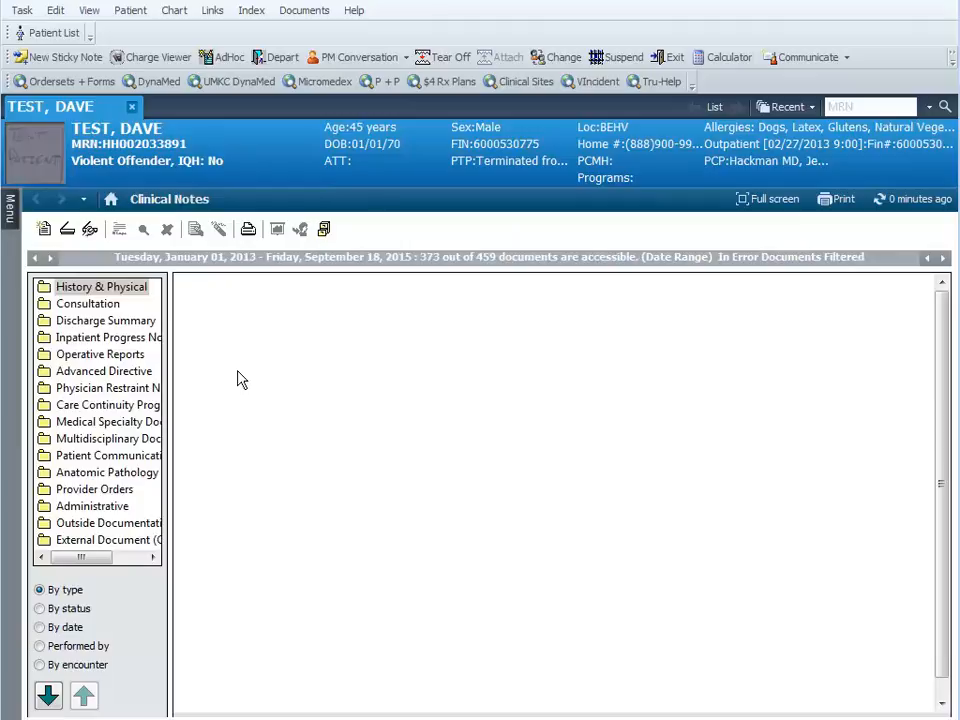
mouse_move(255, 376)
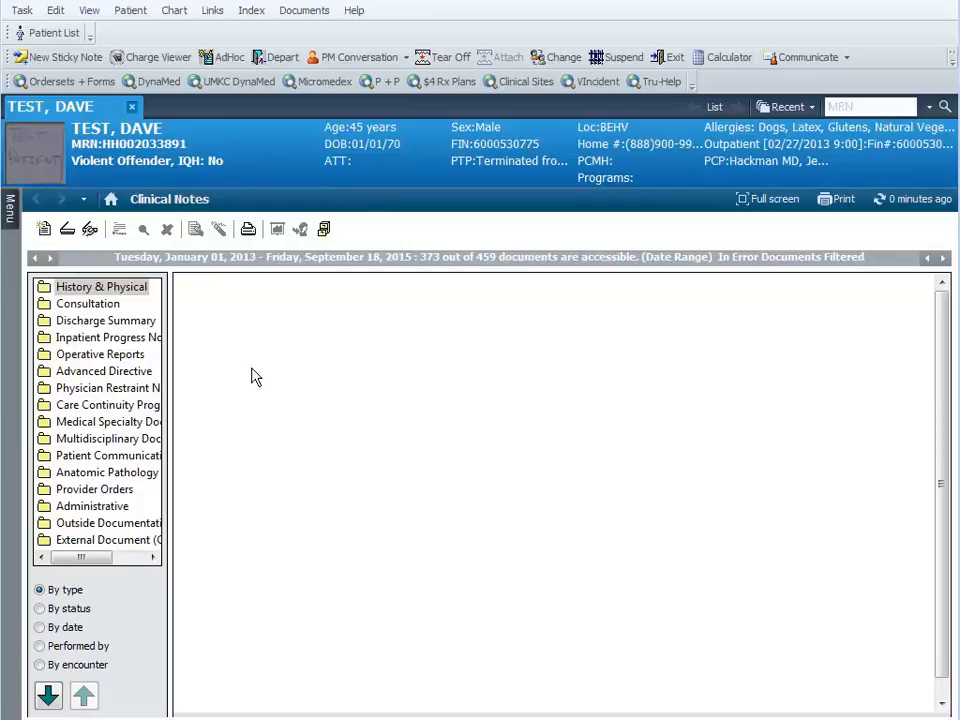
mouse_move(40, 210)
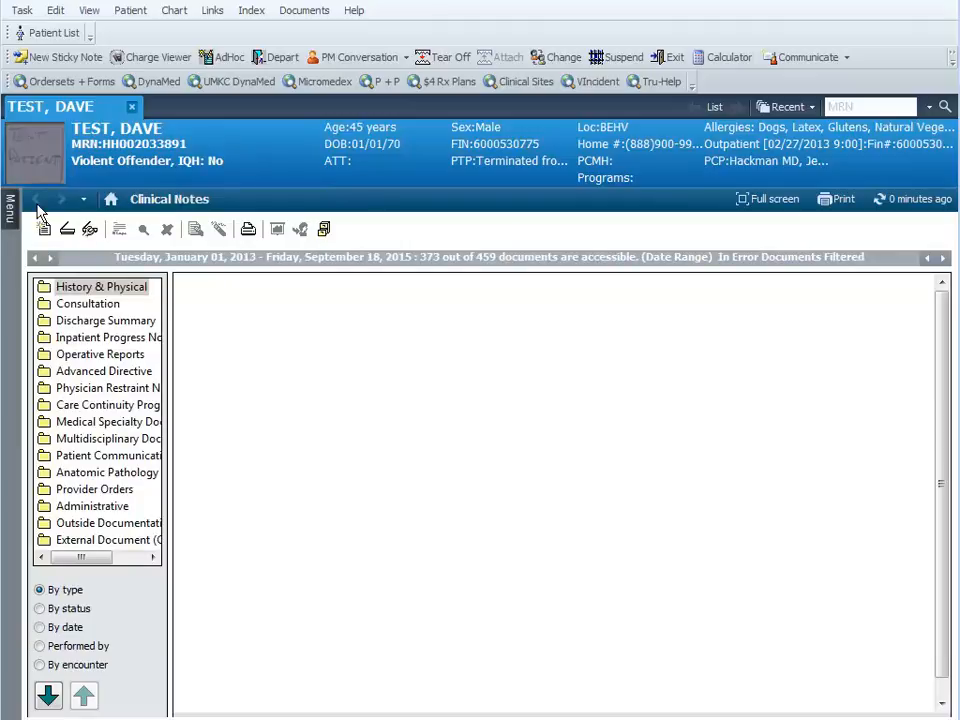
left_click(10, 208)
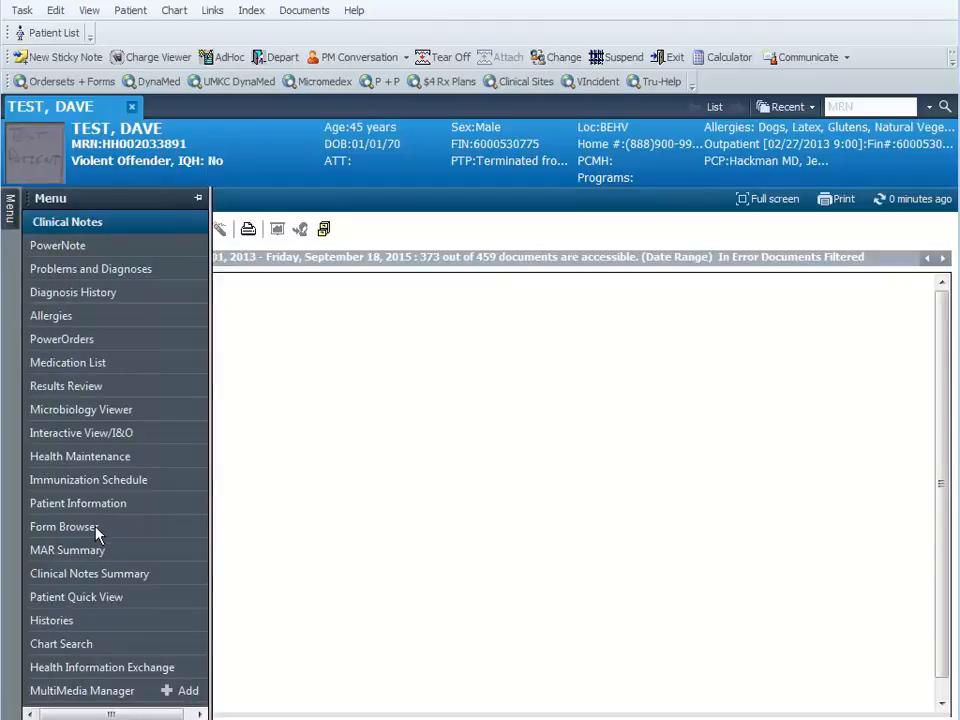
mouse_move(87, 318)
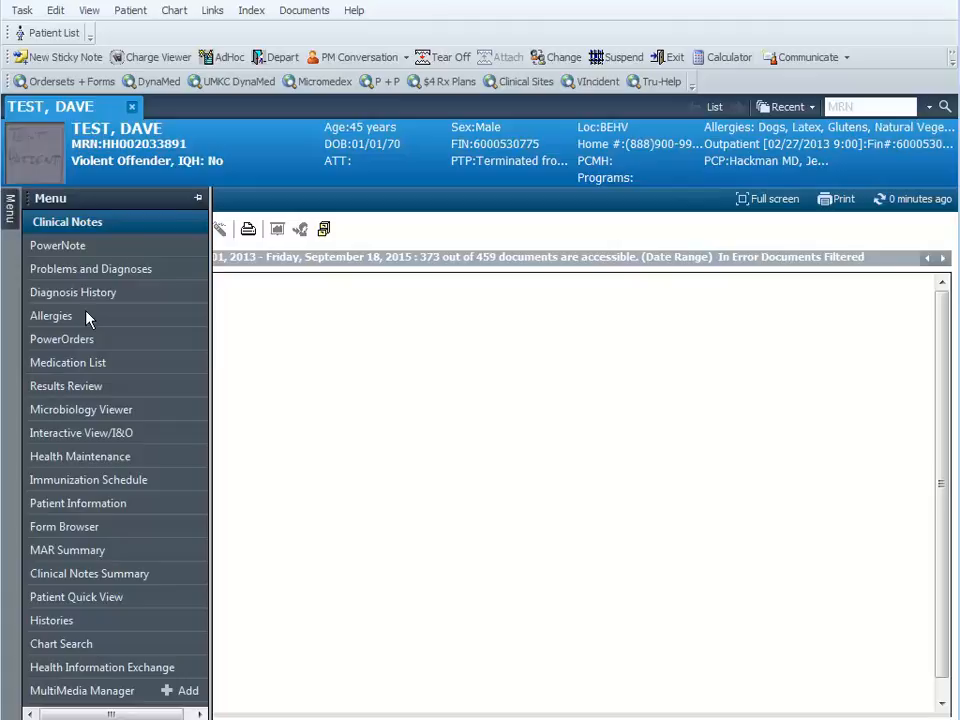
mouse_move(344, 347)
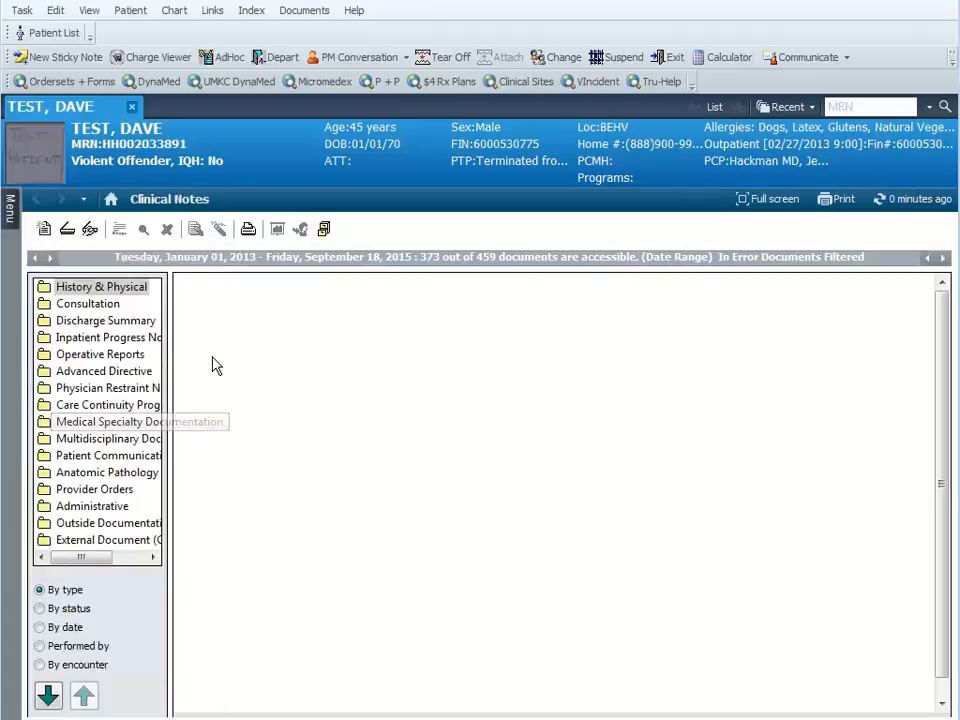
mouse_move(240, 448)
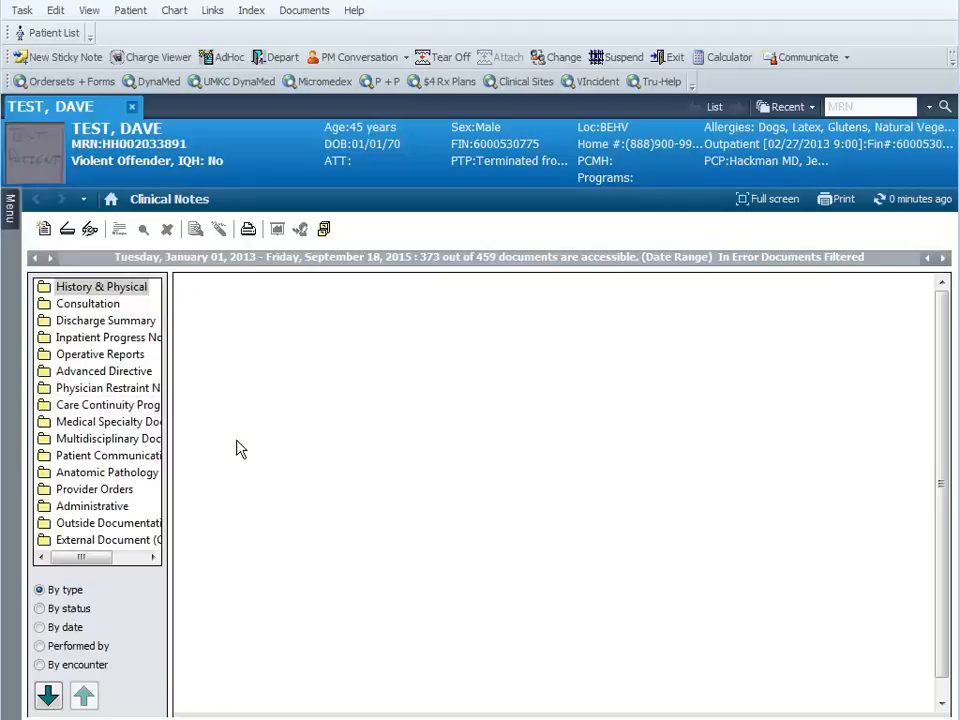
mouse_move(100, 337)
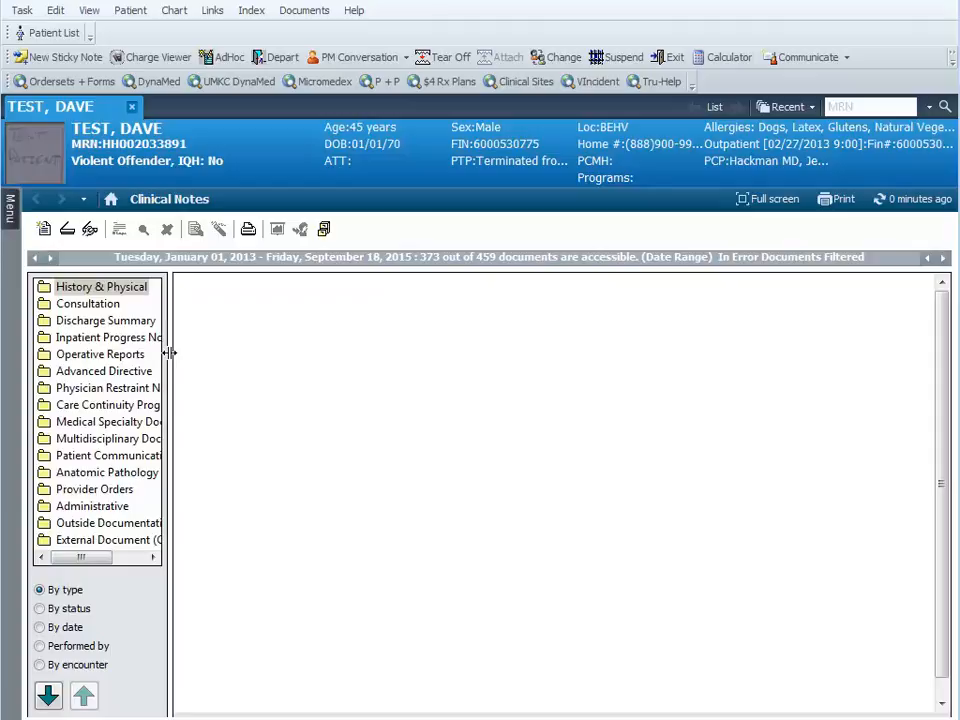
mouse_move(240, 350)
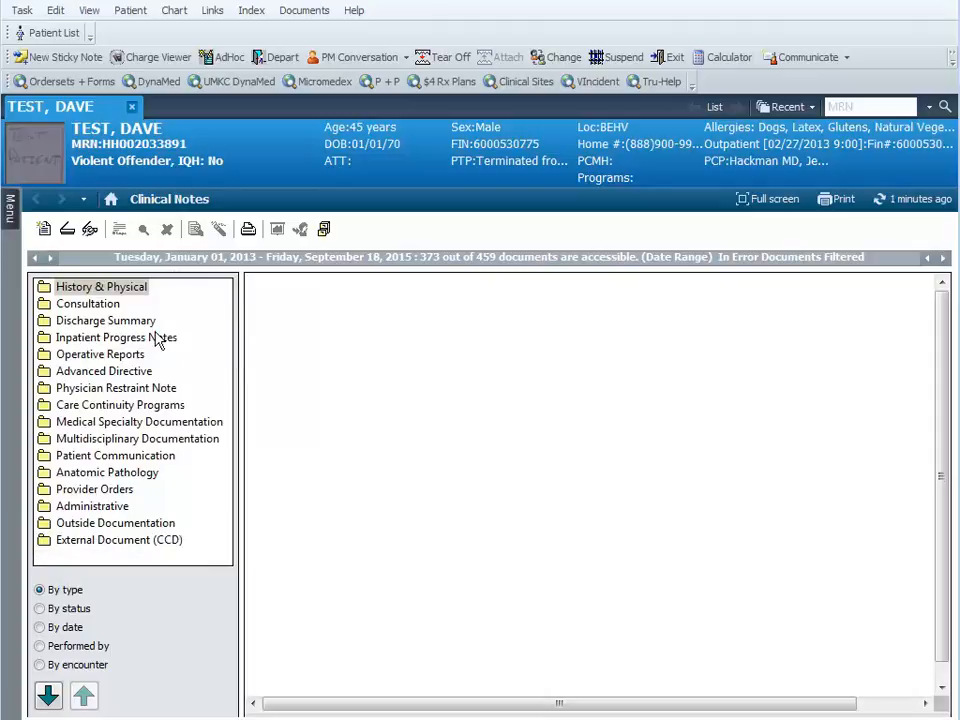
mouse_move(120, 304)
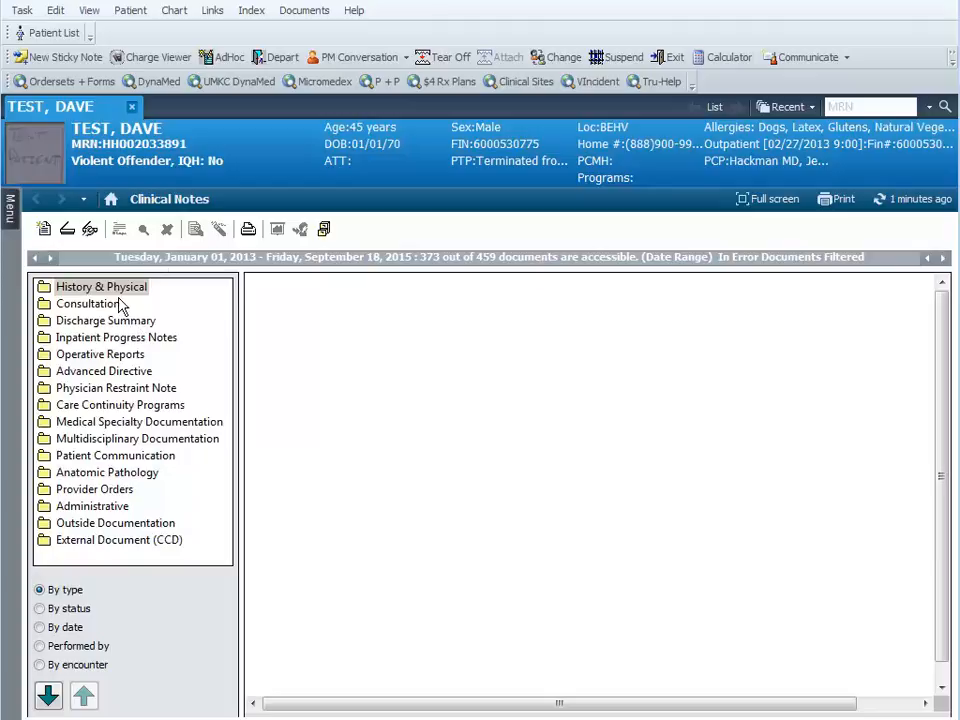
mouse_move(113, 358)
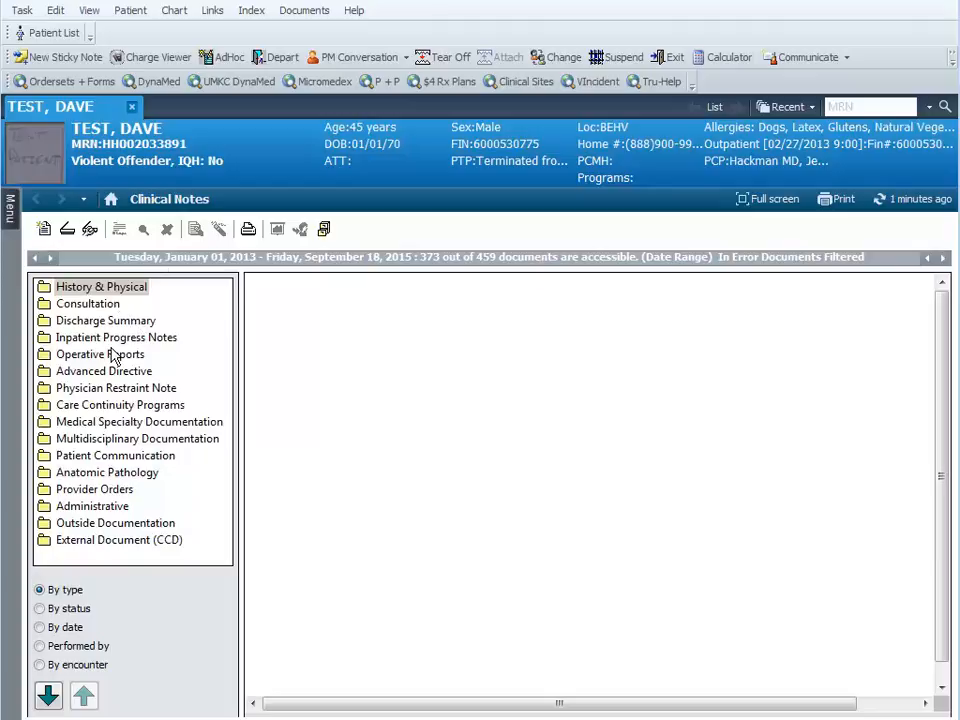
mouse_move(113, 321)
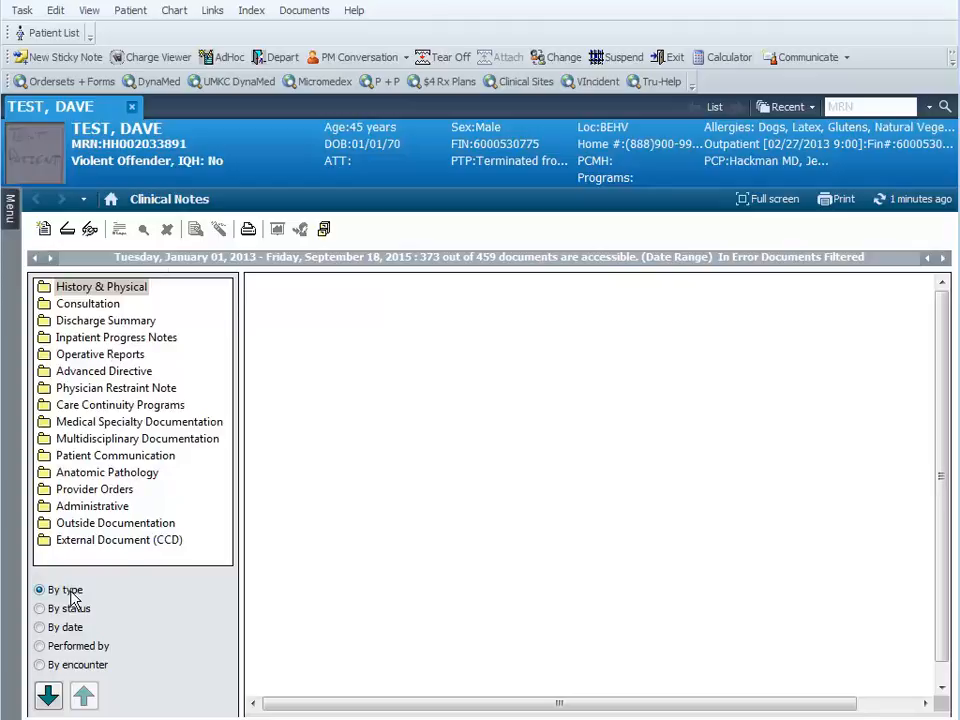
left_click(40, 608)
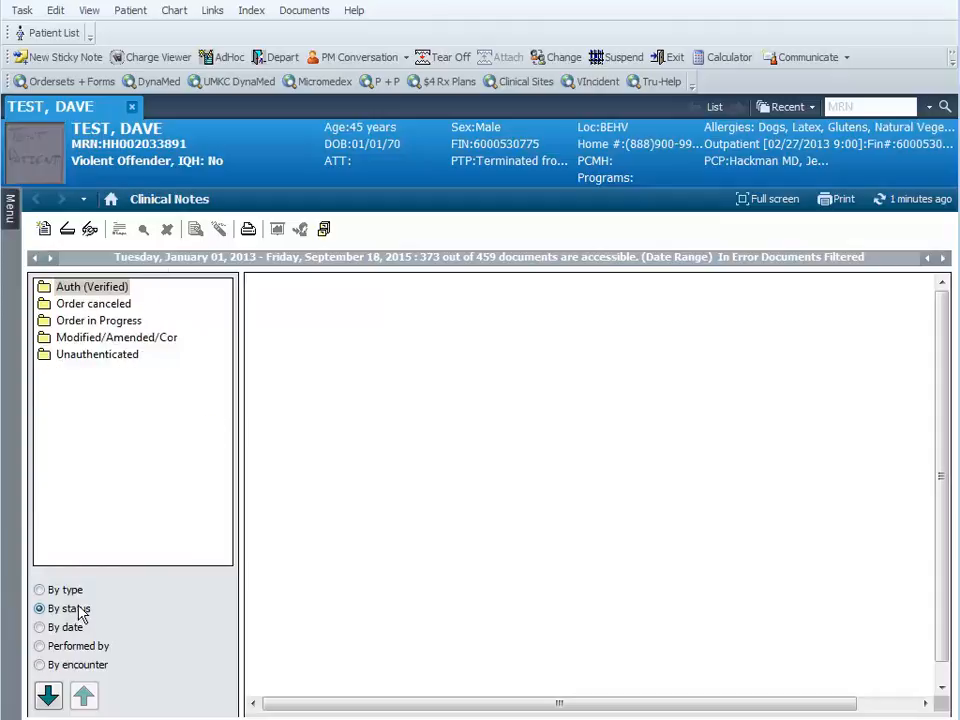
left_click(40, 627)
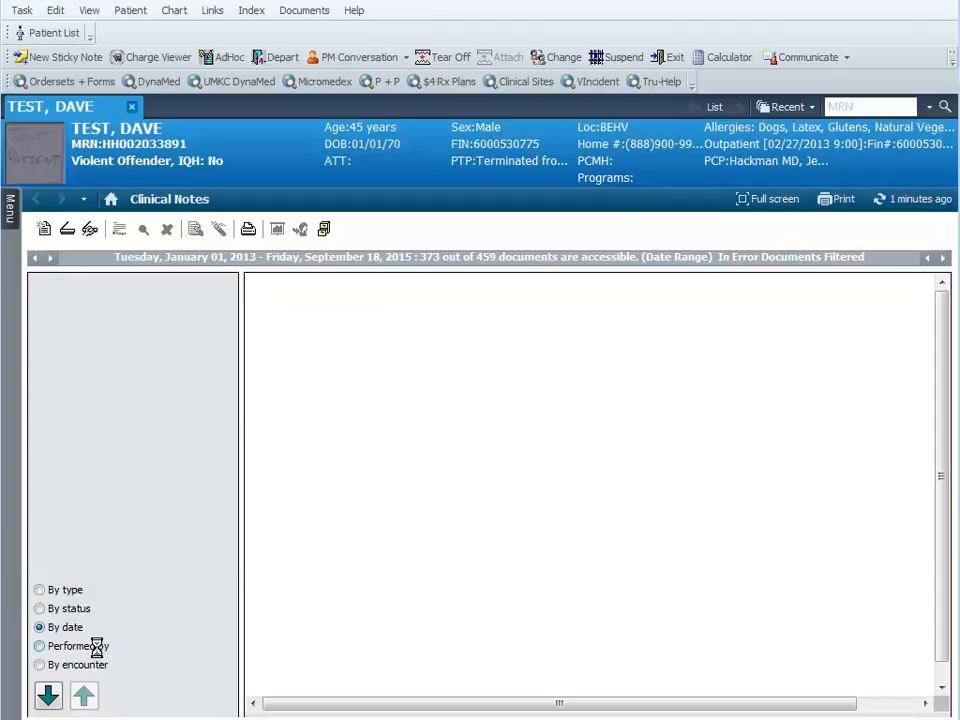
left_click(39, 645)
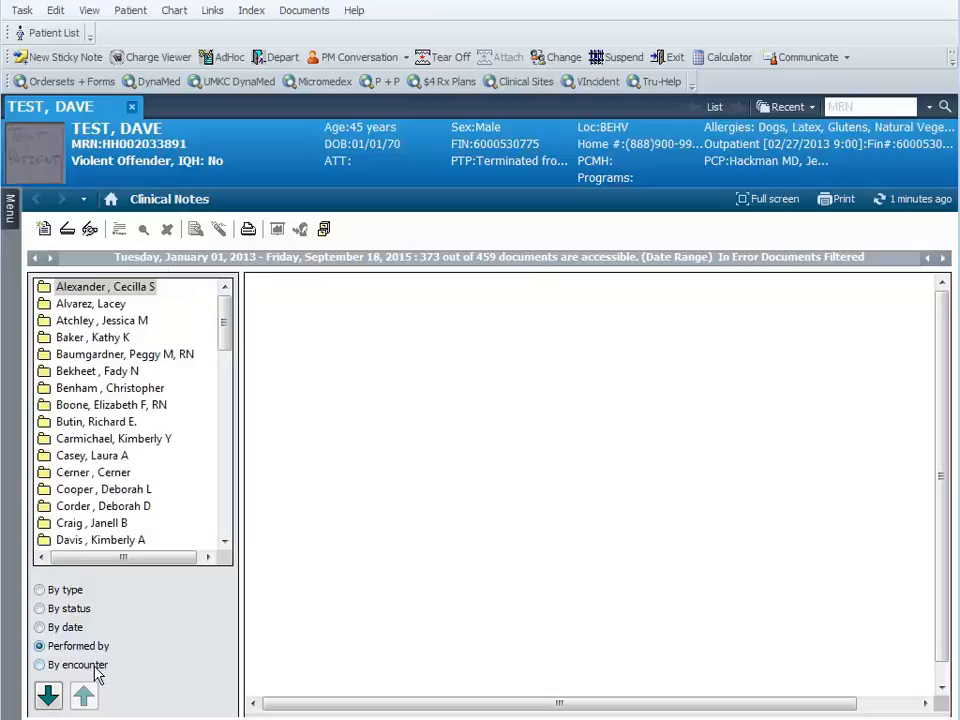
left_click(39, 664)
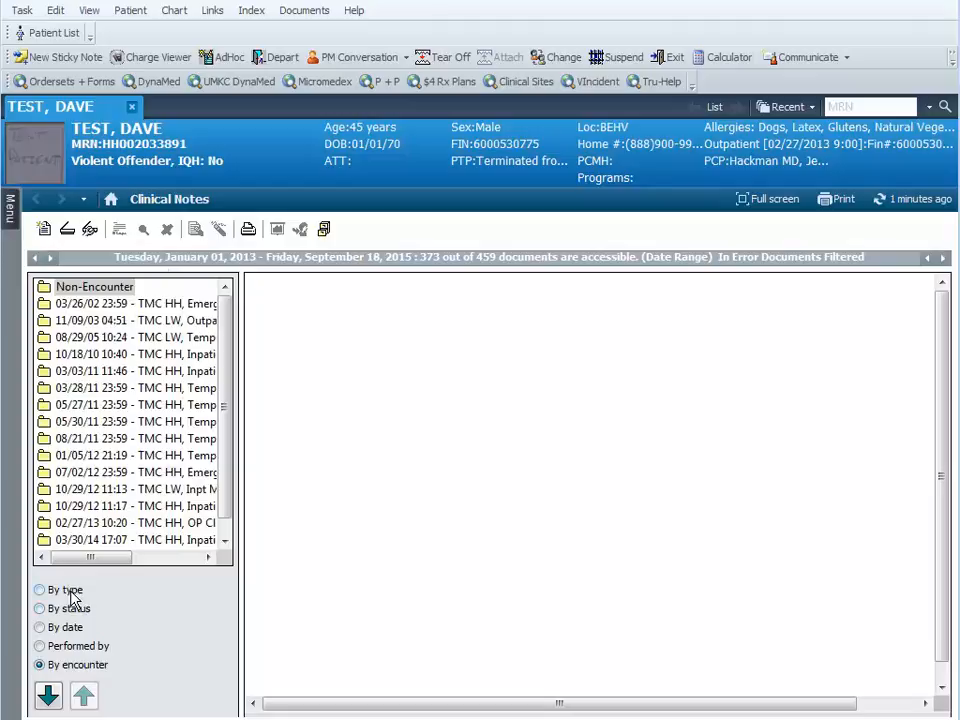
left_click(40, 589)
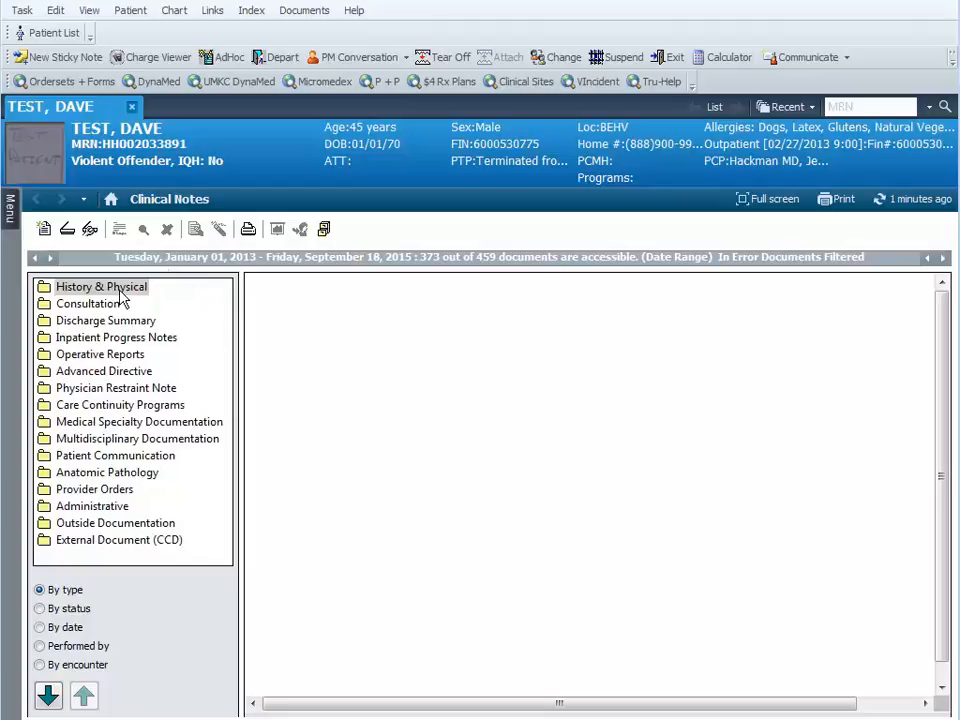
- Expand History & Physical folders and view the 04/24/15 13:23 Chest Pain note
left_click(101, 287)
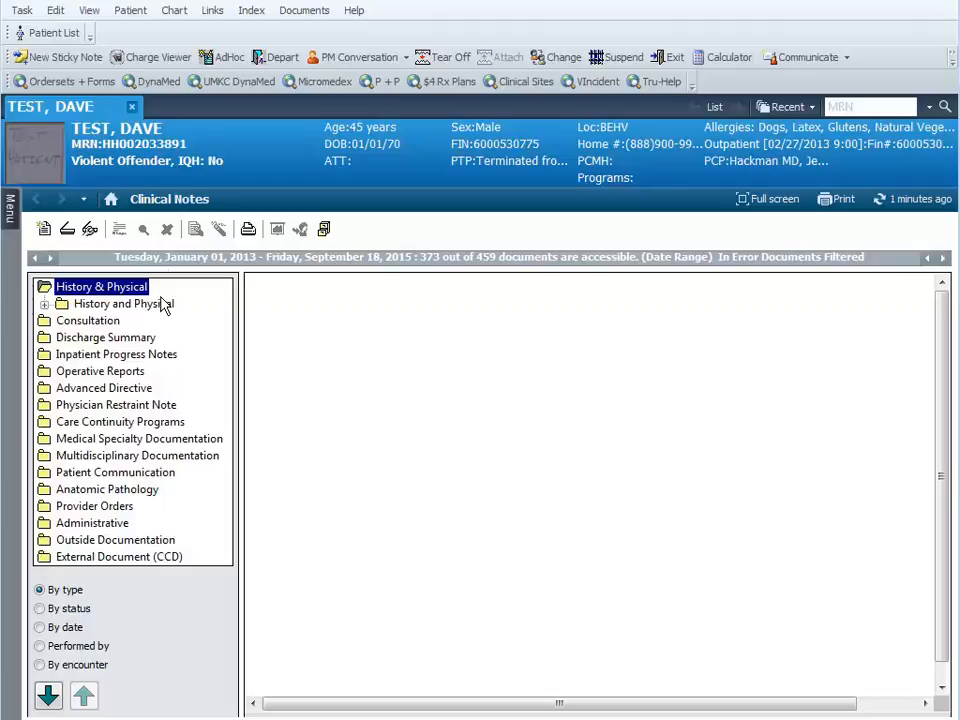
mouse_move(80, 320)
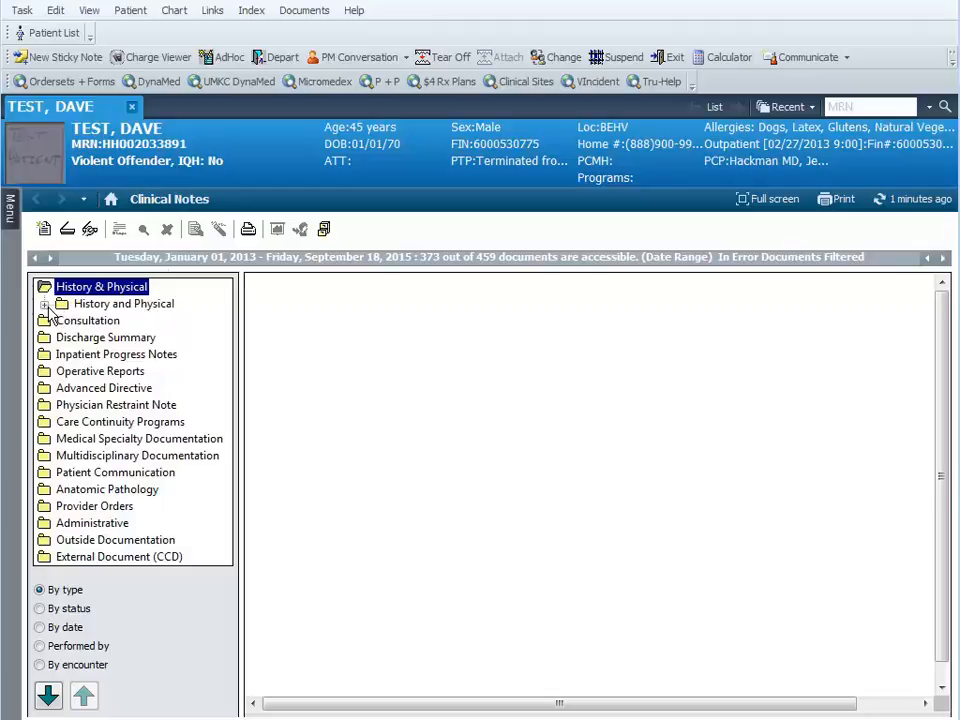
left_click(46, 303)
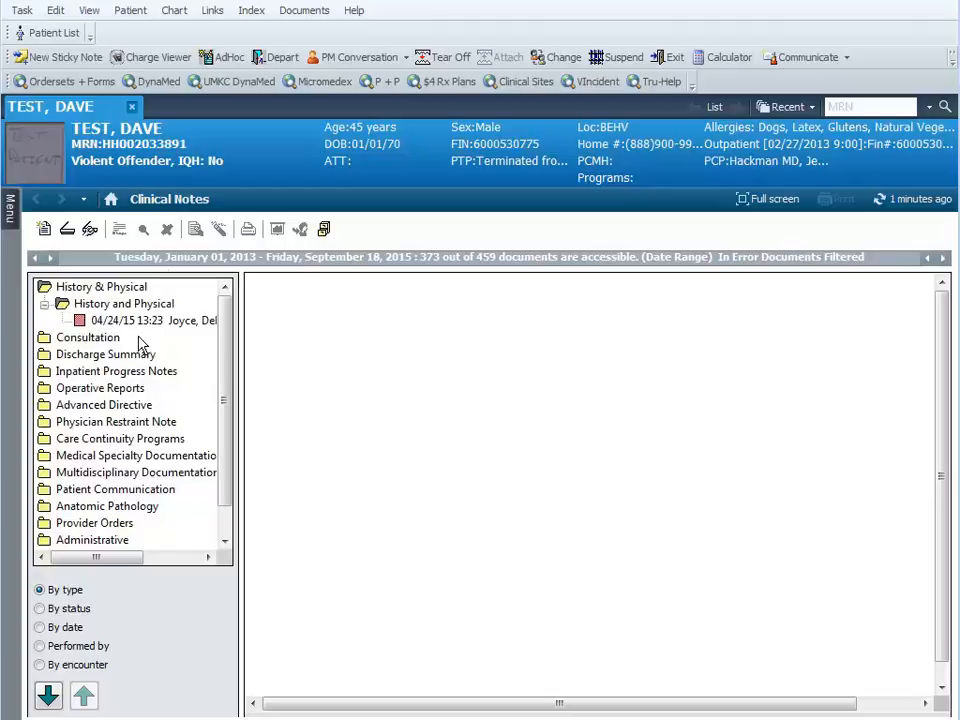
mouse_move(148, 320)
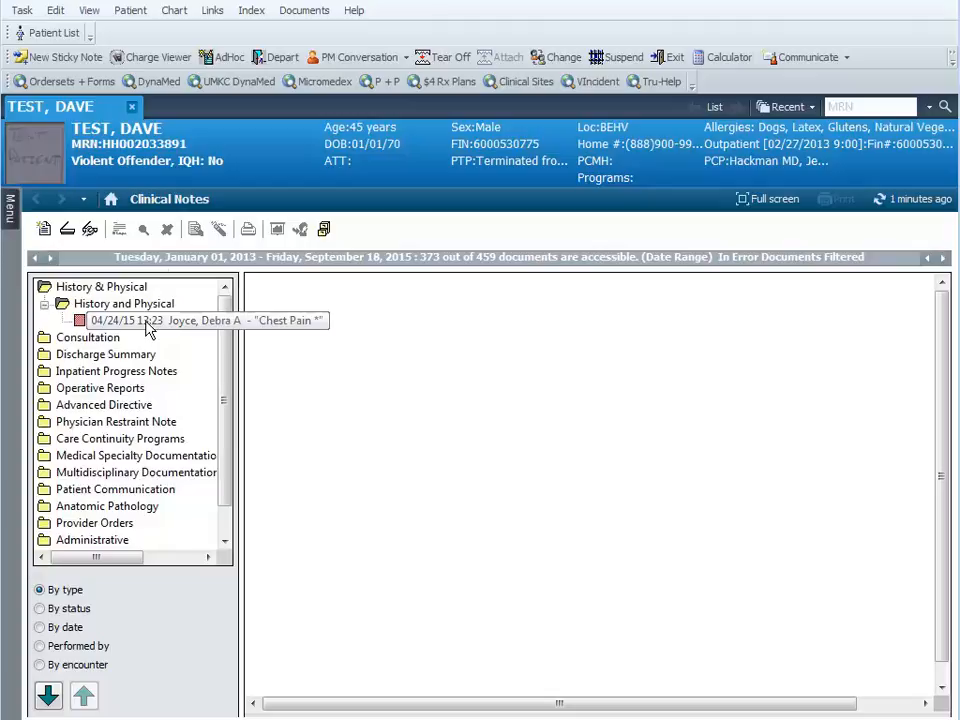
left_click(150, 320)
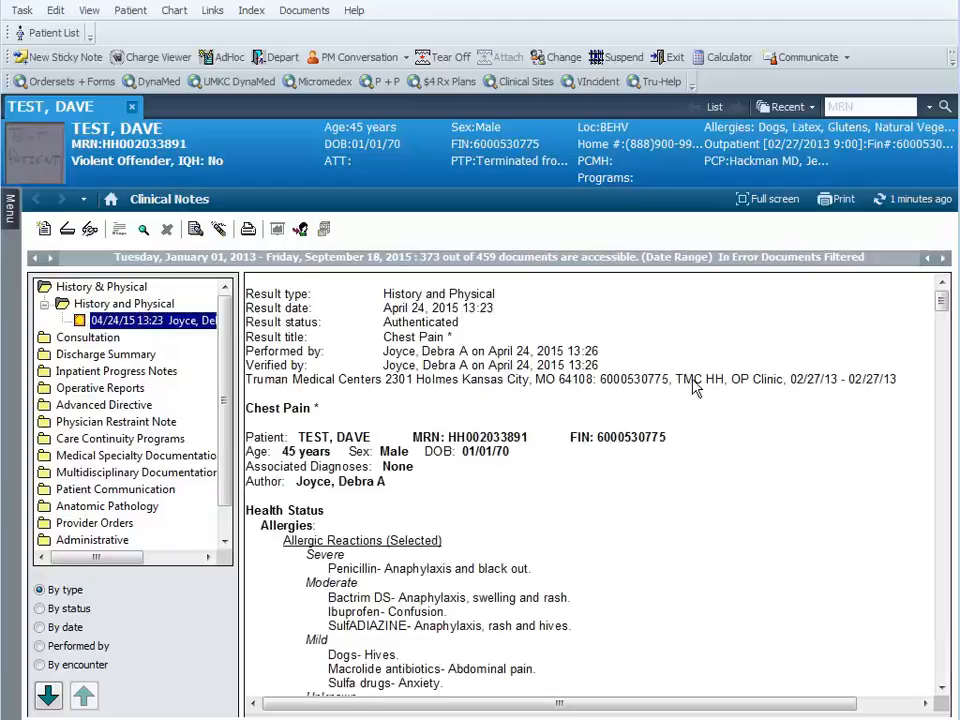
mouse_move(836, 198)
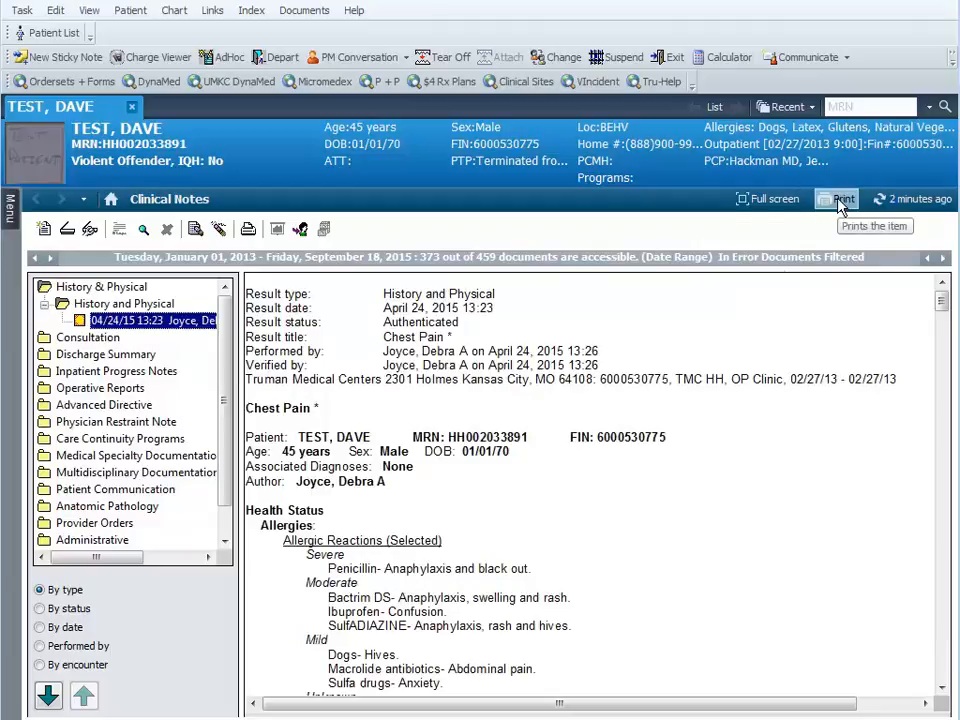
- Draft-print the Chest Pain note to the TS KONICA MINOLTA printer
left_click(843, 198)
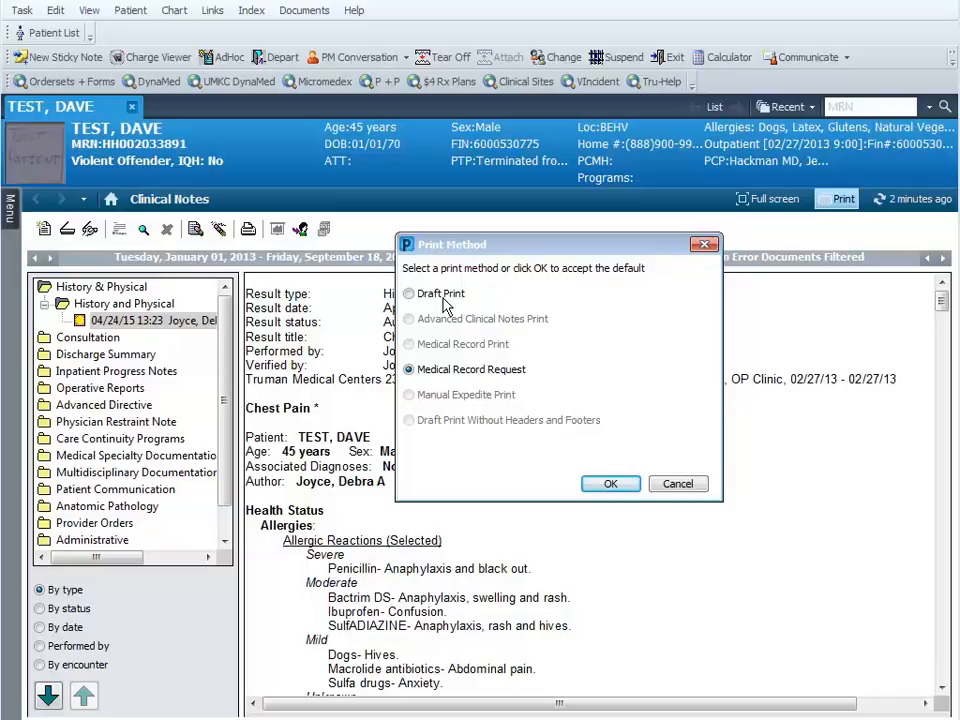
left_click(408, 293)
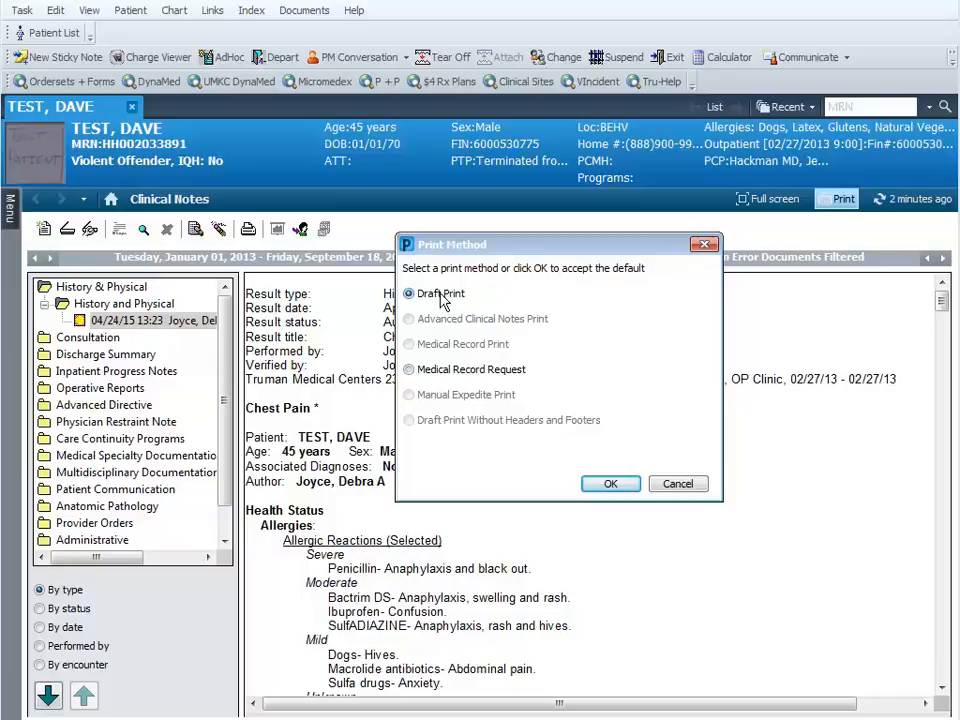
mouse_move(610, 483)
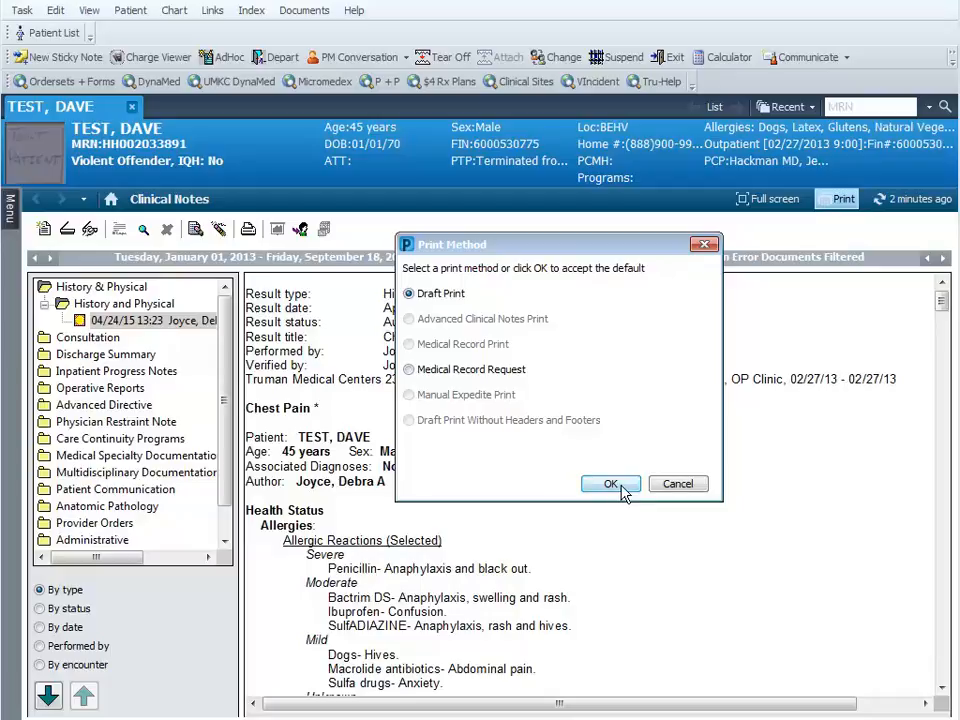
left_click(610, 484)
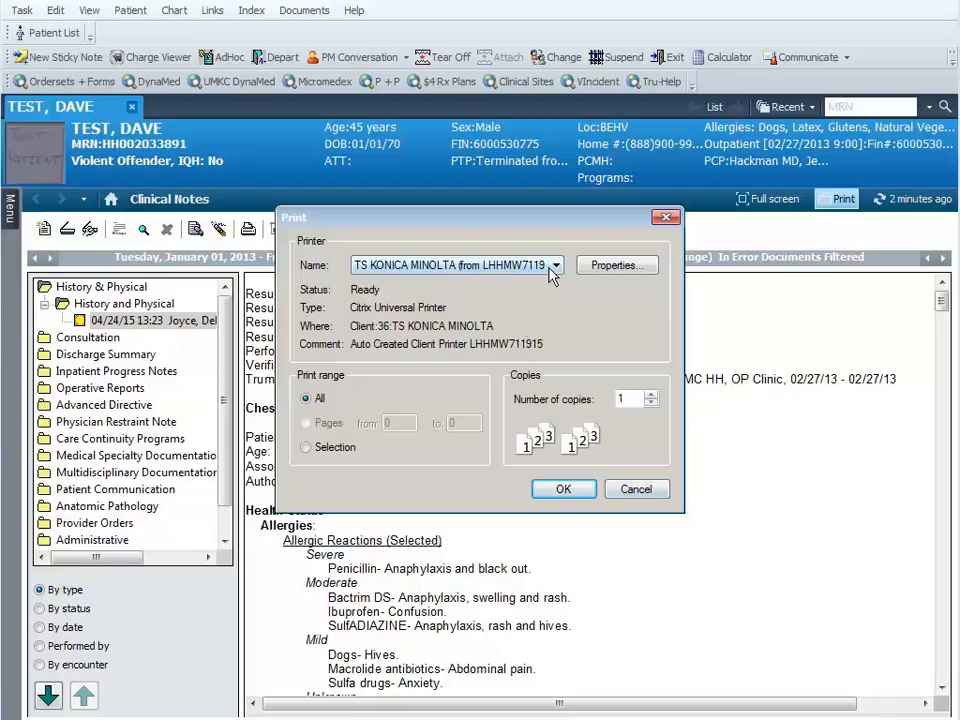
left_click(563, 489)
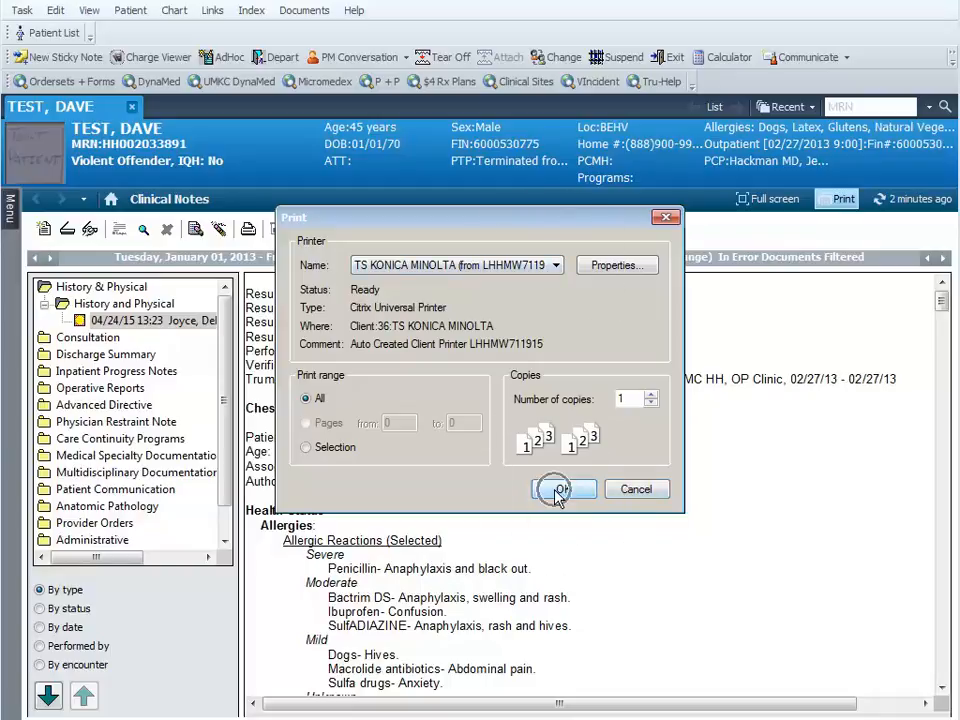
left_click(561, 489)
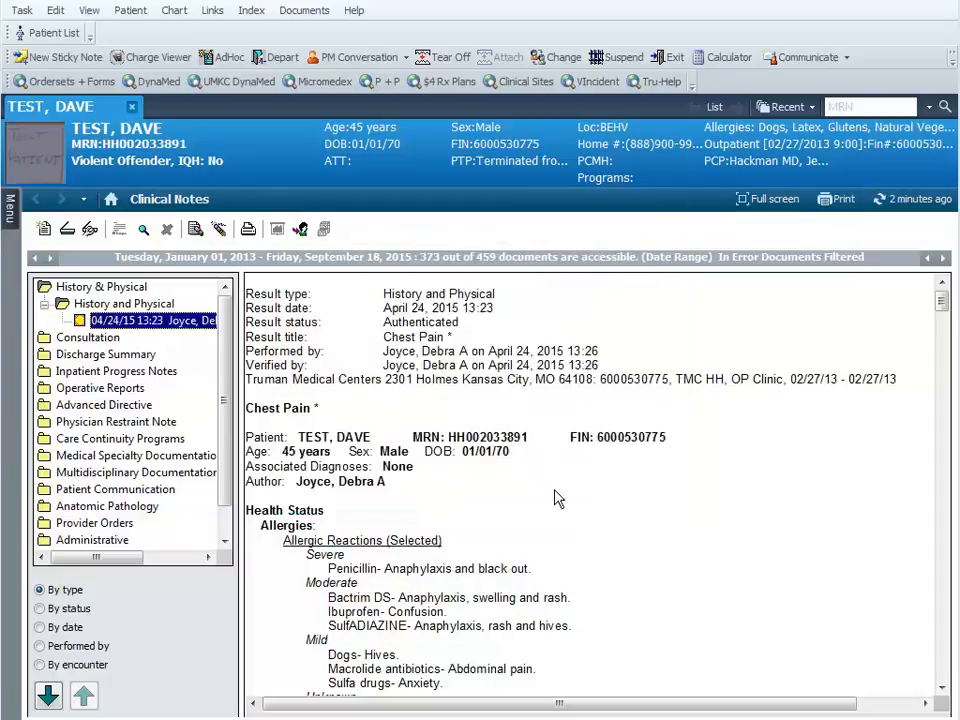
mouse_move(353, 345)
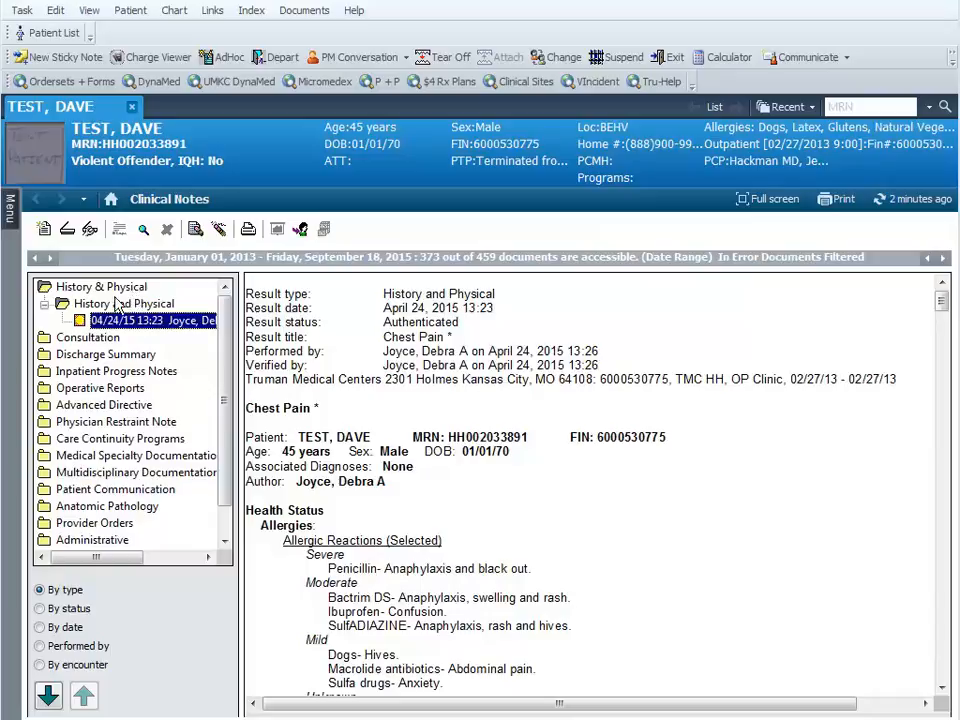
- Collapse History & Physical, expand Consultation, and select the 04/12/13 and 05/12/14 notes
left_click(101, 287)
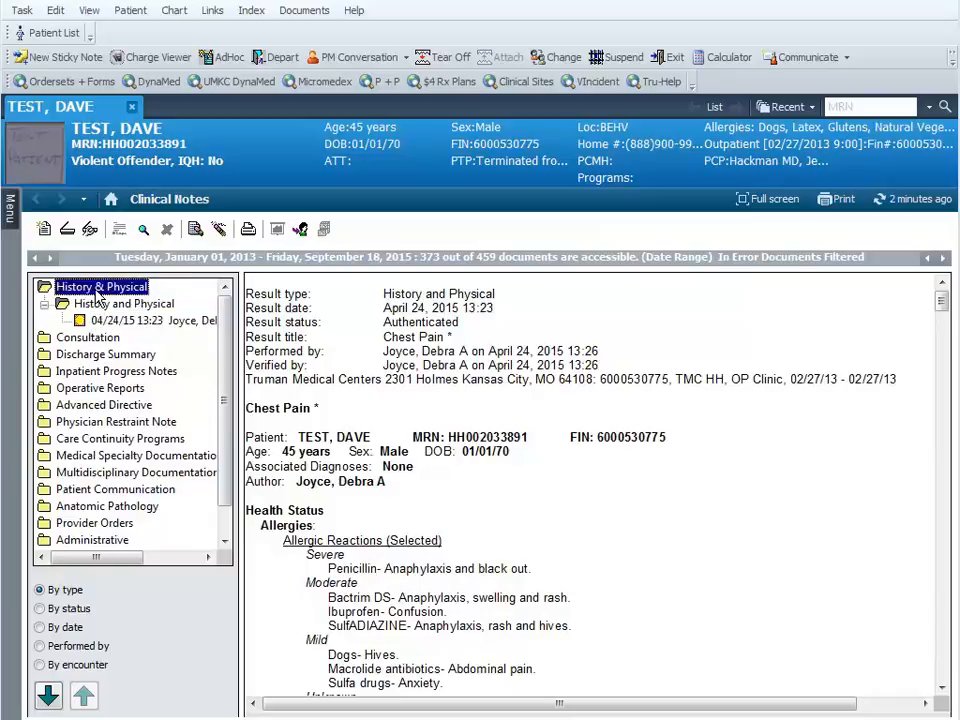
left_click(46, 287)
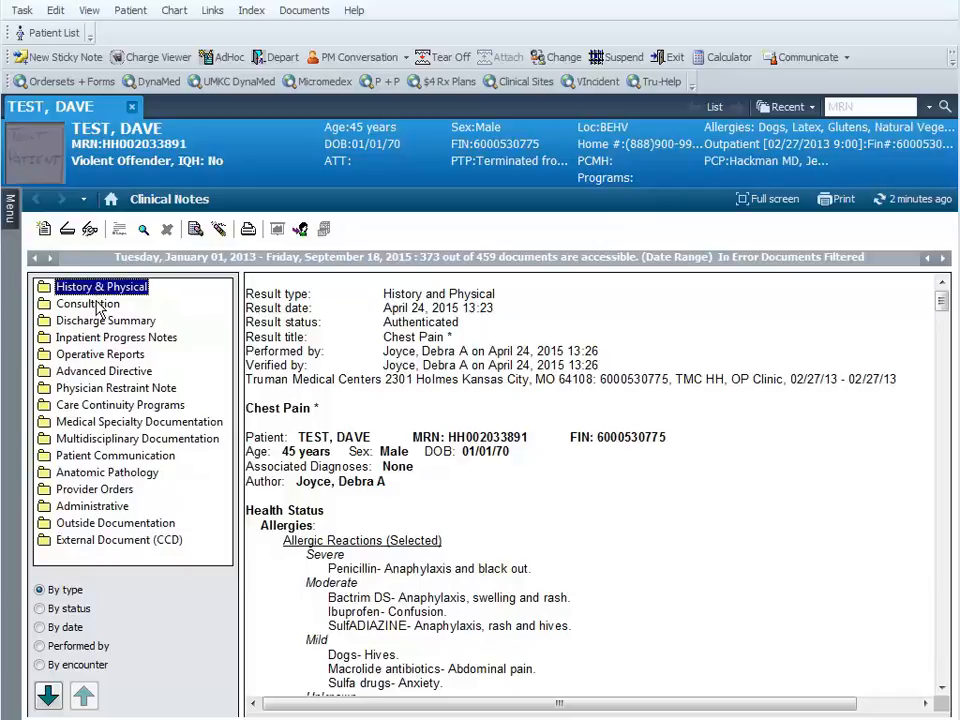
left_click(87, 303)
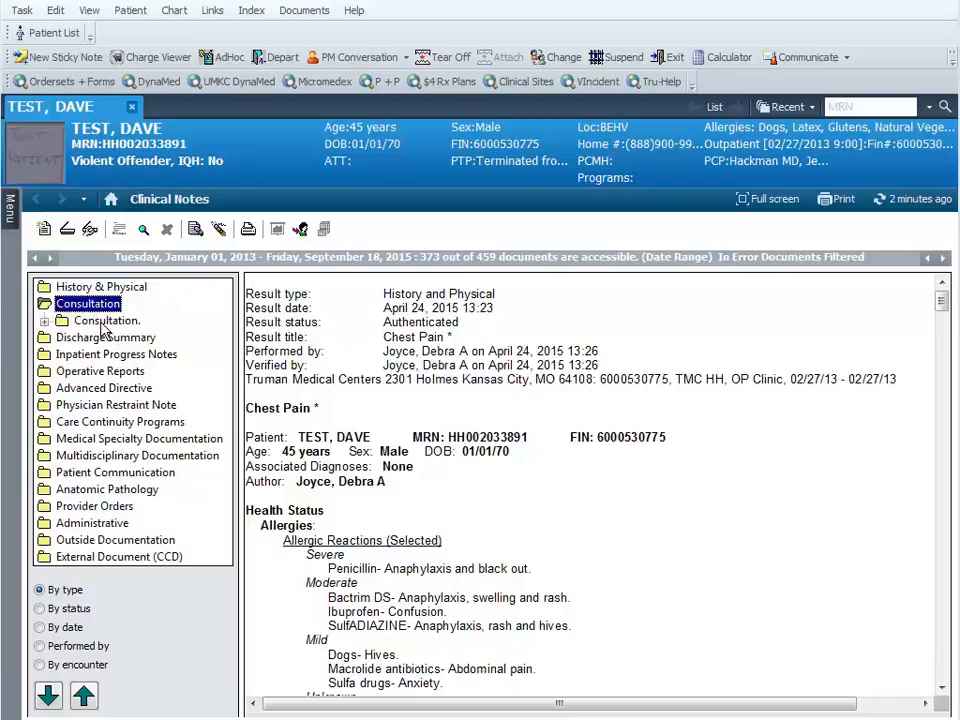
left_click(95, 320)
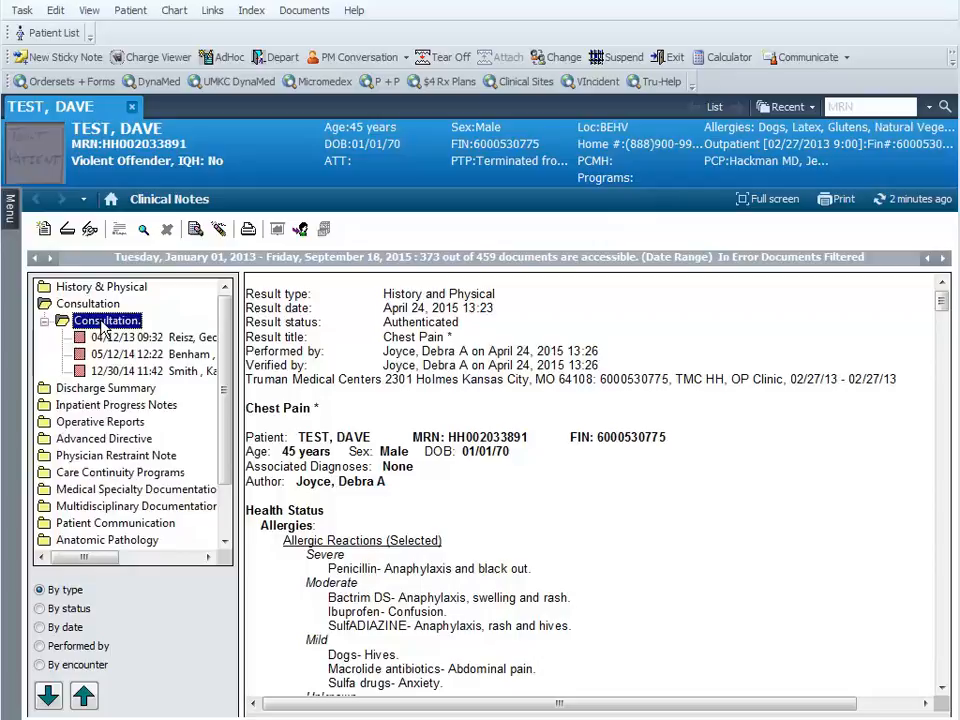
mouse_move(168, 388)
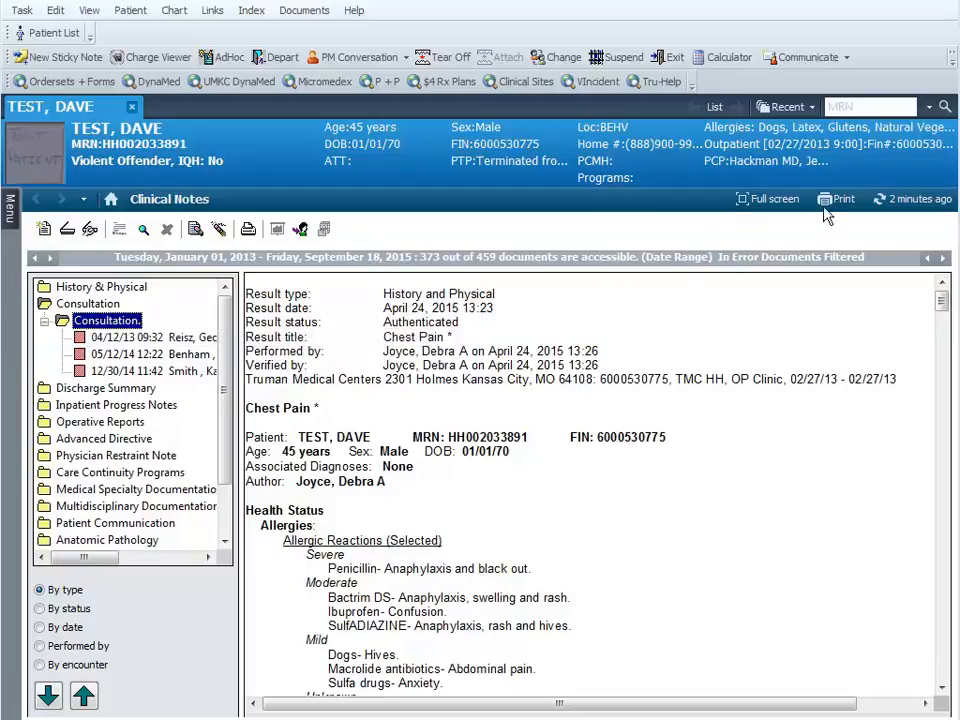
mouse_move(838, 199)
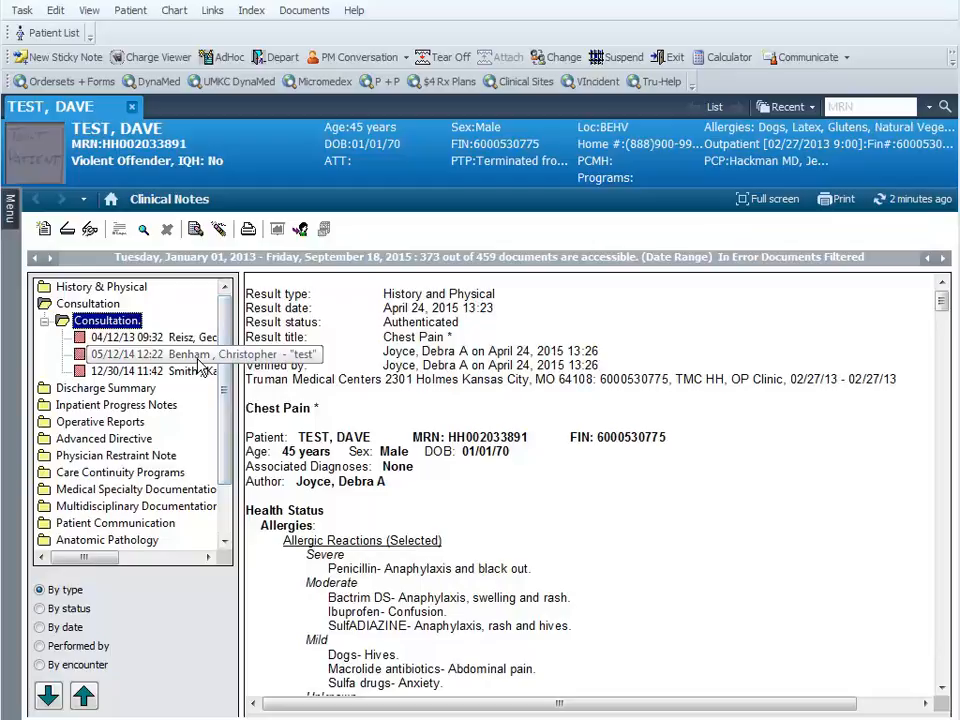
mouse_move(840, 198)
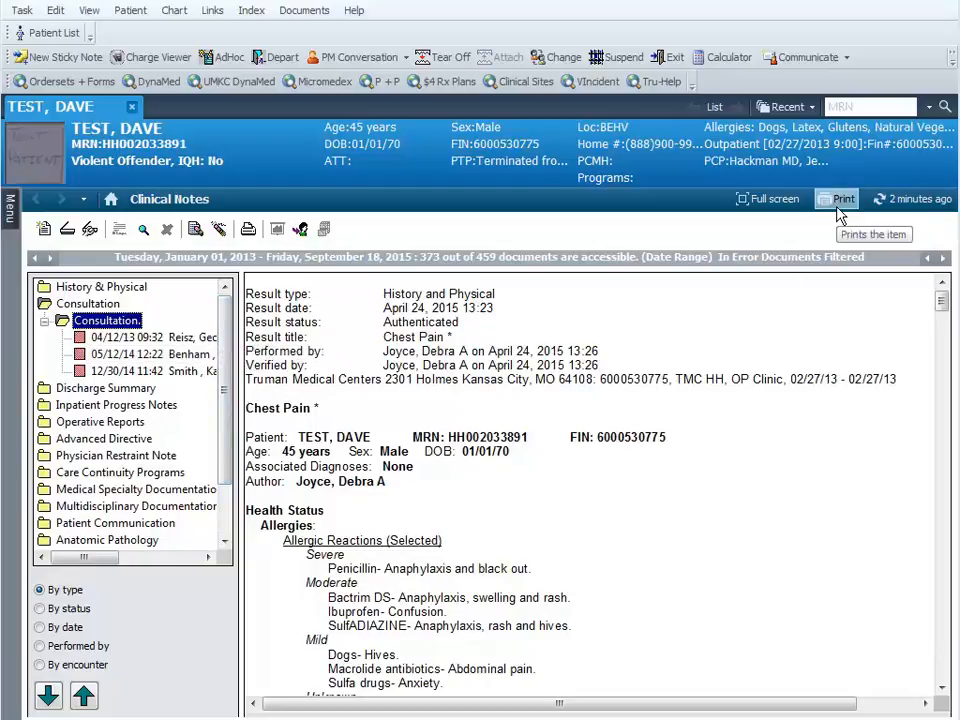
mouse_move(508, 390)
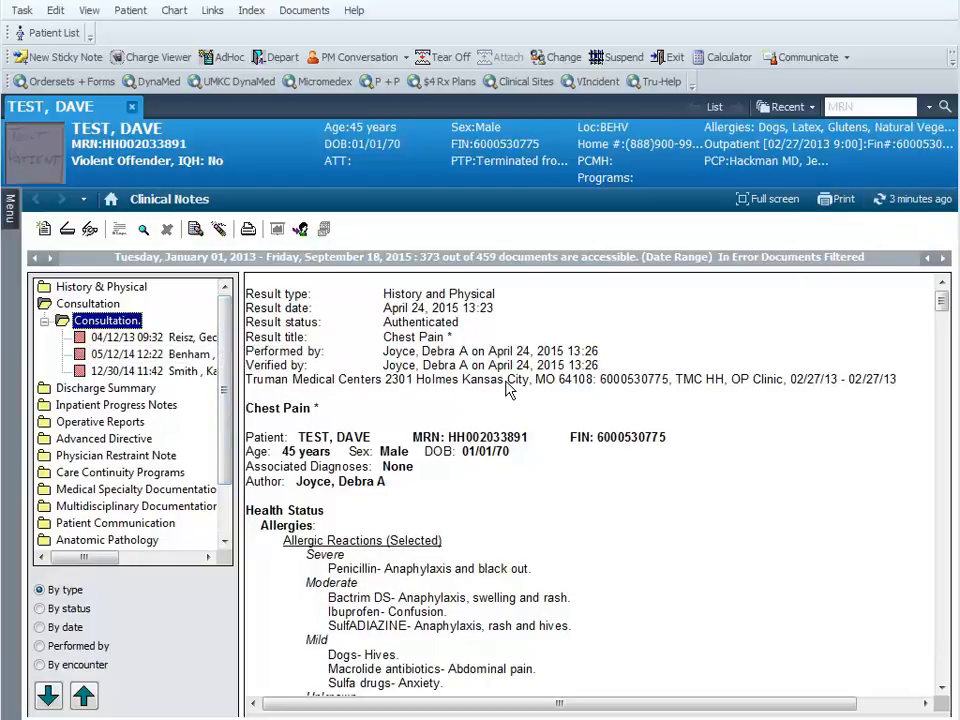
mouse_move(185, 354)
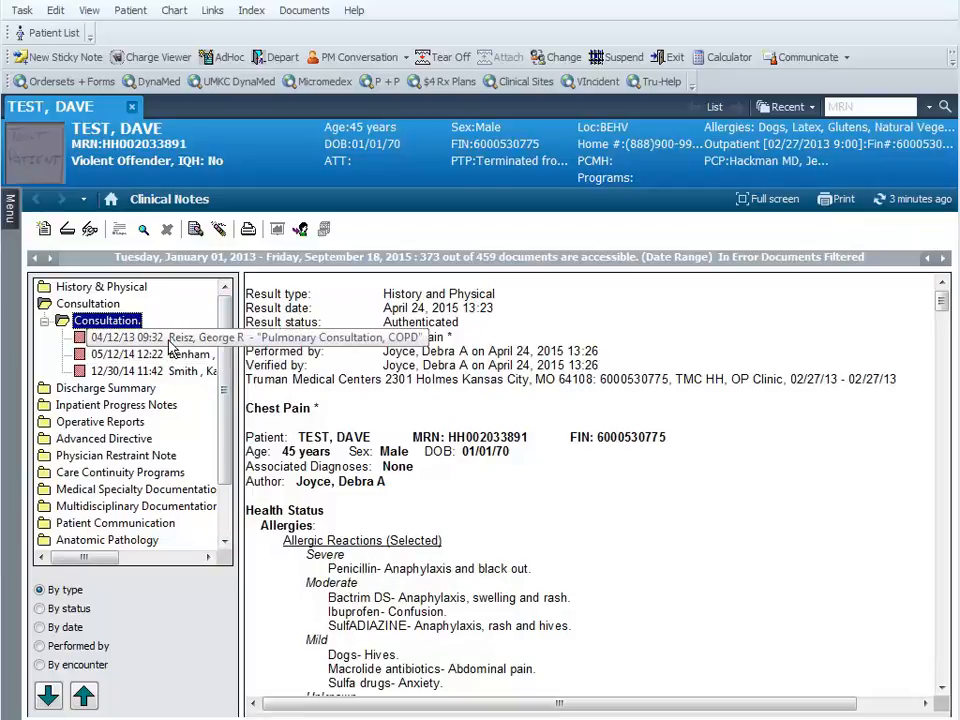
left_click(130, 337)
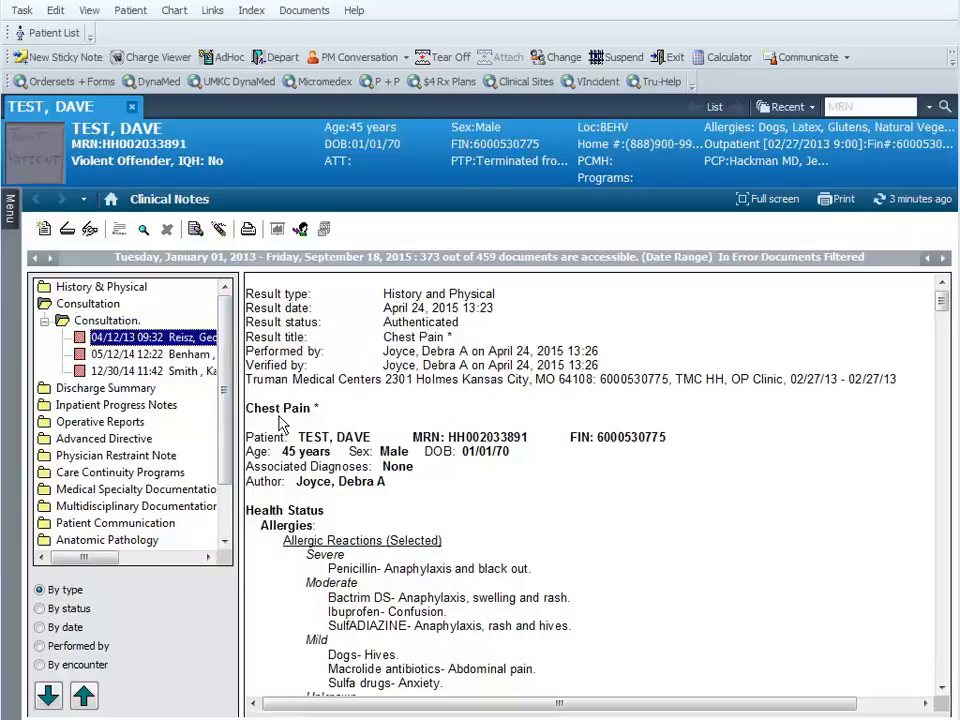
mouse_move(170, 354)
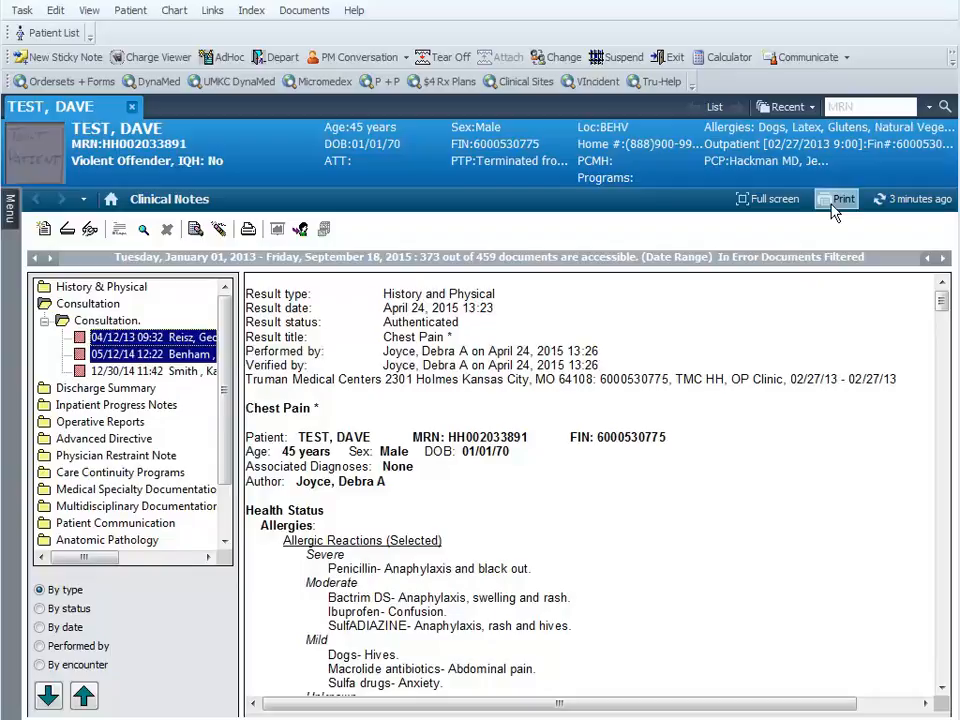
- Draft-print only the selected 04/12/13 and 05/12/14 consultation notes
left_click(836, 198)
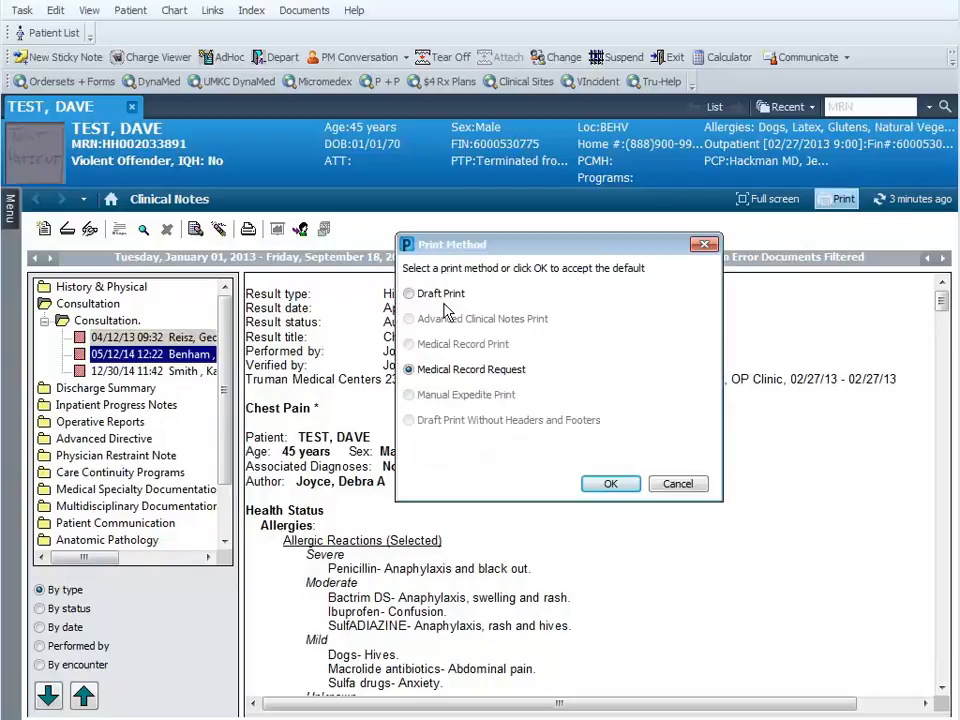
left_click(409, 293)
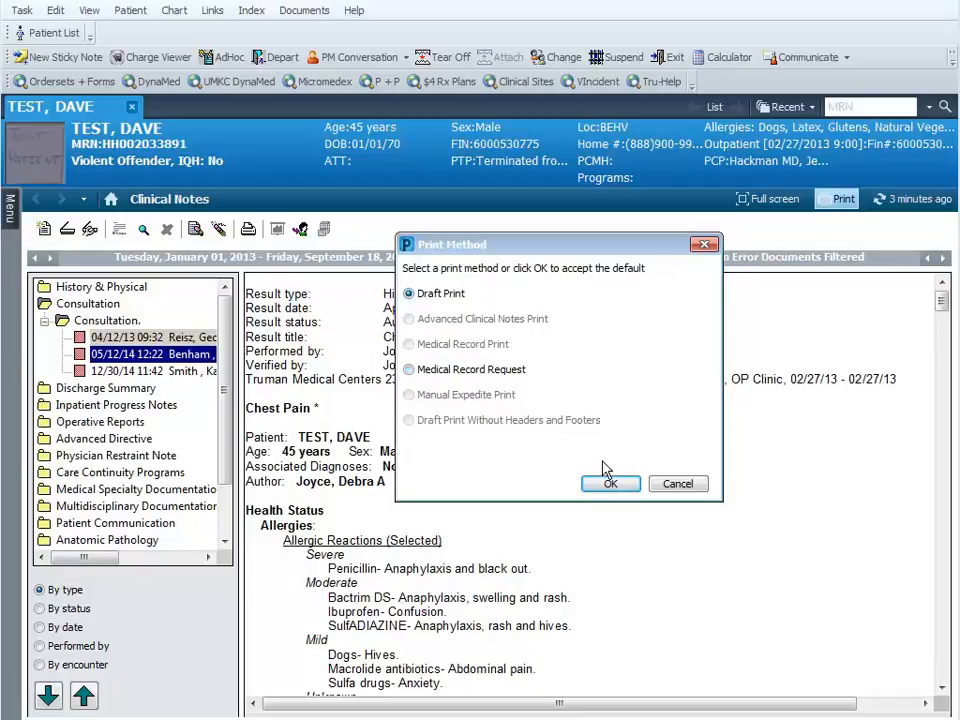
left_click(610, 483)
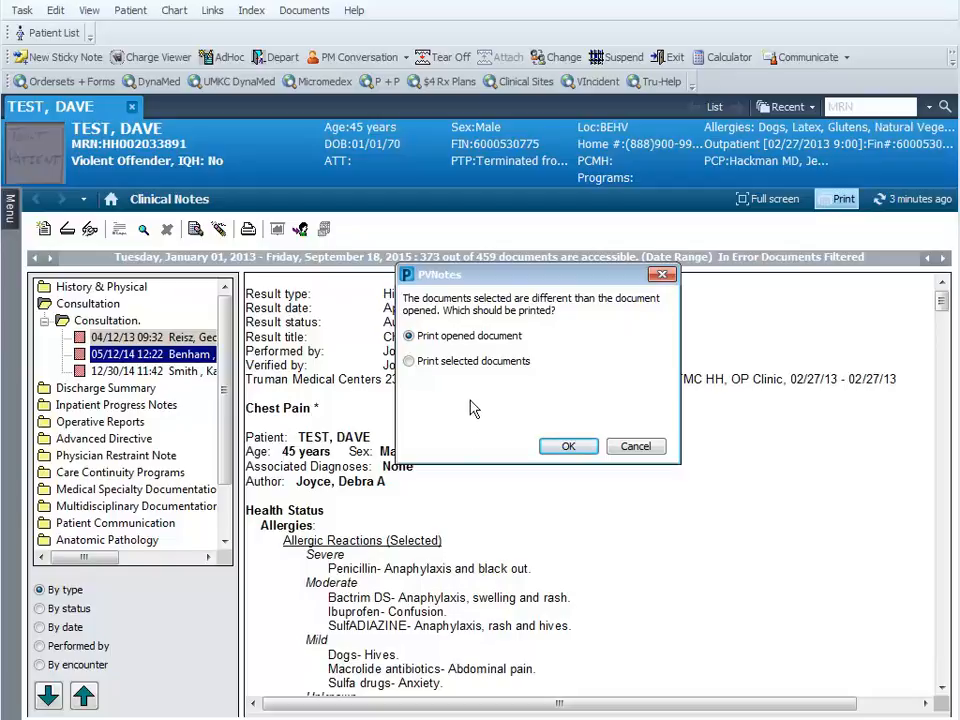
mouse_move(473, 375)
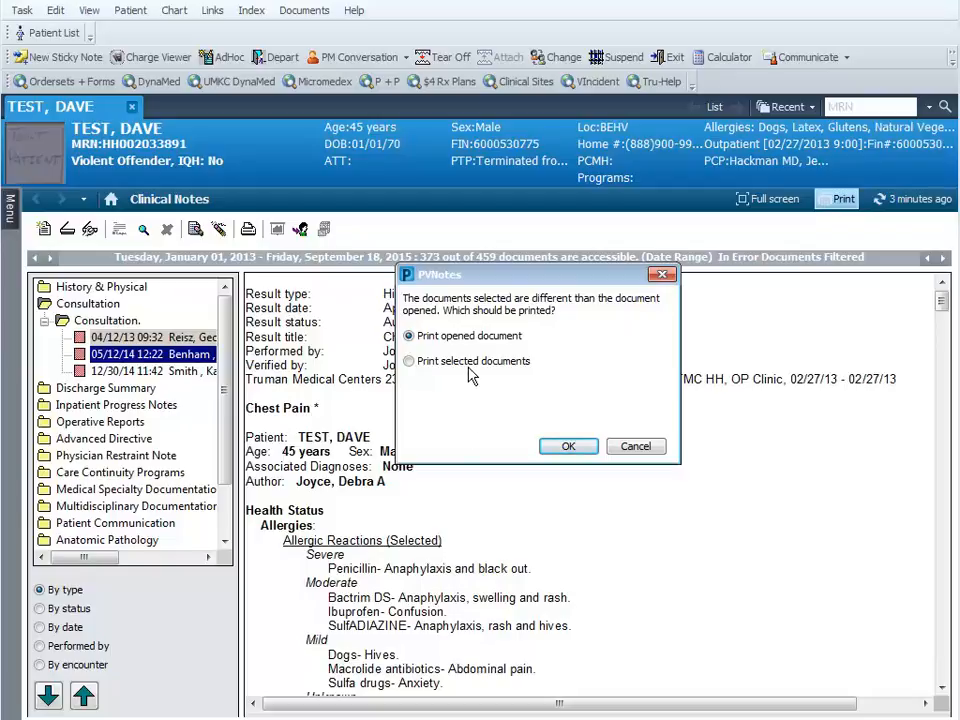
left_click(409, 361)
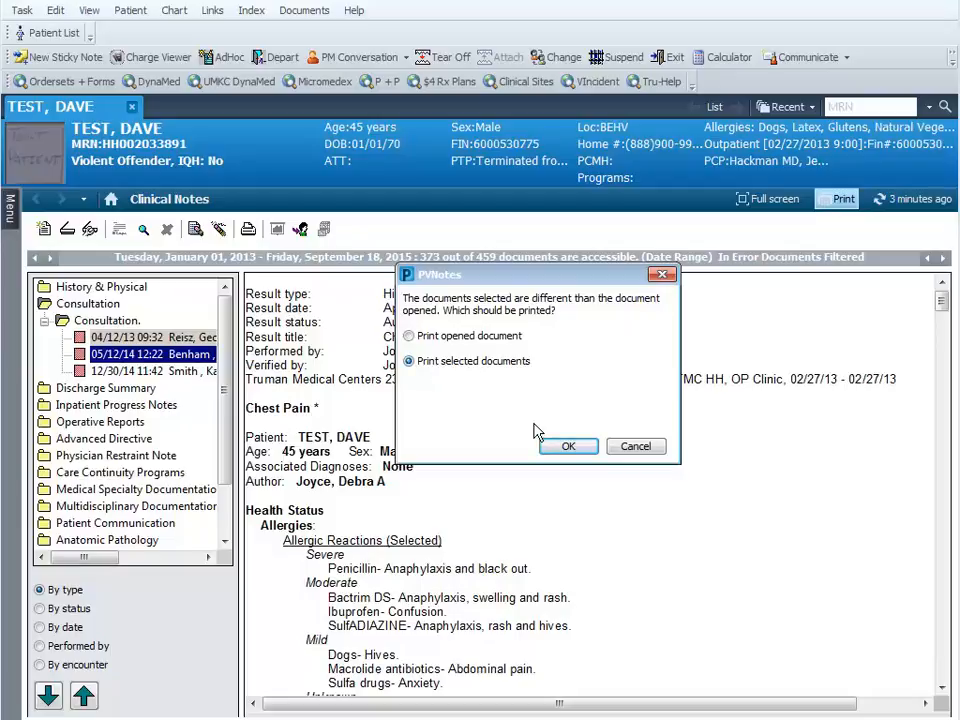
left_click(568, 446)
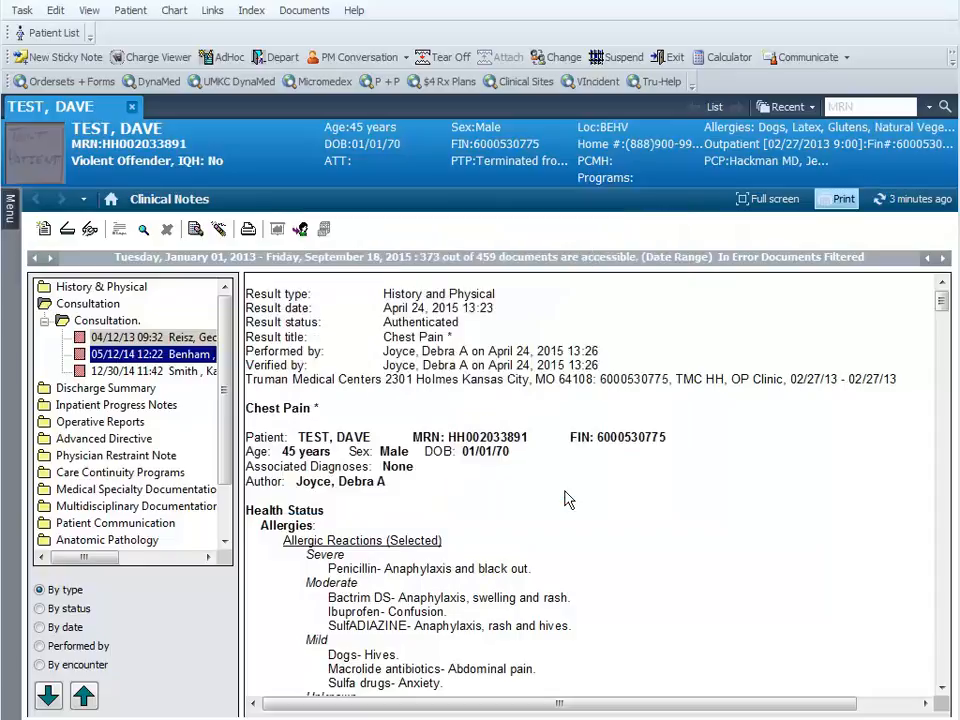
left_click(843, 198)
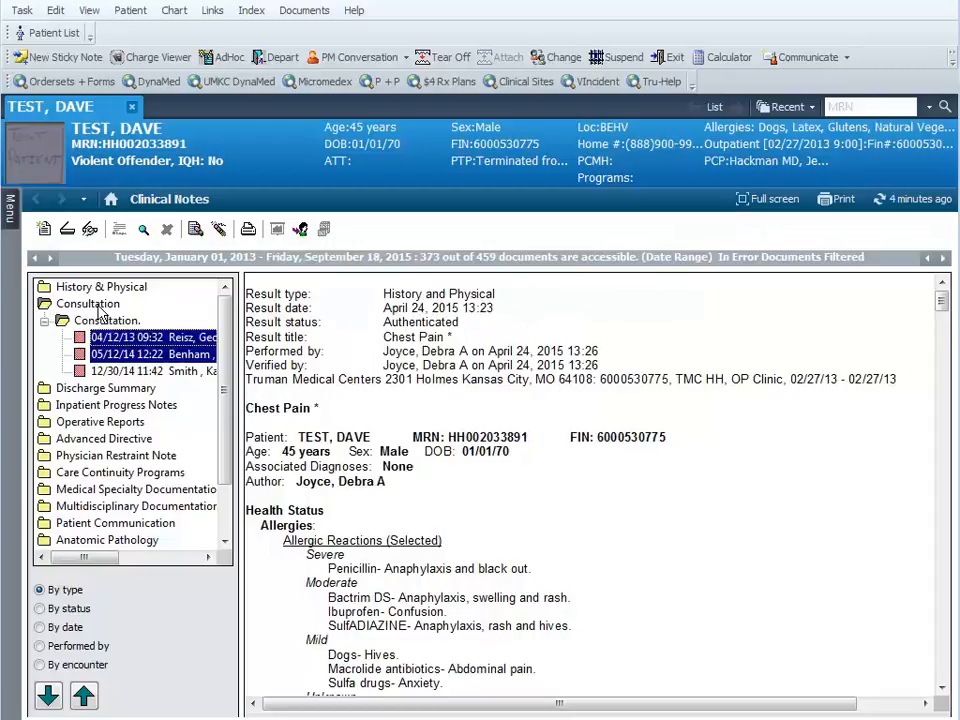
- Collapse Consultation and expand Administrative > Procedural Consents to reveal the 02/27/13 consent
left_click(46, 320)
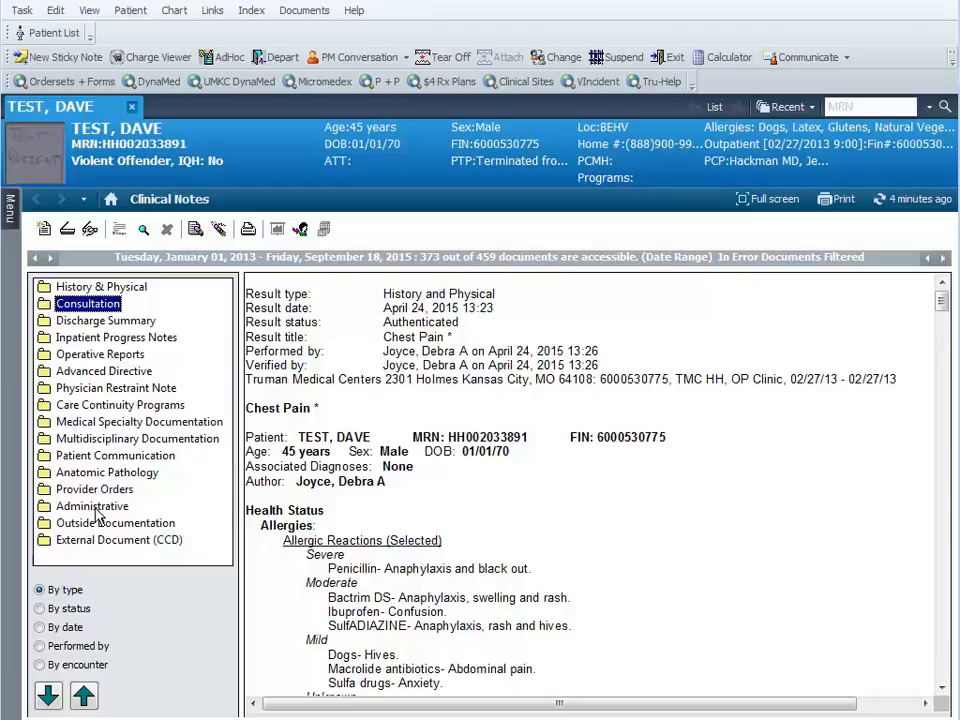
left_click(104, 505)
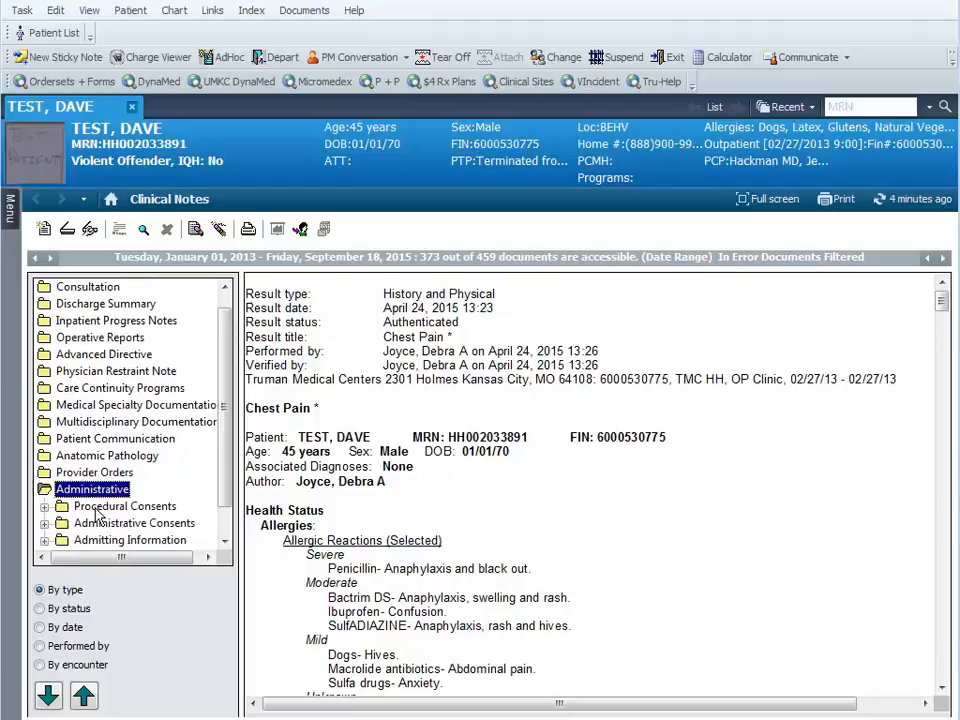
scroll("down", 3)
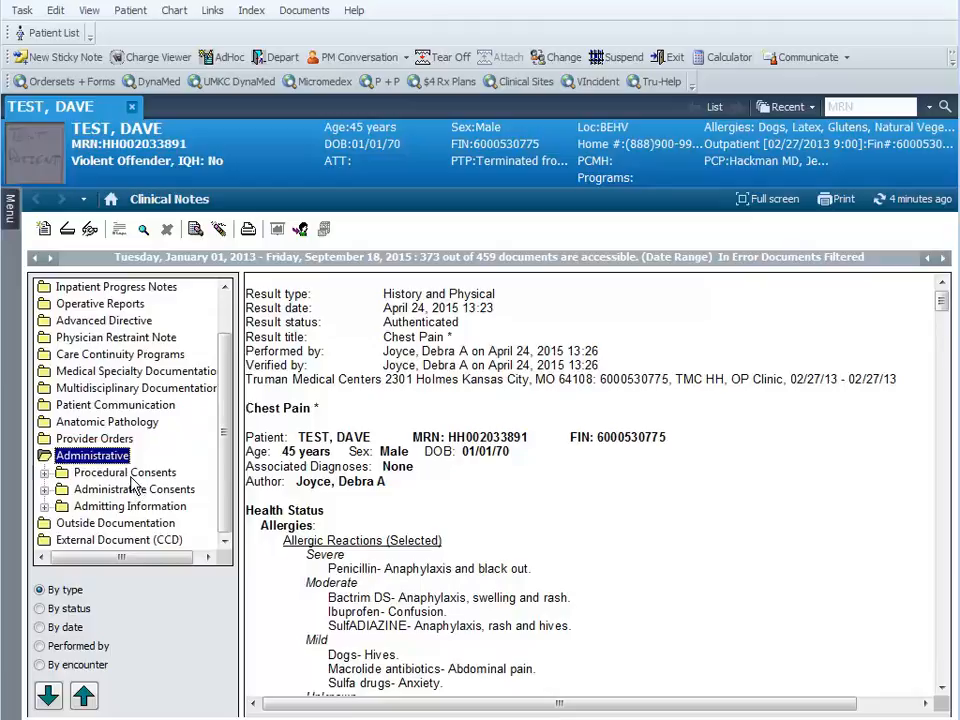
left_click(124, 472)
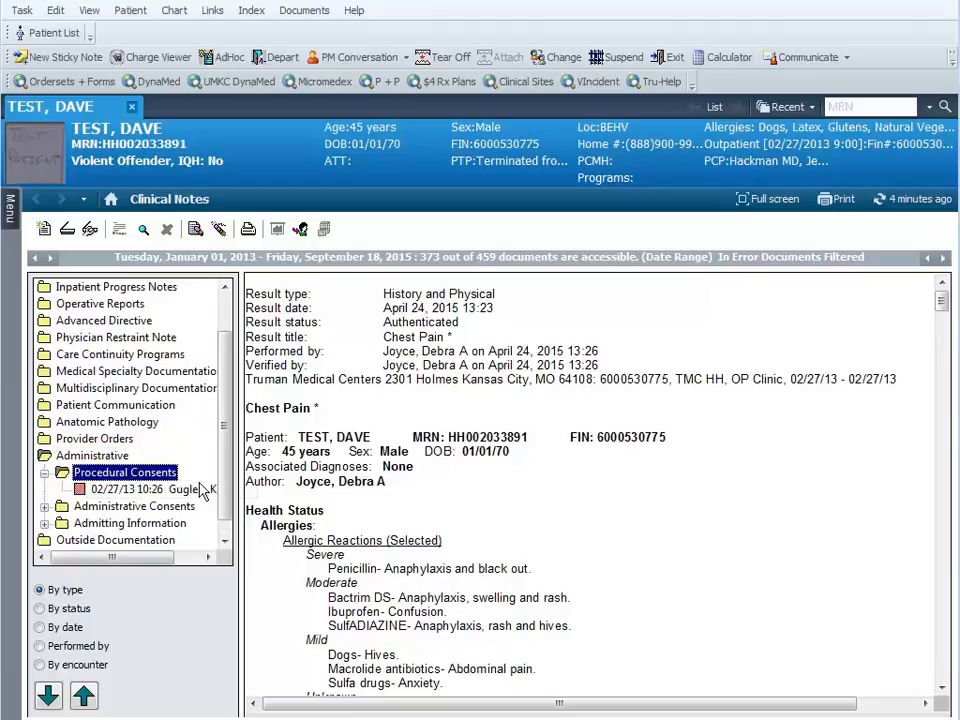
mouse_move(180, 489)
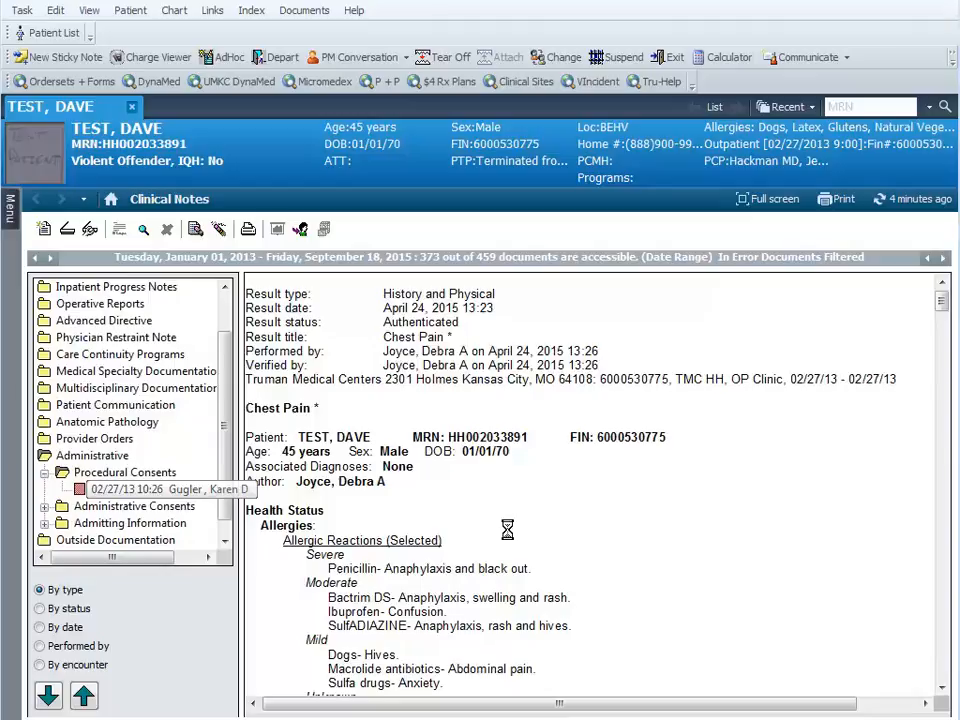
- Open the 02/27/13 Special Consent to Operation PDF and print it
left_click(150, 489)
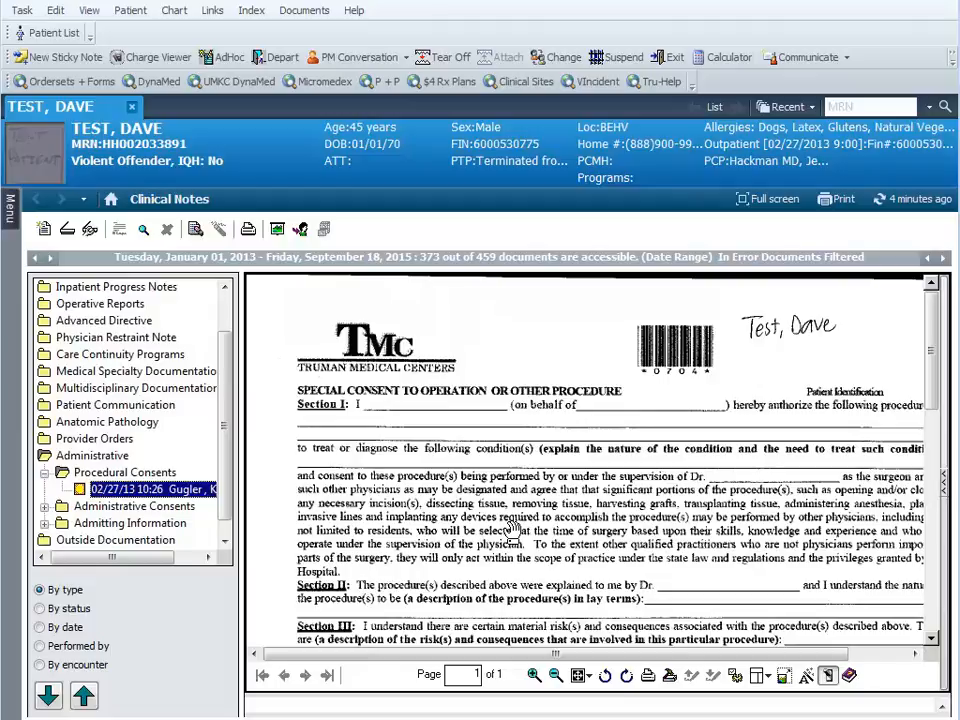
mouse_move(835, 198)
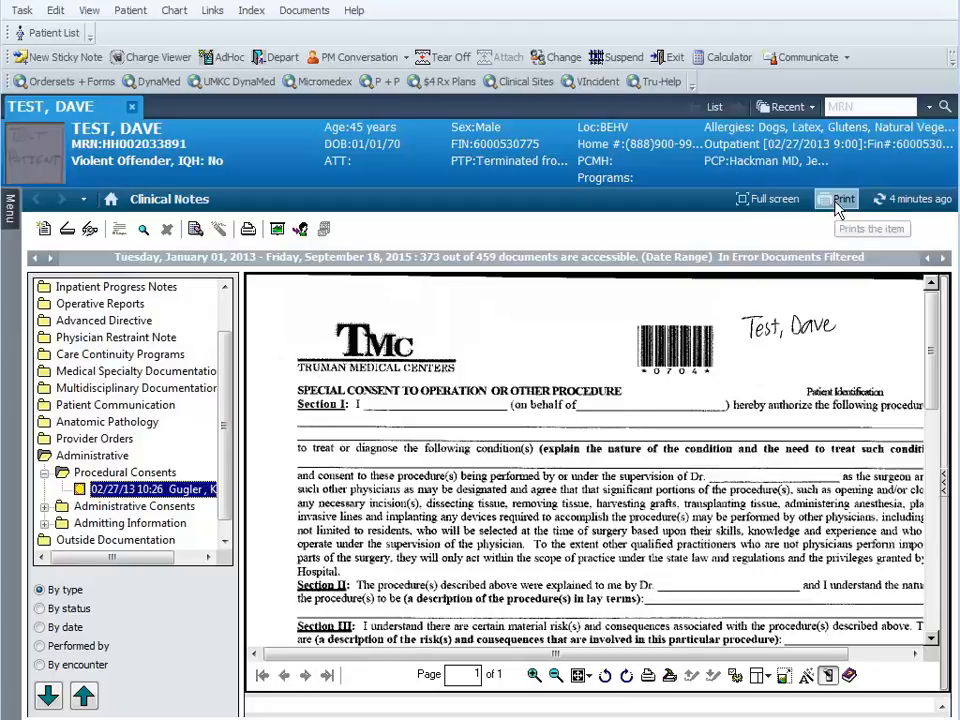
mouse_move(575, 390)
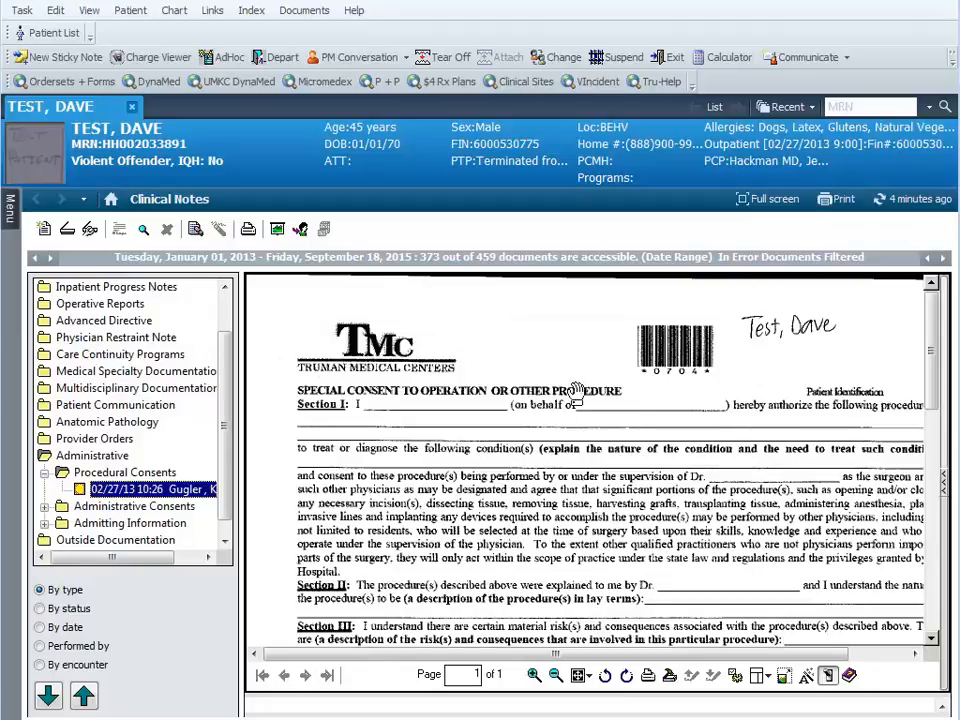
left_click(534, 675)
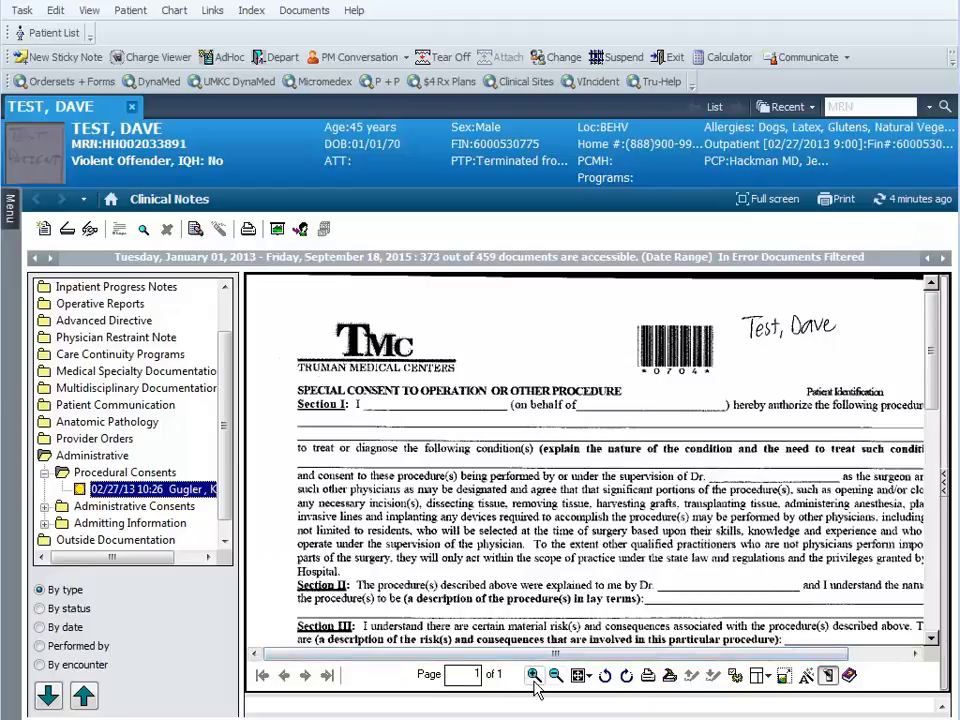
mouse_move(648, 675)
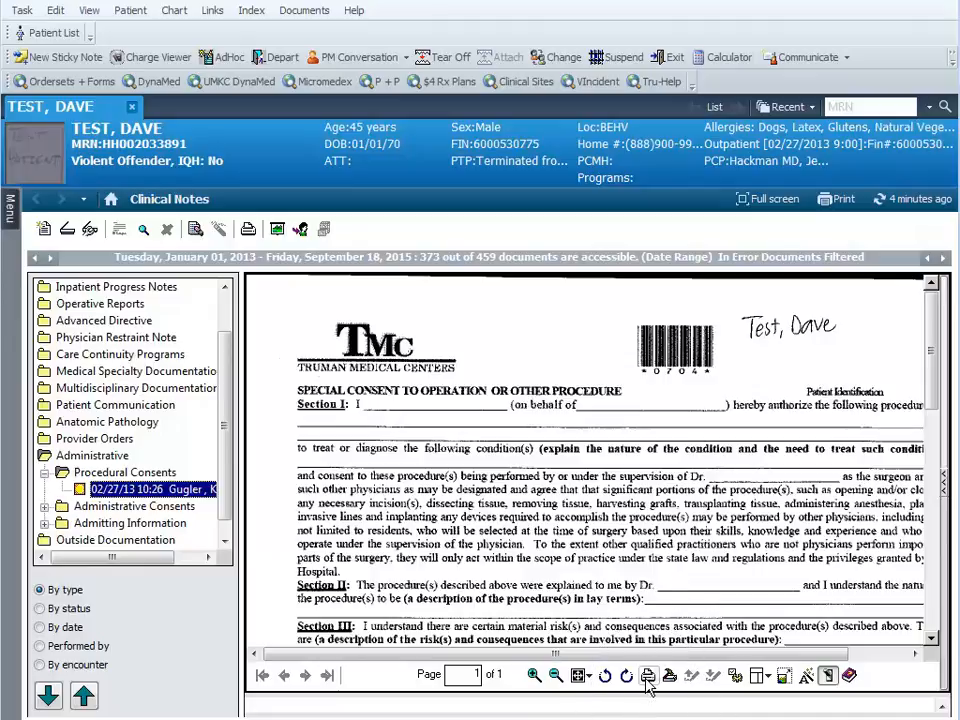
left_click(648, 676)
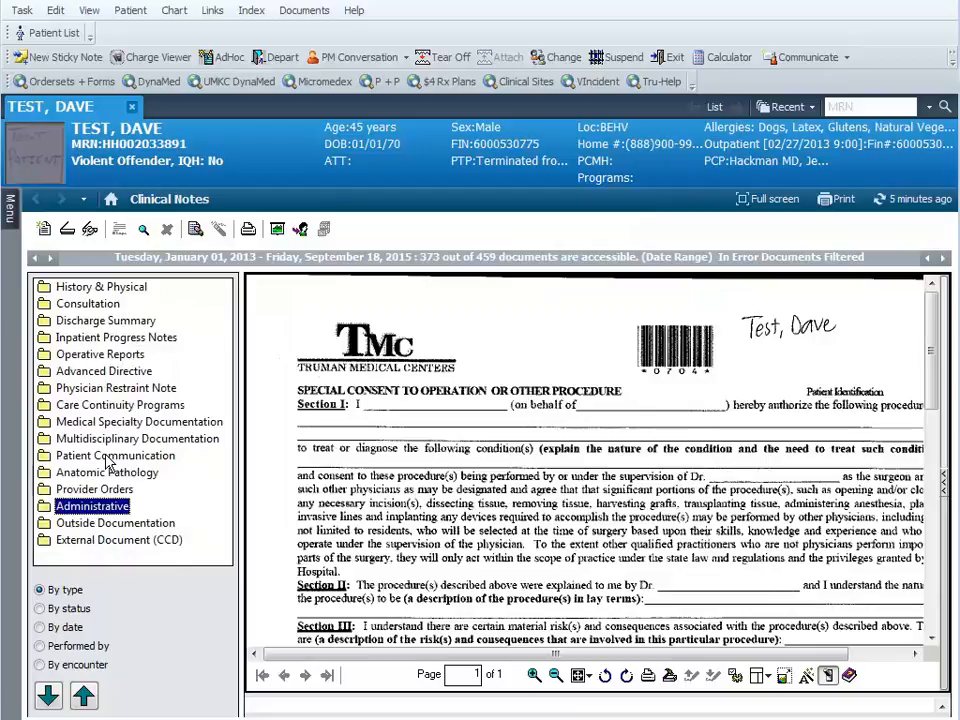
- Slide out the hidden navigation menu from the left-edge Menu tab
left_click(10, 205)
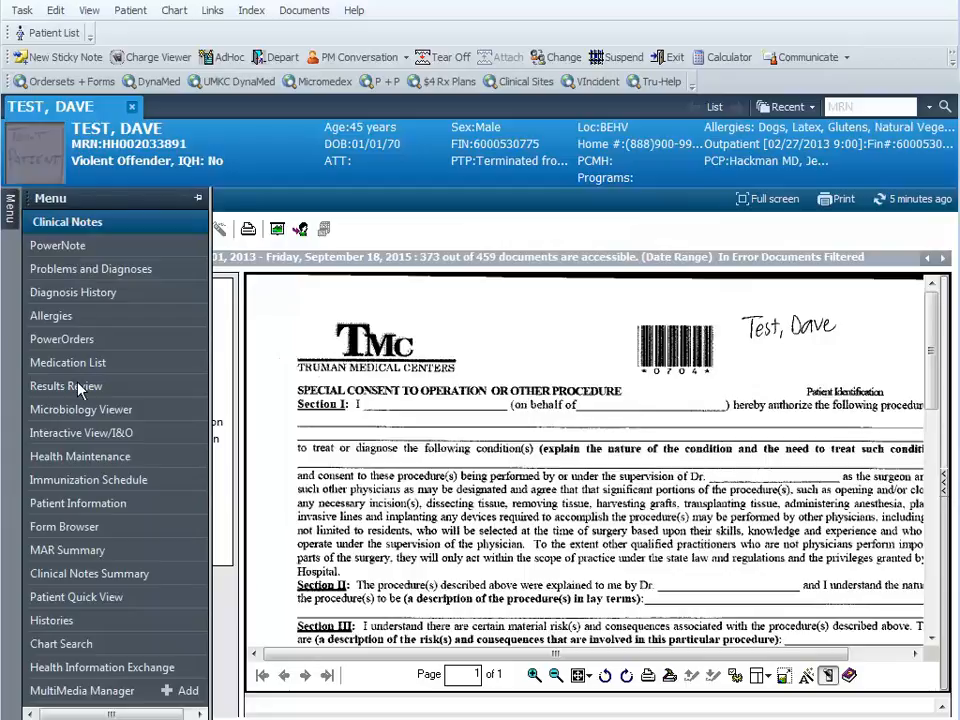
- Open Results Review and set its clinical range to start 01/01/2013
left_click(65, 385)
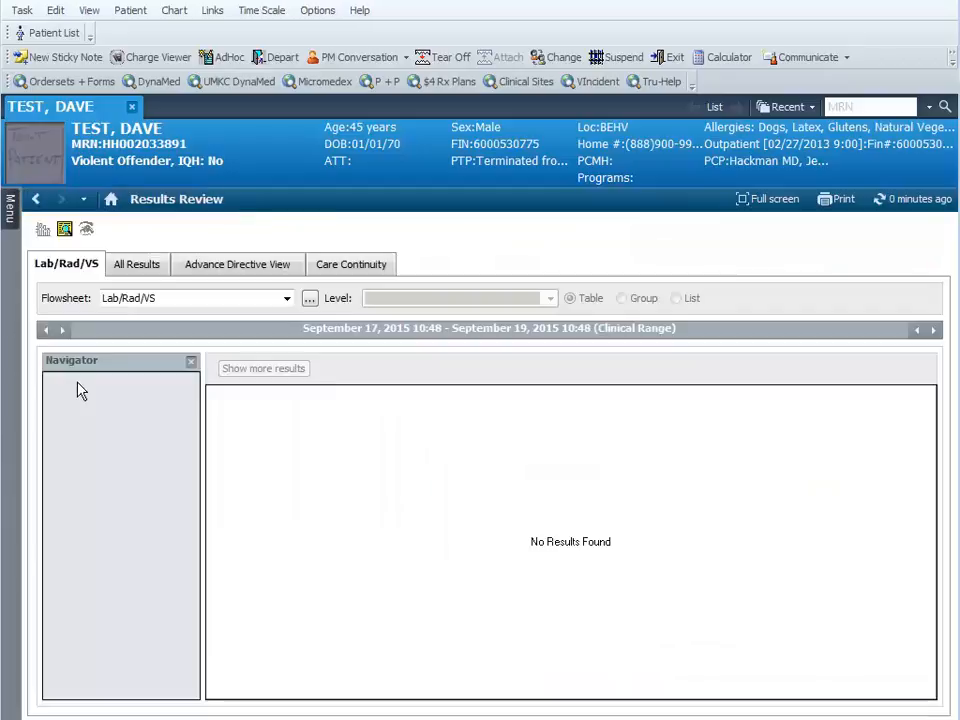
mouse_move(380, 491)
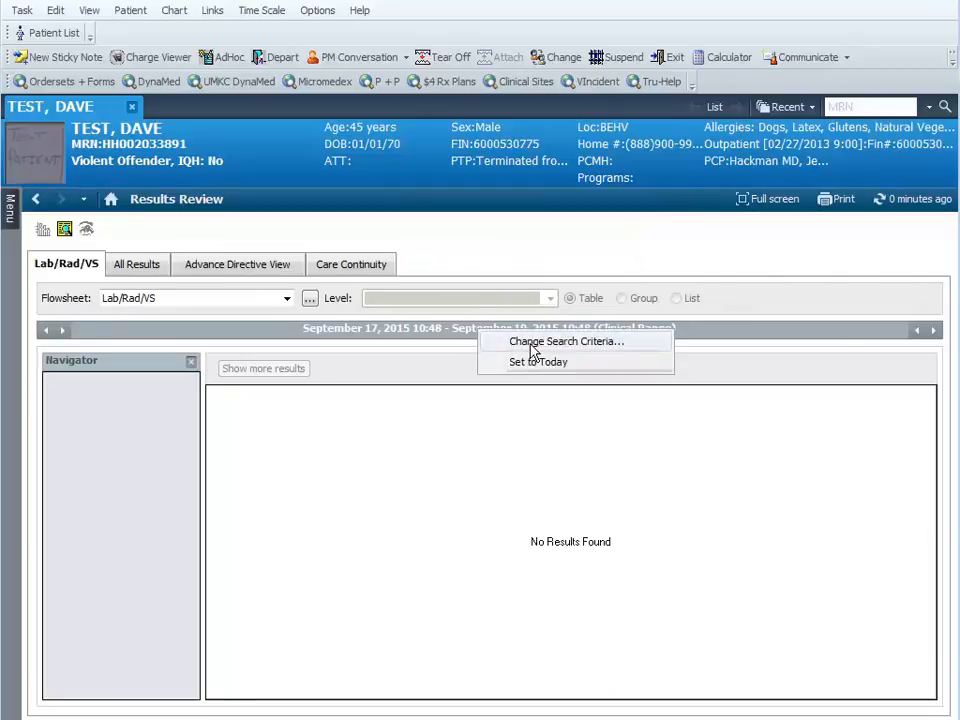
left_click(566, 341)
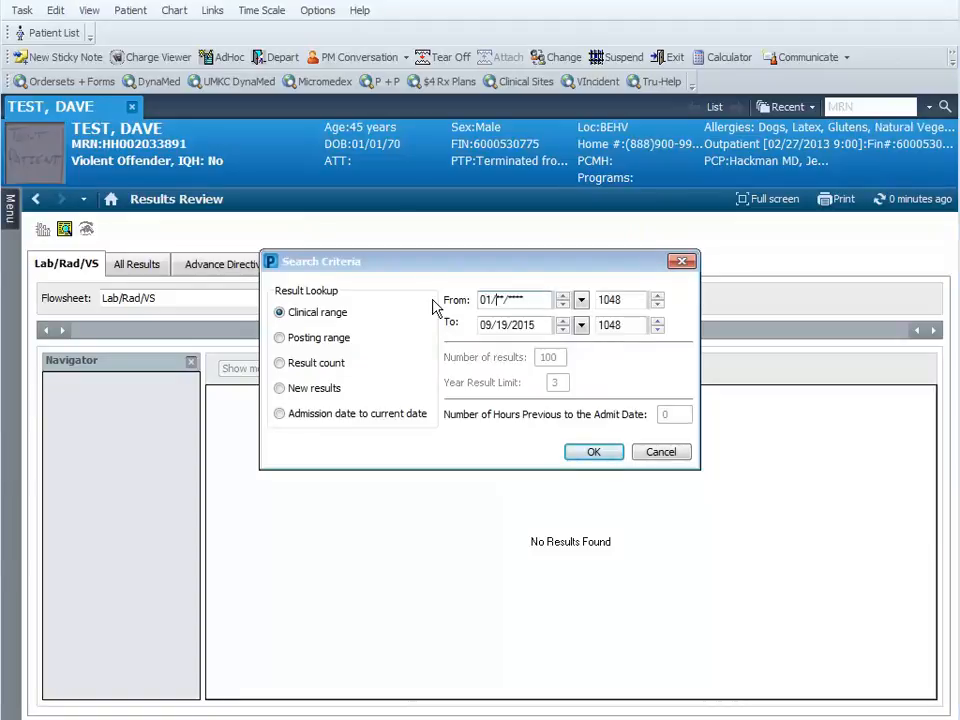
type("01/01/2013")
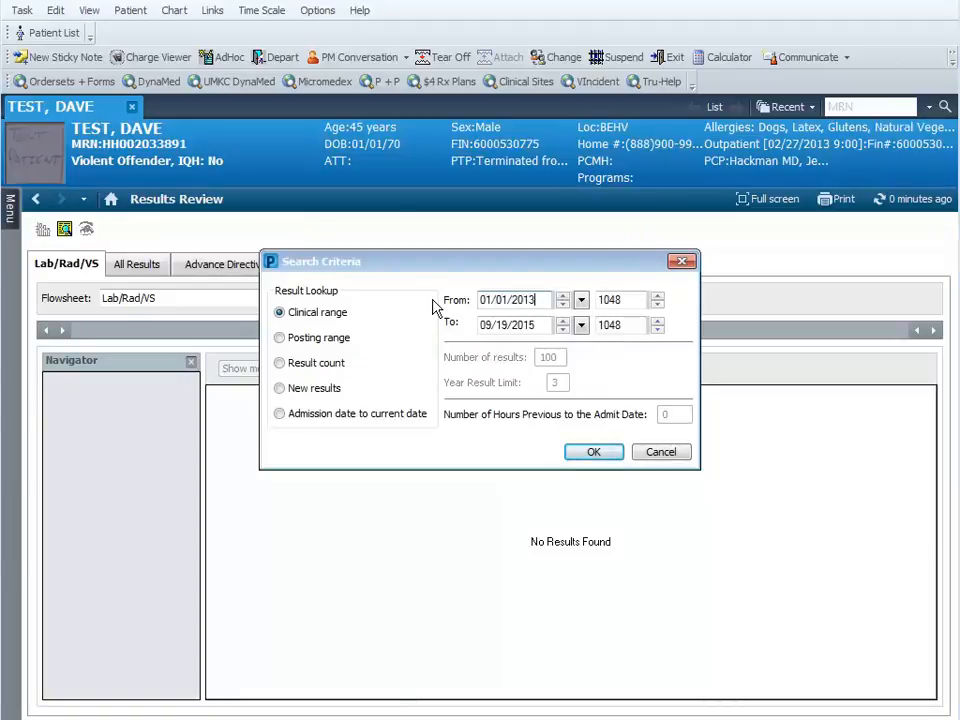
left_click(593, 451)
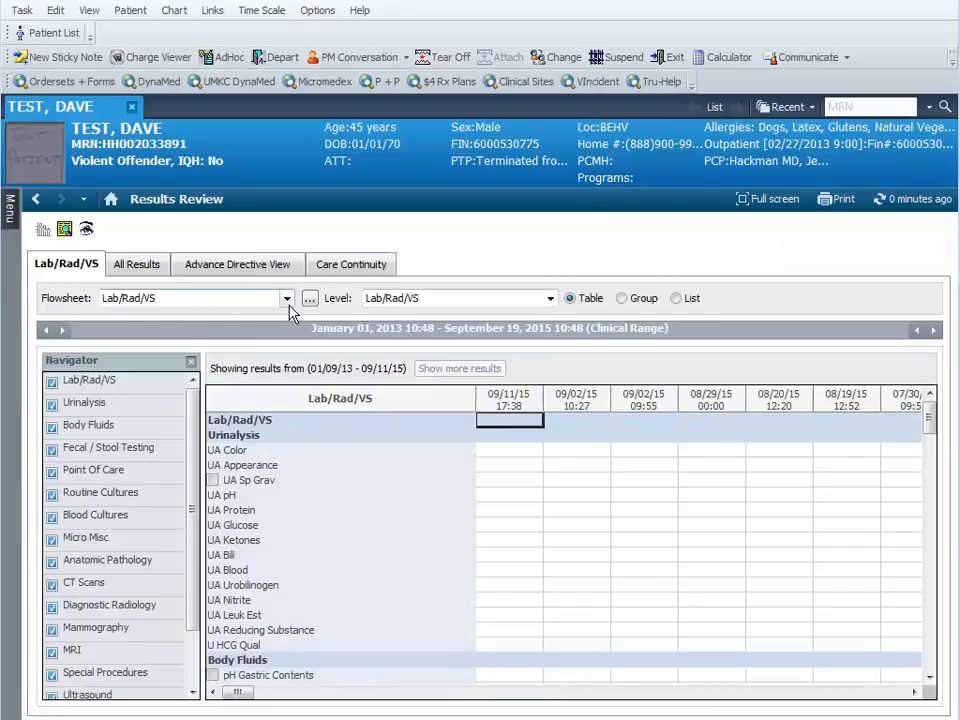
- Show the All Laboratory flowsheet in List layout and print it
left_click(287, 298)
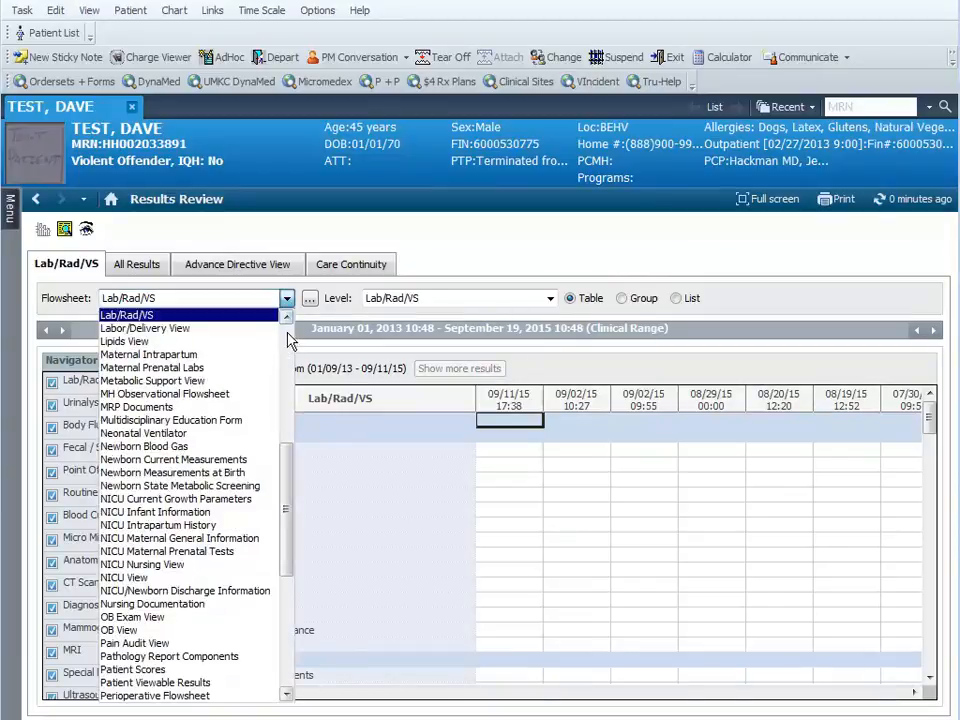
scroll("up", 3)
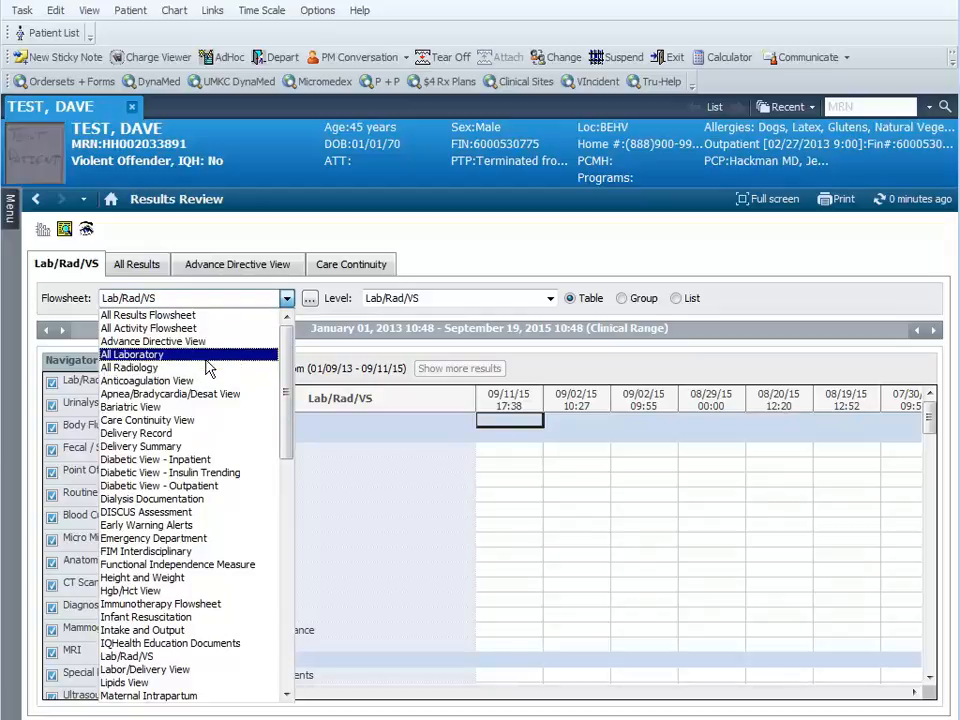
left_click(133, 354)
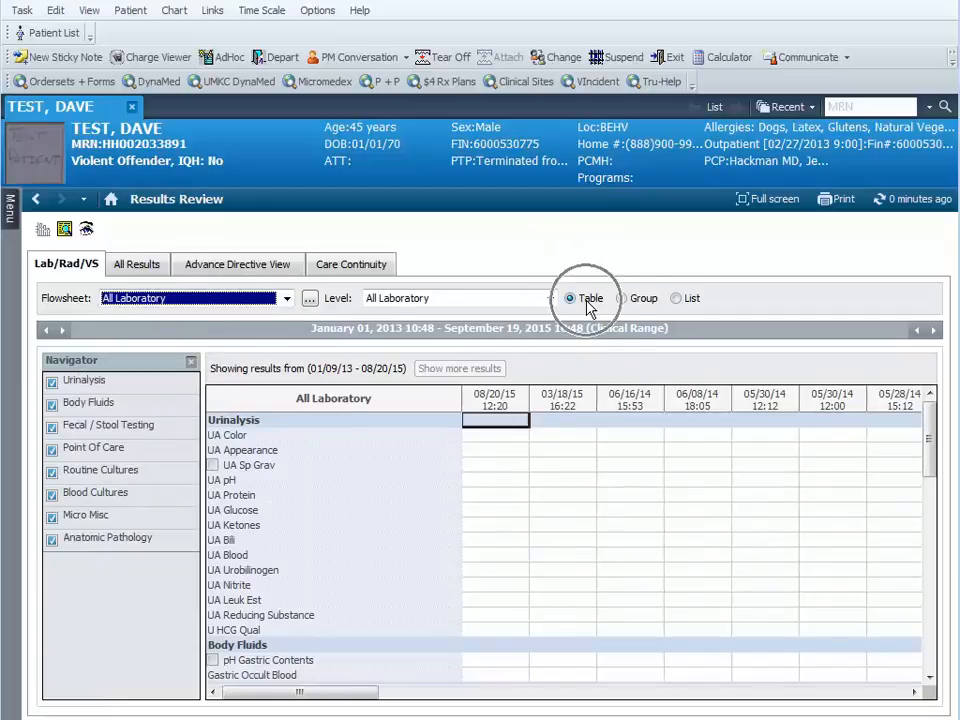
mouse_move(677, 298)
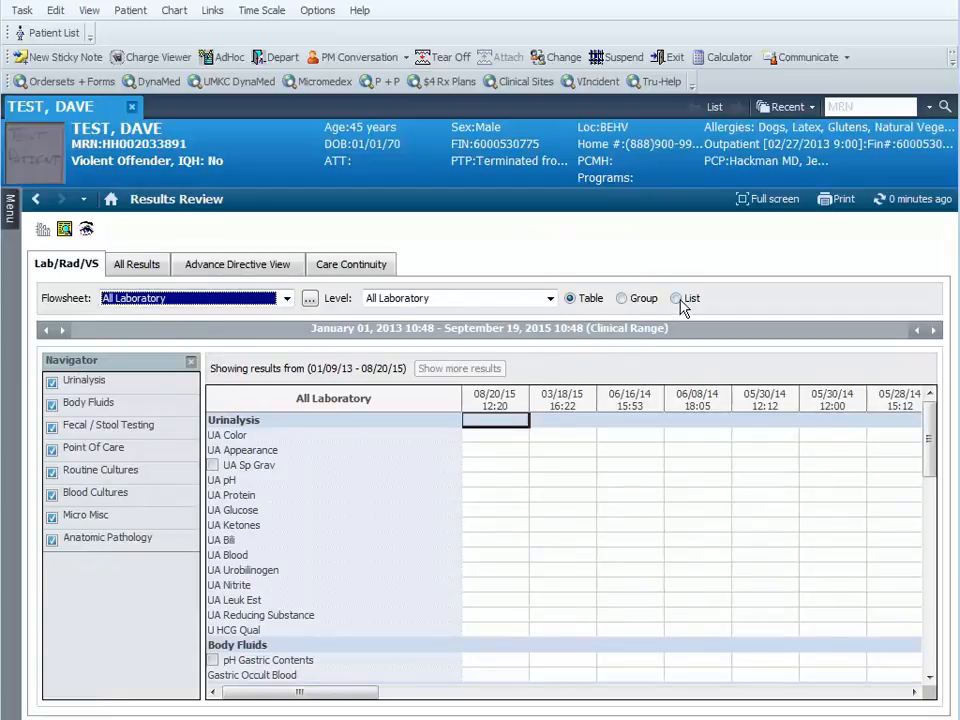
left_click(676, 298)
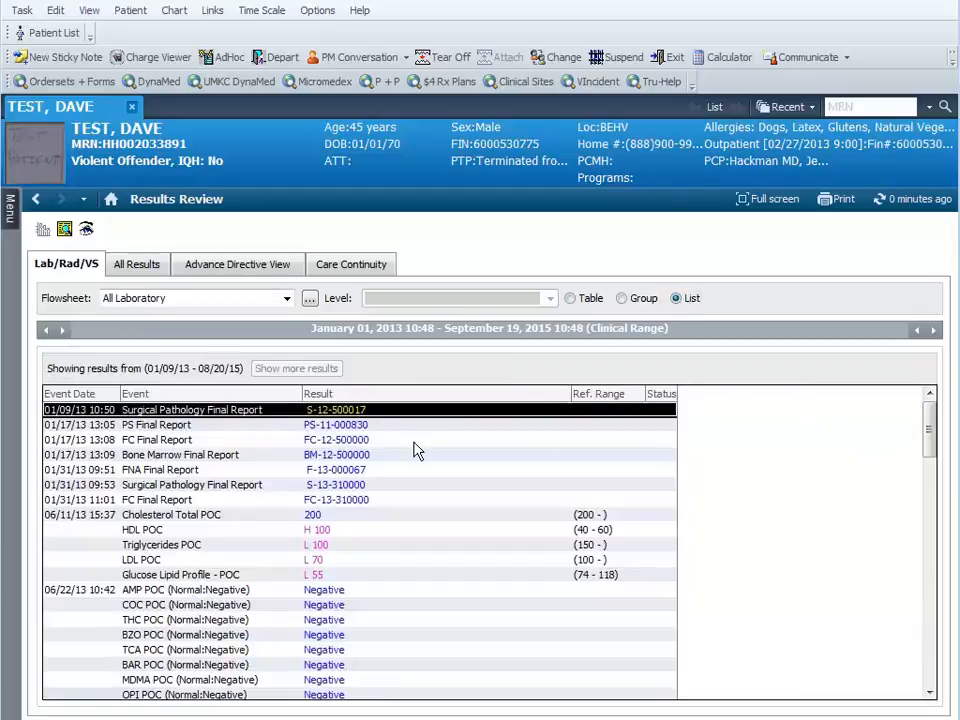
mouse_move(560, 380)
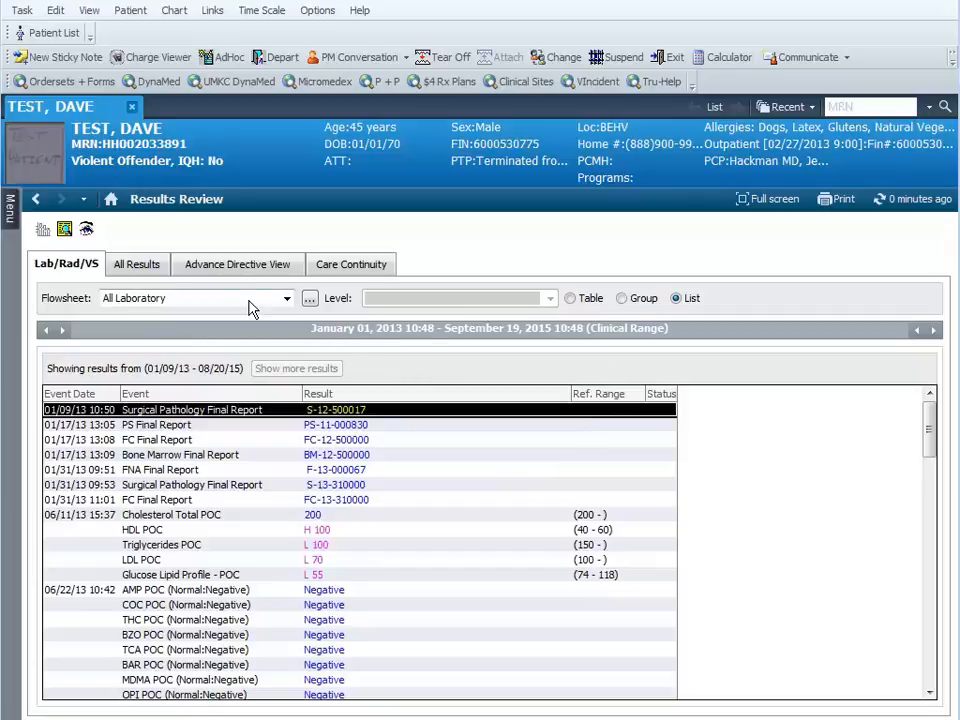
mouse_move(834, 220)
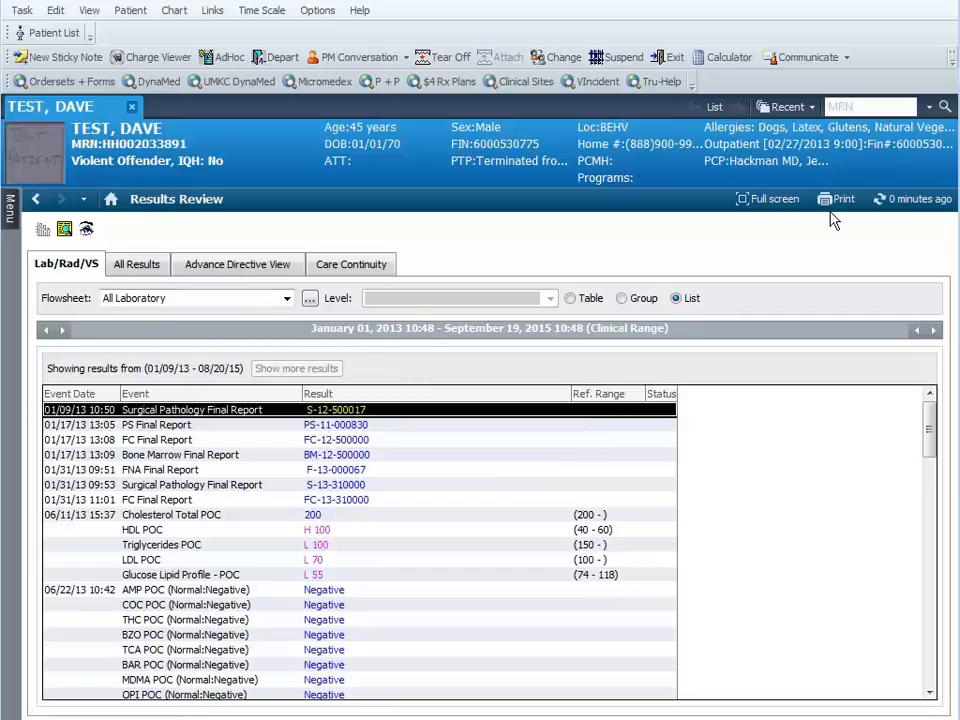
left_click(835, 199)
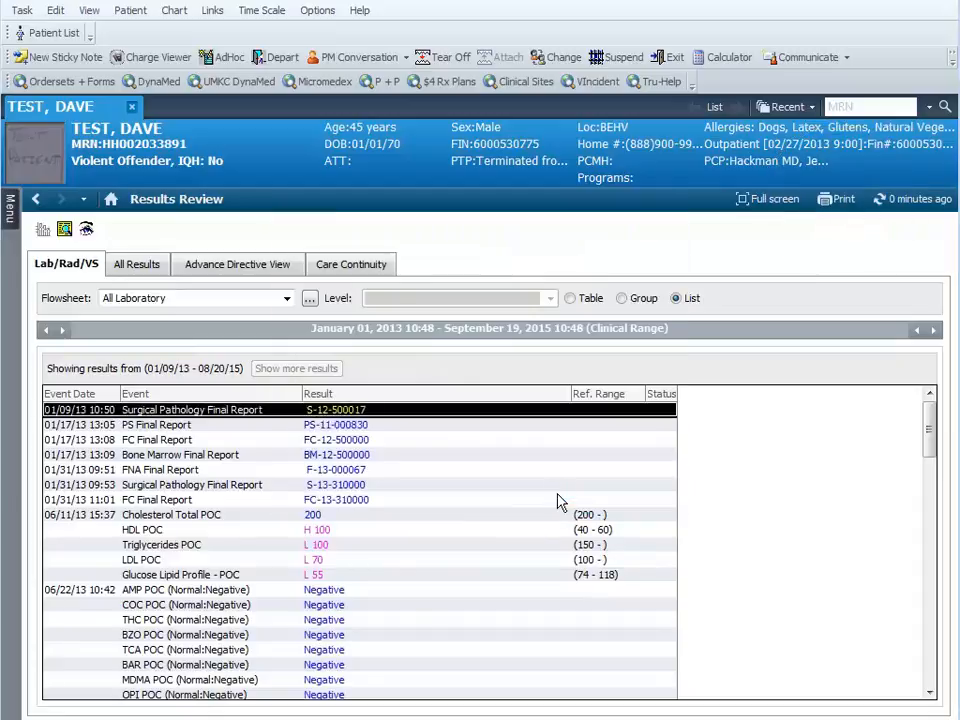
mouse_move(463, 488)
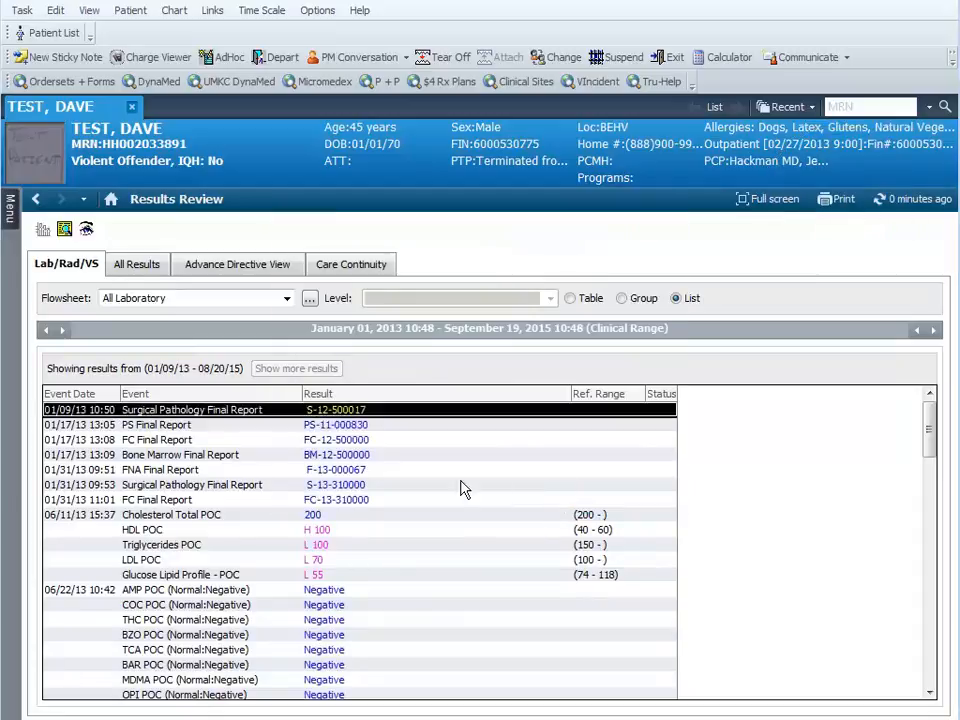
- Switch the Results Review flowsheet to All Radiology
left_click(287, 298)
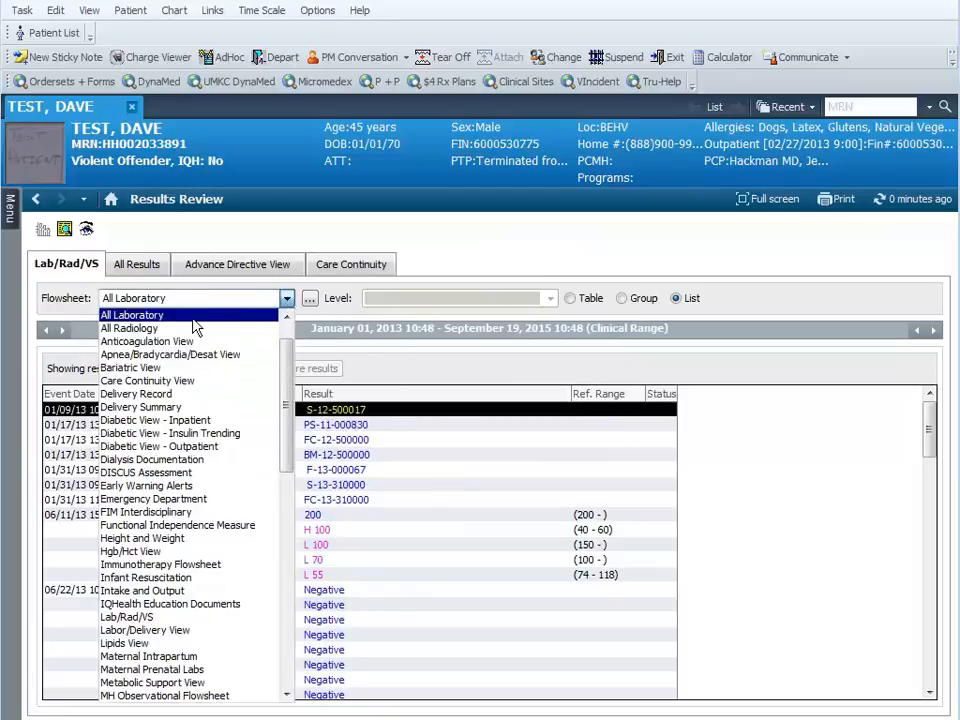
left_click(129, 328)
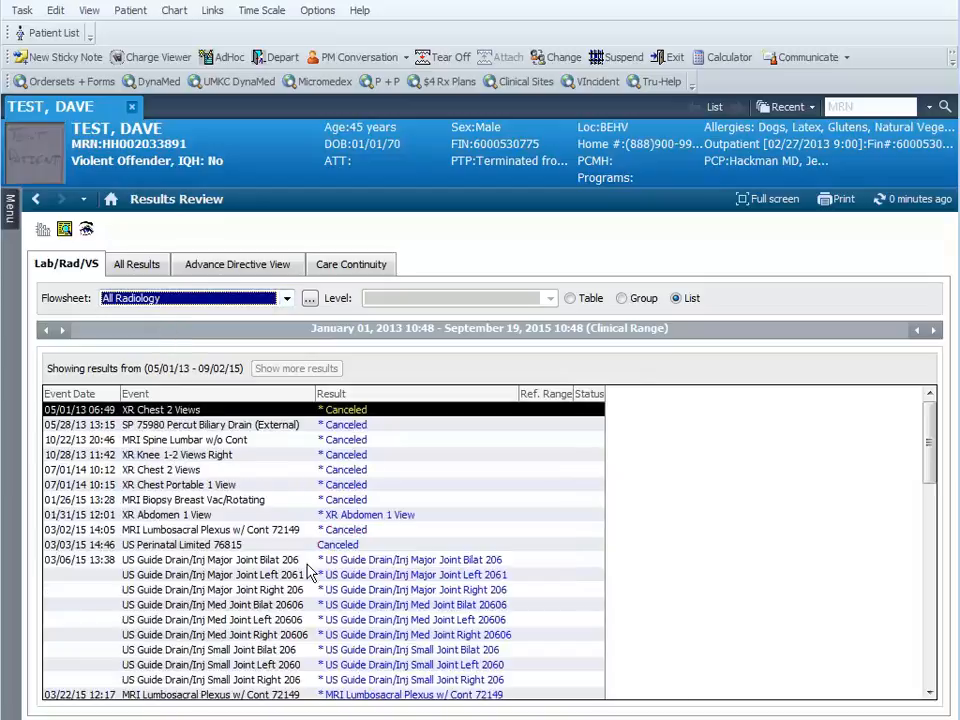
mouse_move(340, 553)
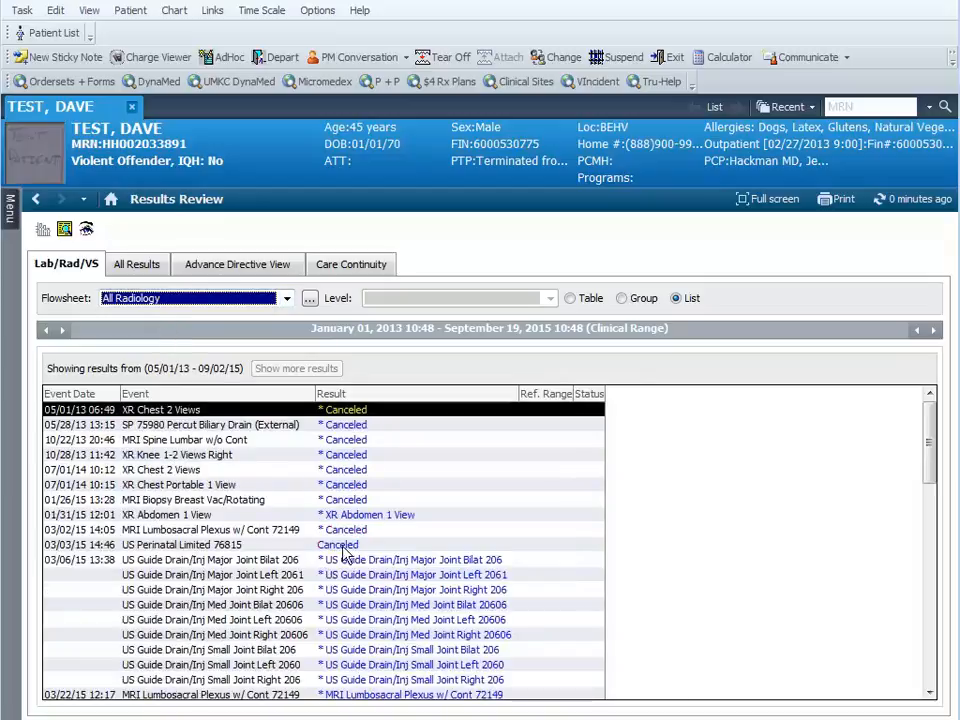
mouse_move(243, 580)
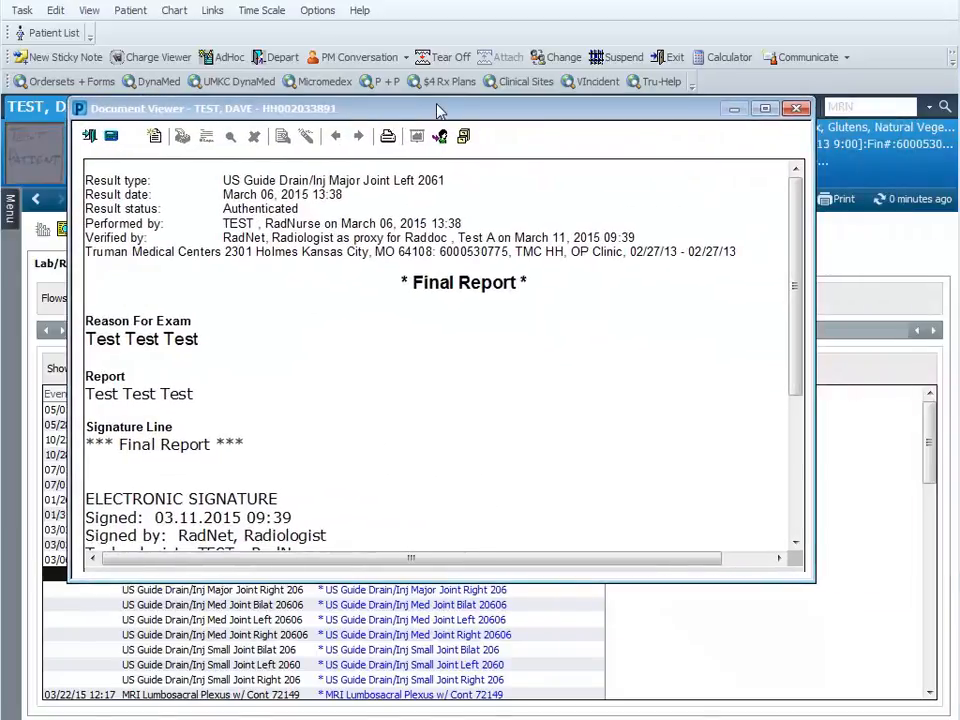
mouse_move(557, 287)
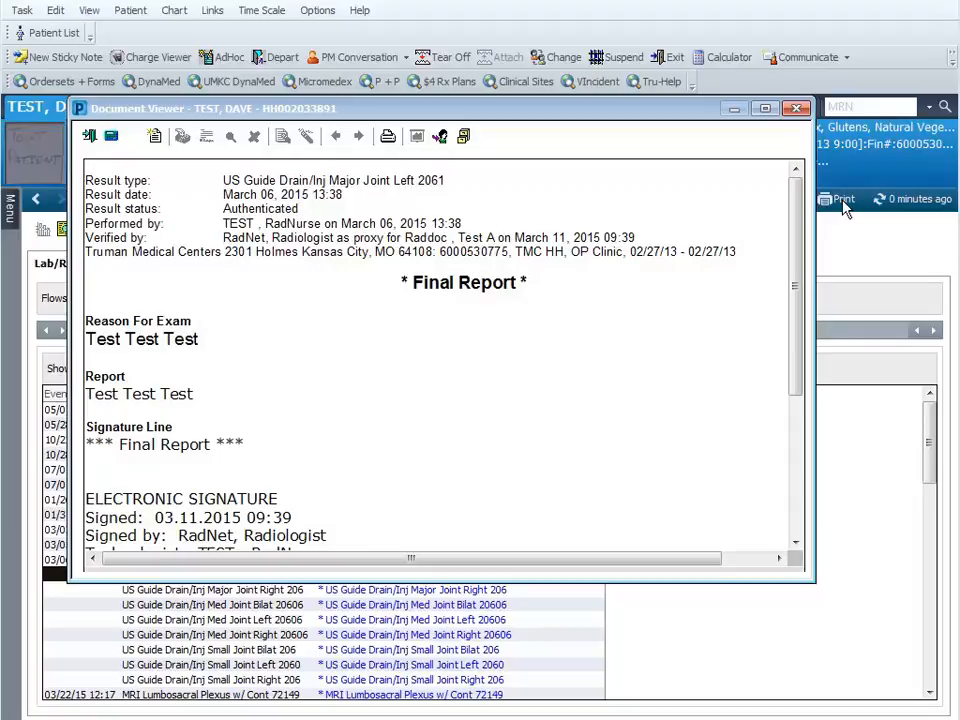
mouse_move(405, 320)
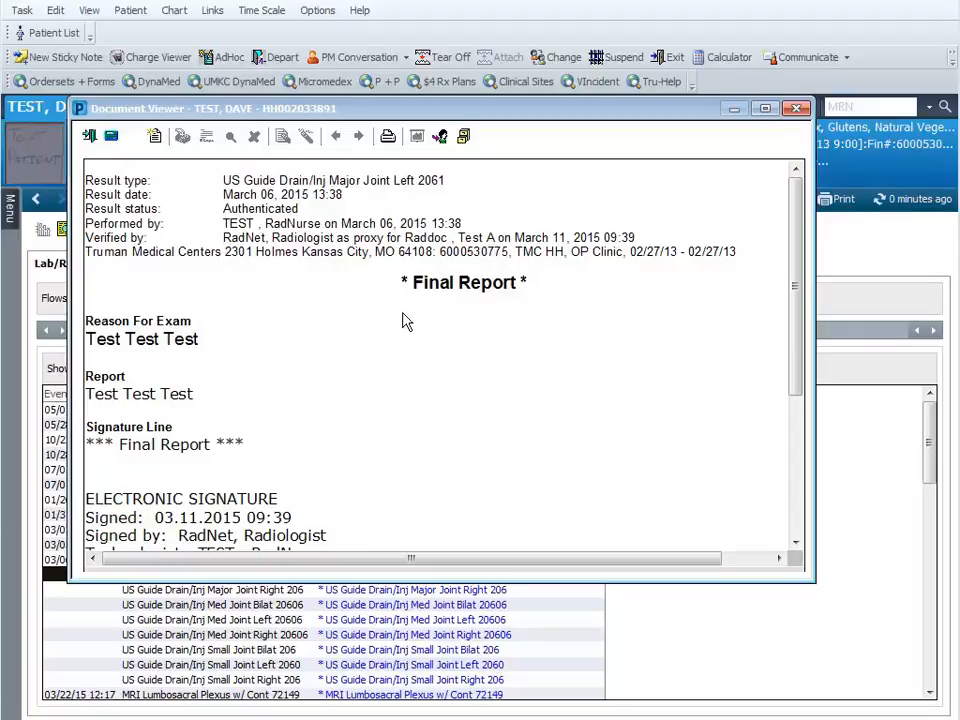
mouse_move(388, 136)
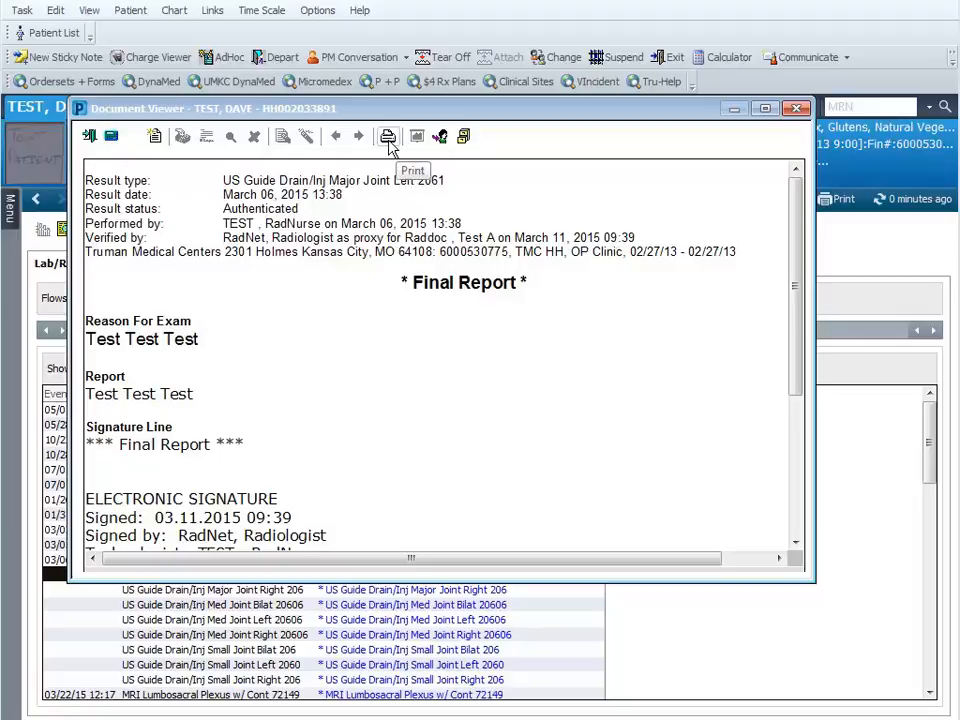
- Draft-print the US Guide Drain/Inj Major Joint Left report, then close the viewer
left_click(388, 136)
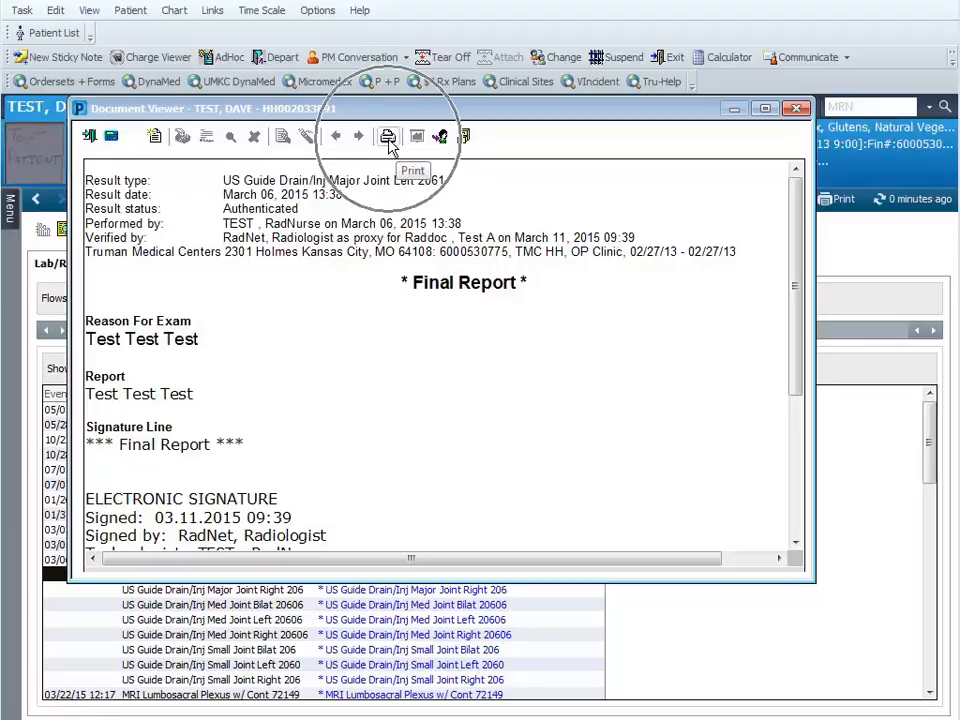
left_click(388, 136)
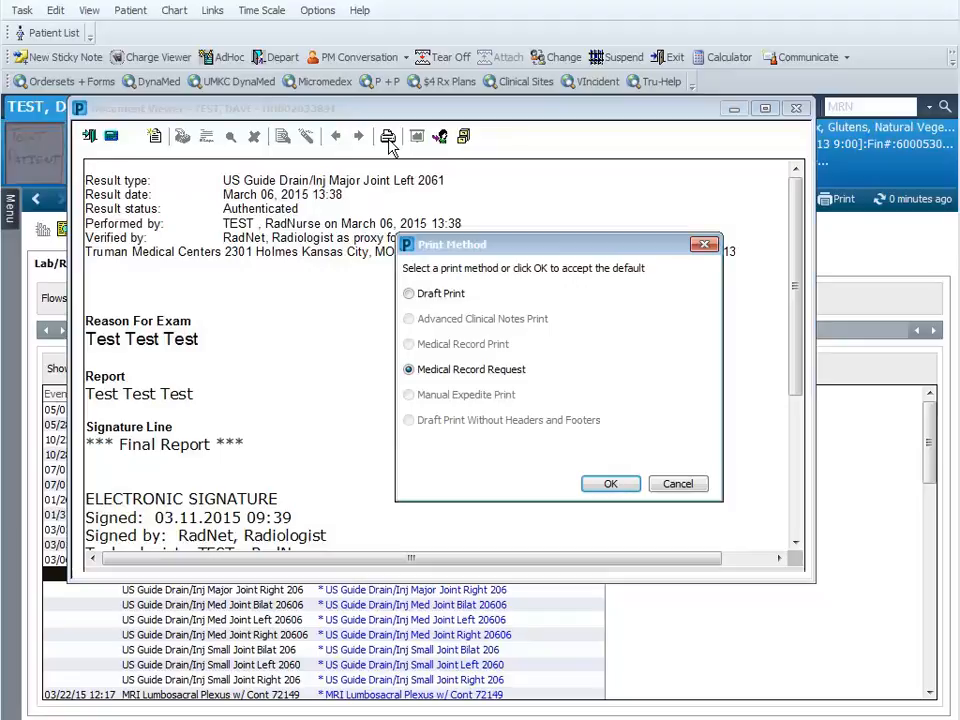
left_click(408, 293)
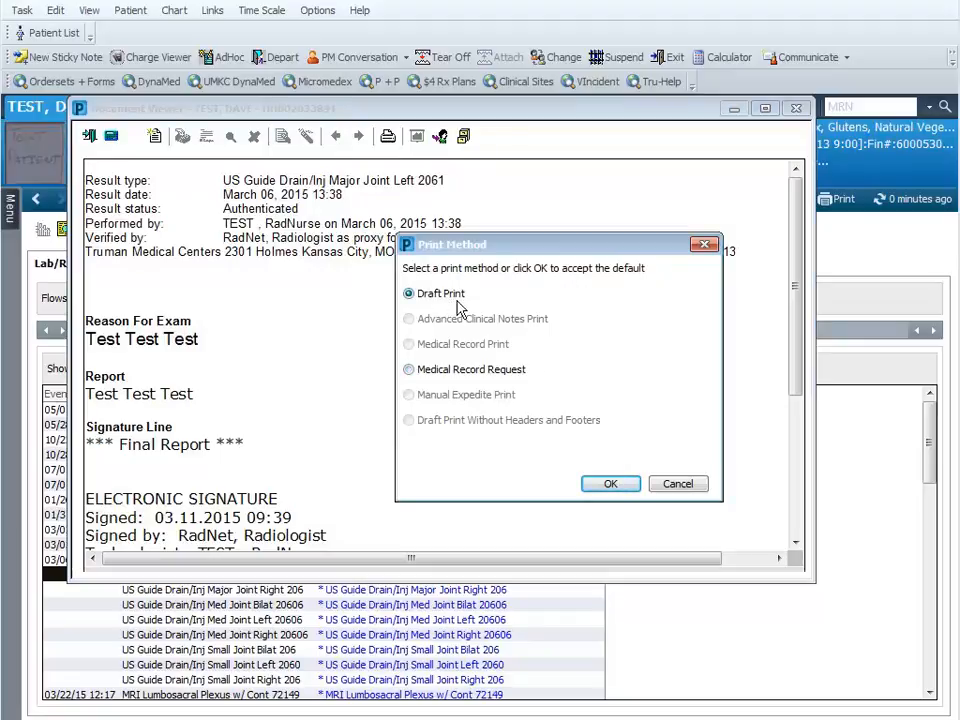
left_click(610, 483)
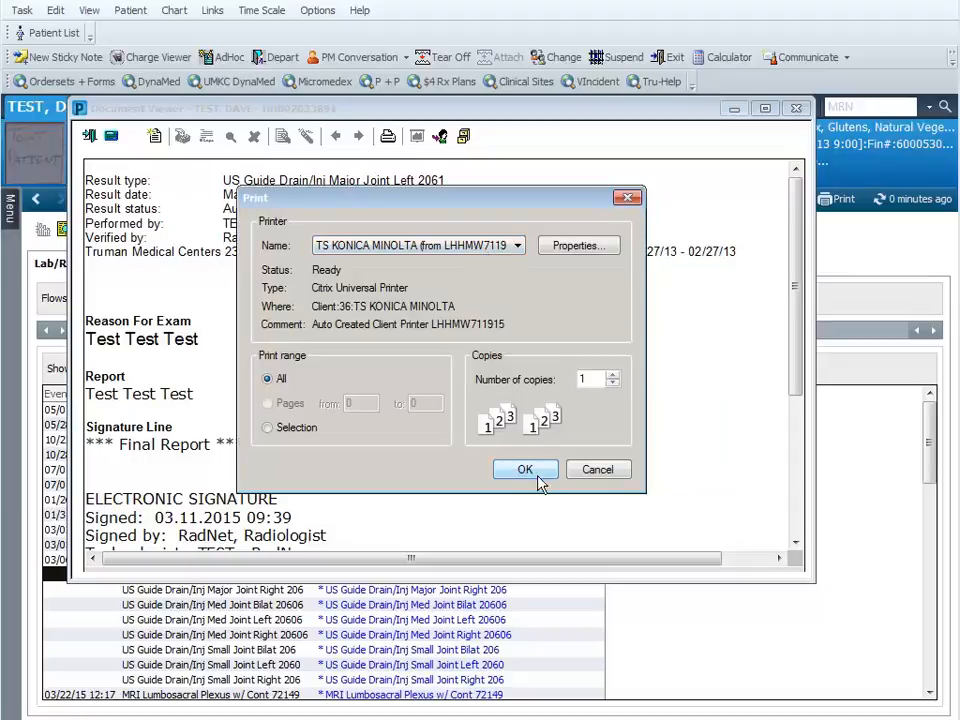
left_click(525, 469)
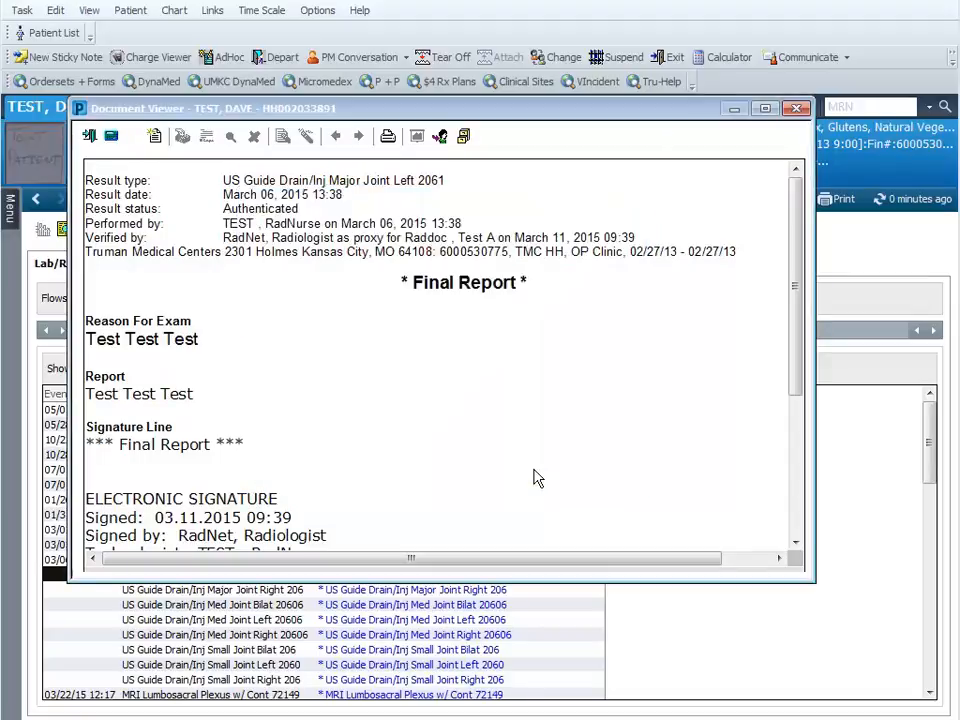
mouse_move(768, 157)
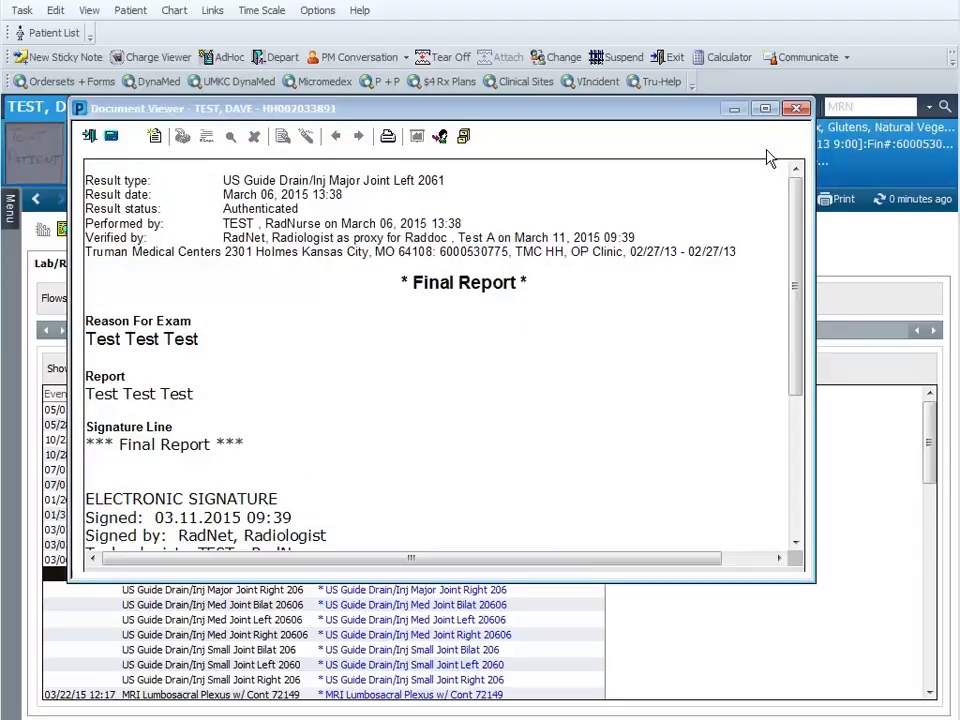
left_click(797, 108)
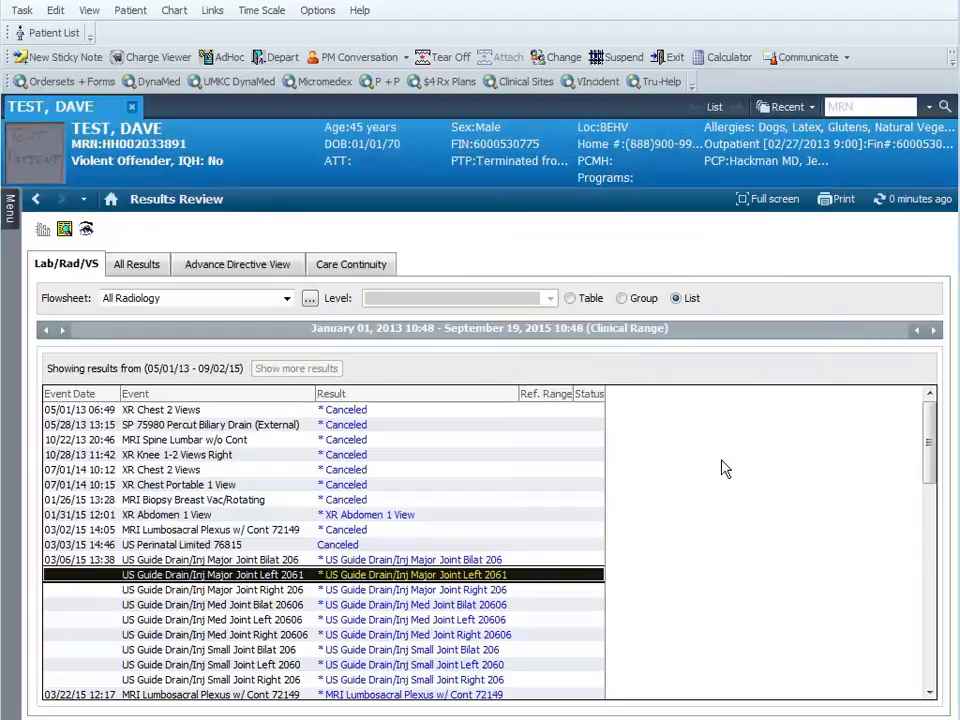
mouse_move(686, 468)
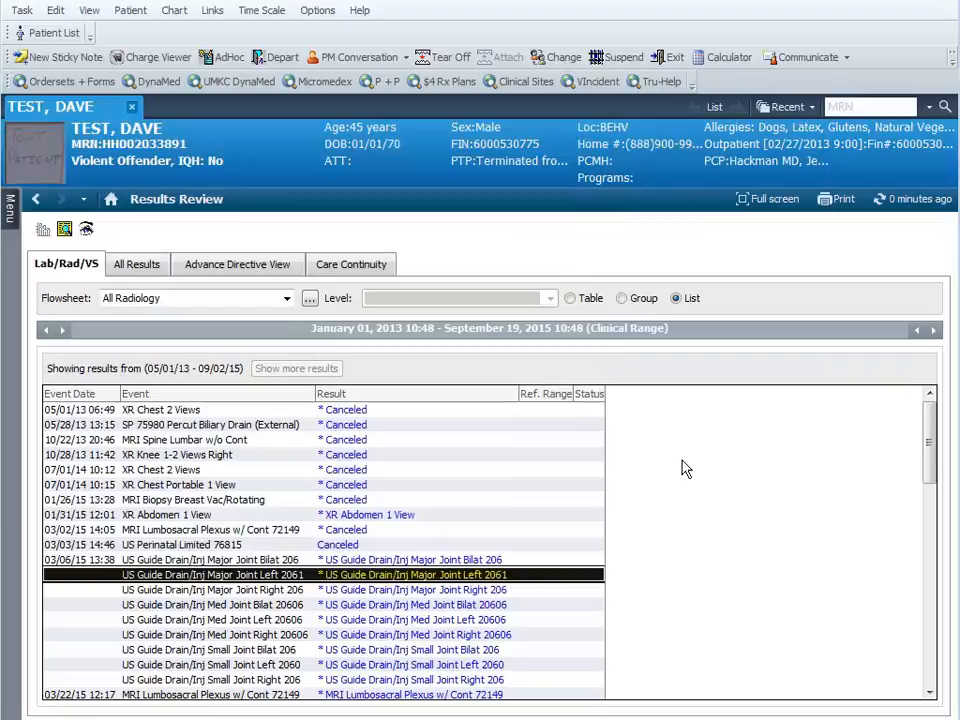